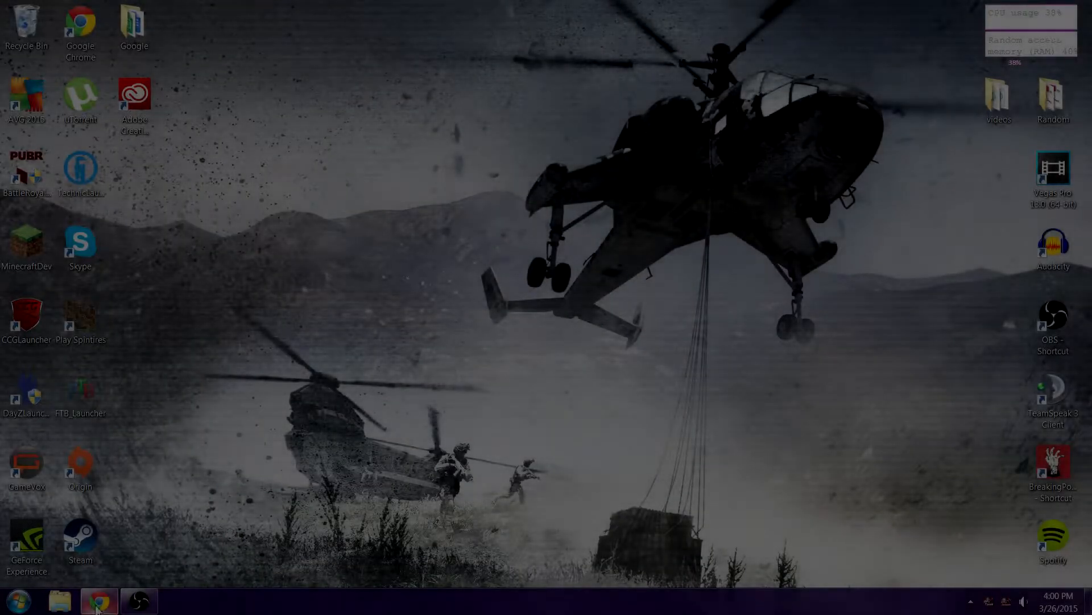
Open Chrome and go to the Minecraft multiplayer server download page
{"action": "left_click", "coordinate": [99, 598]}
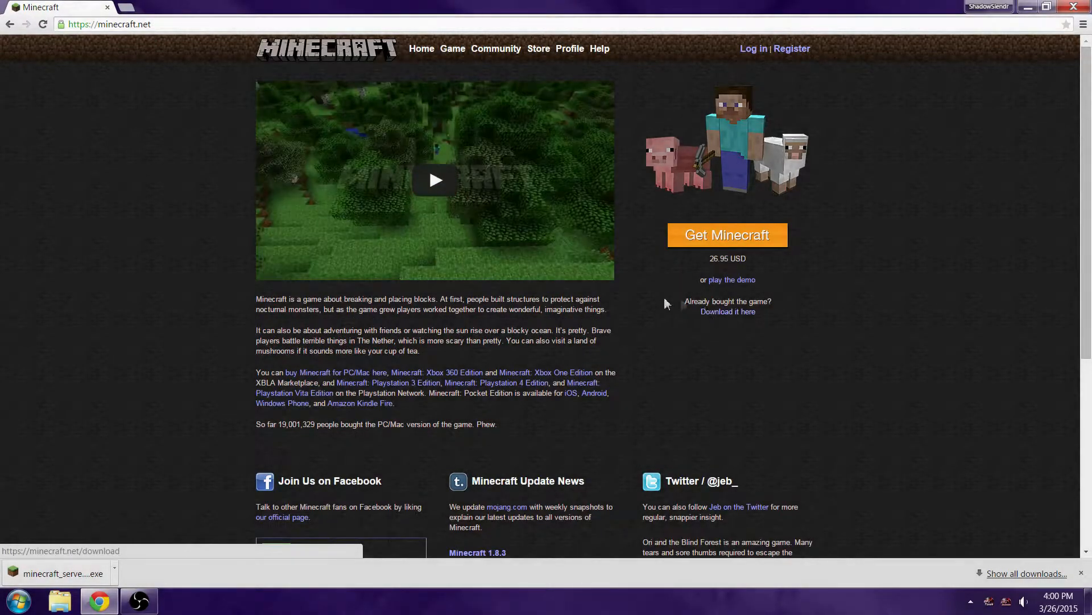
{"action": "left_click", "coordinate": [728, 311]}
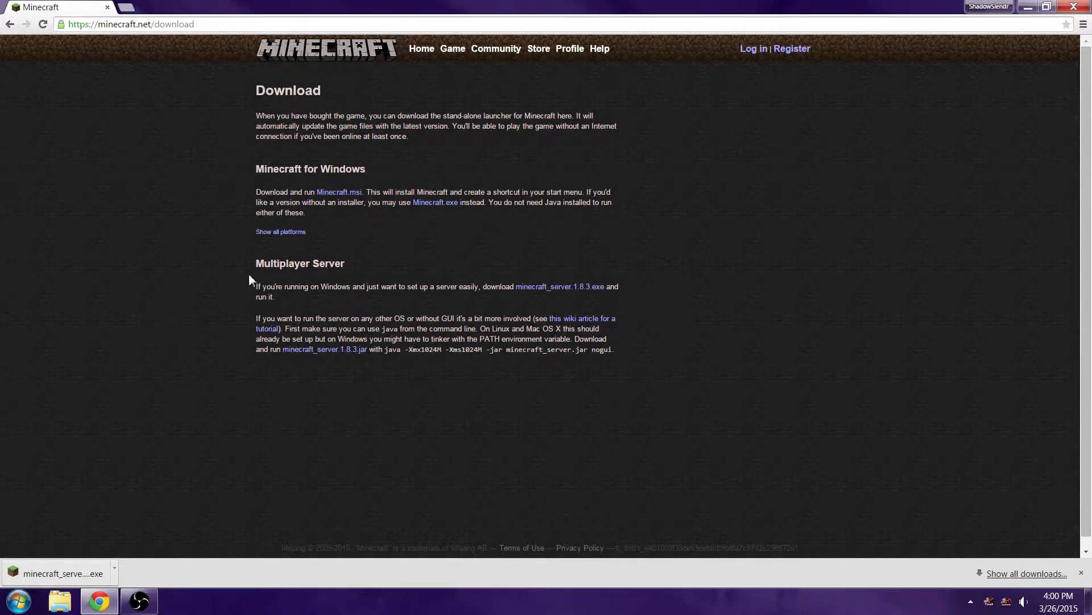
{"action": "mouse_move", "coordinate": [751, 332]}
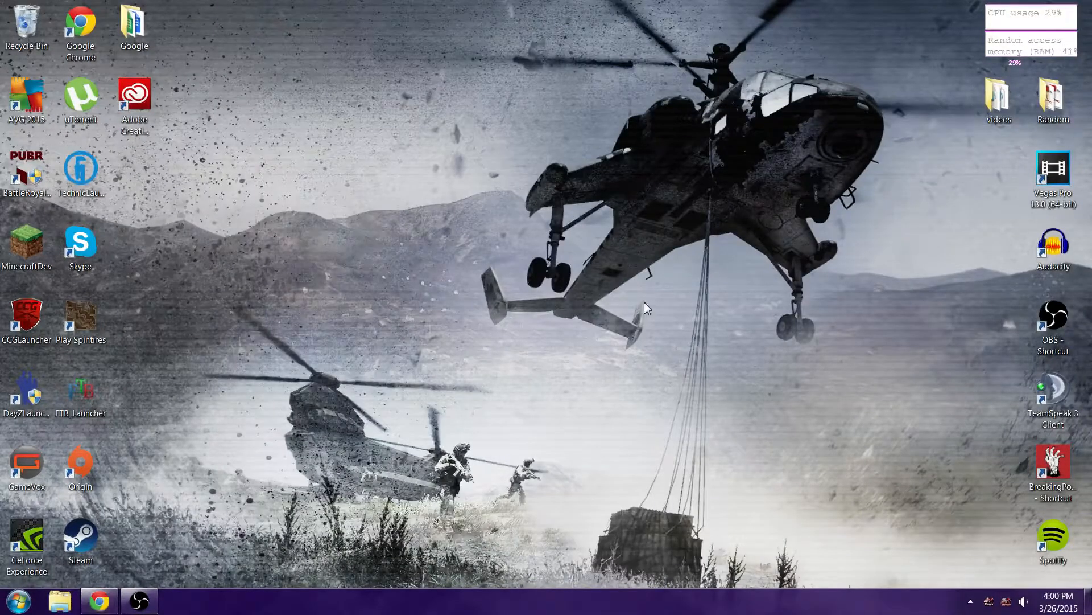
Create a desktop folder named Server for the server program and open it
{"action": "right_click", "coordinate": [645, 308]}
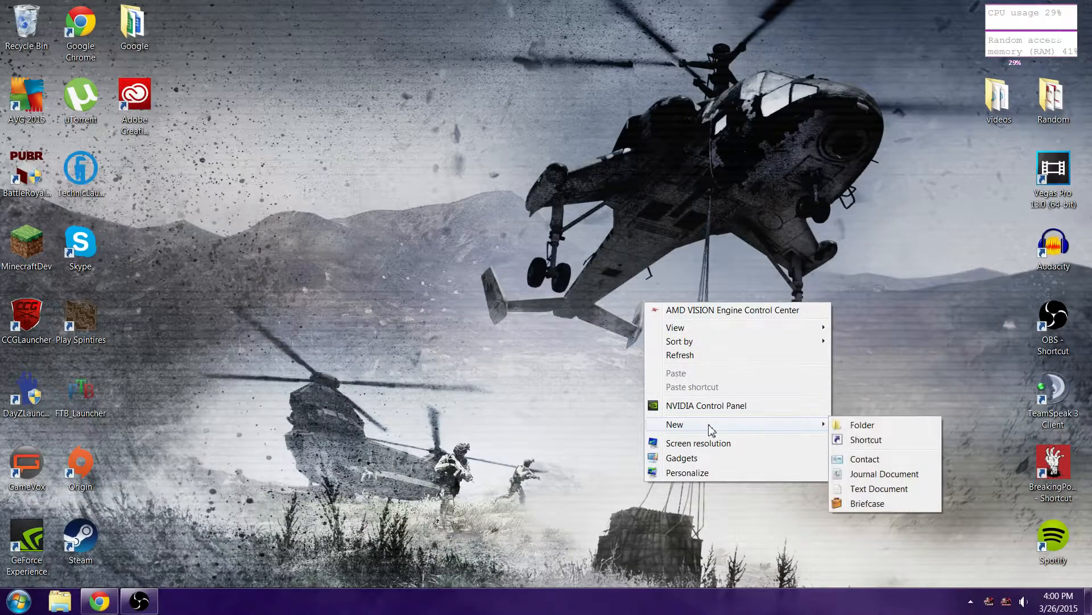
{"action": "left_click", "coordinate": [863, 425]}
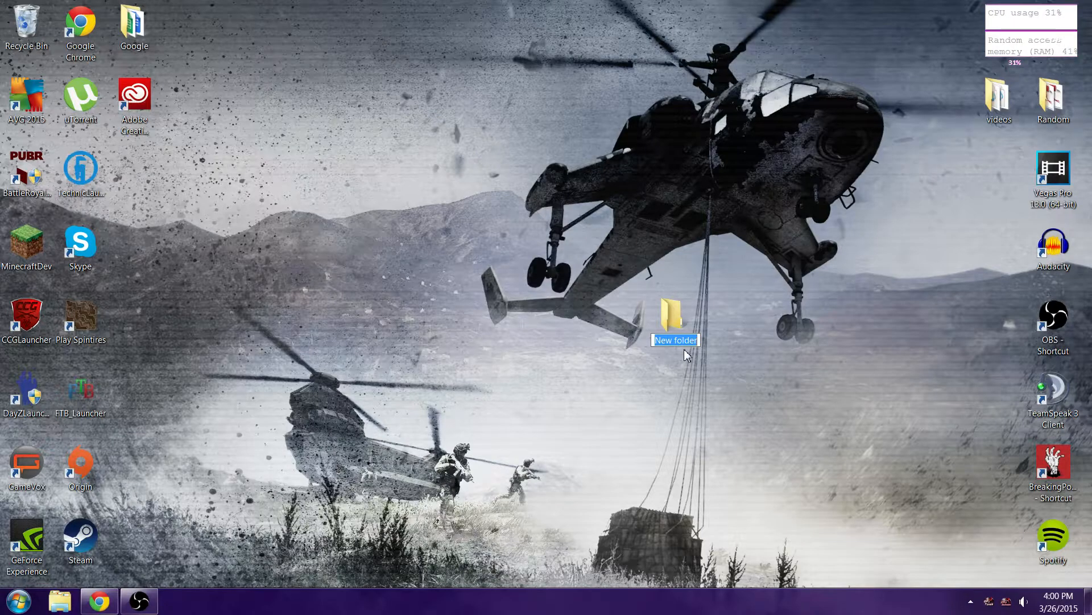
{"action": "type", "text": "Server"}
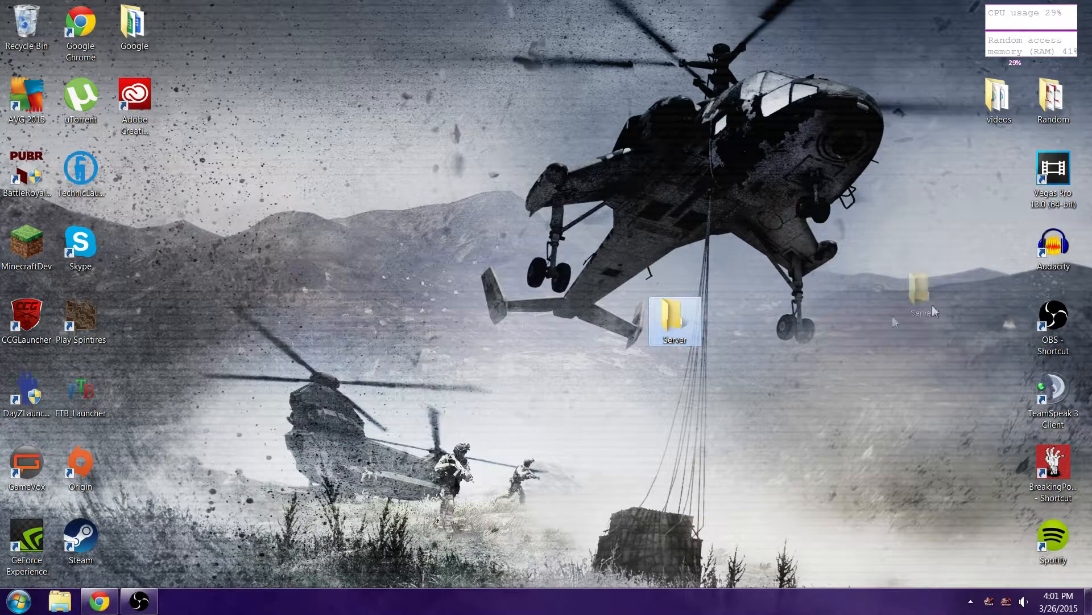
{"action": "double_click", "coordinate": [676, 318]}
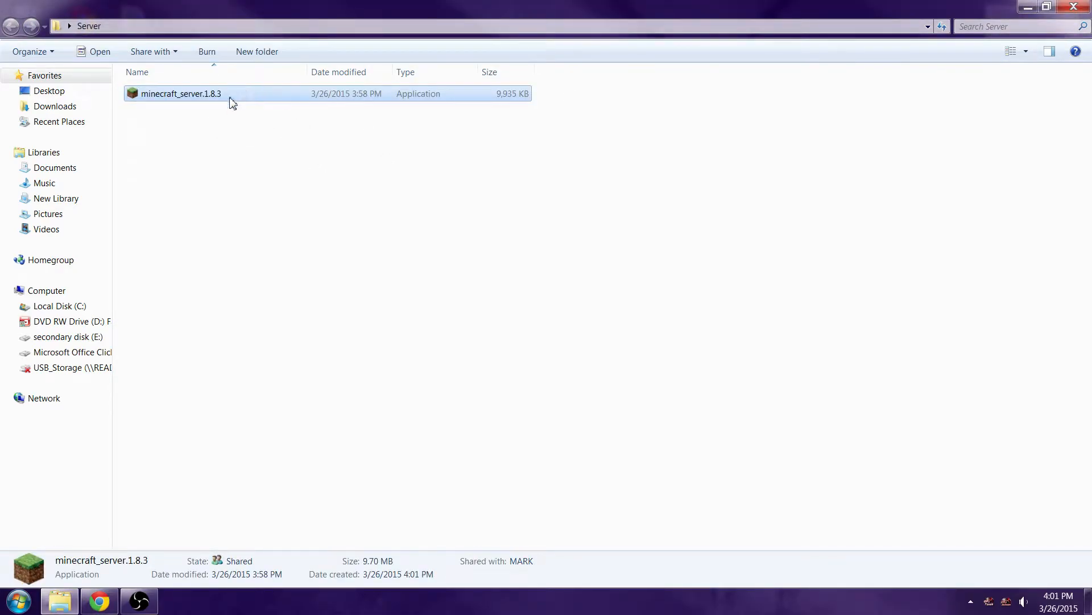
Run minecraft_server.1.8.3 once so it generates logs, eula and server properties
{"action": "double_click", "coordinate": [181, 94]}
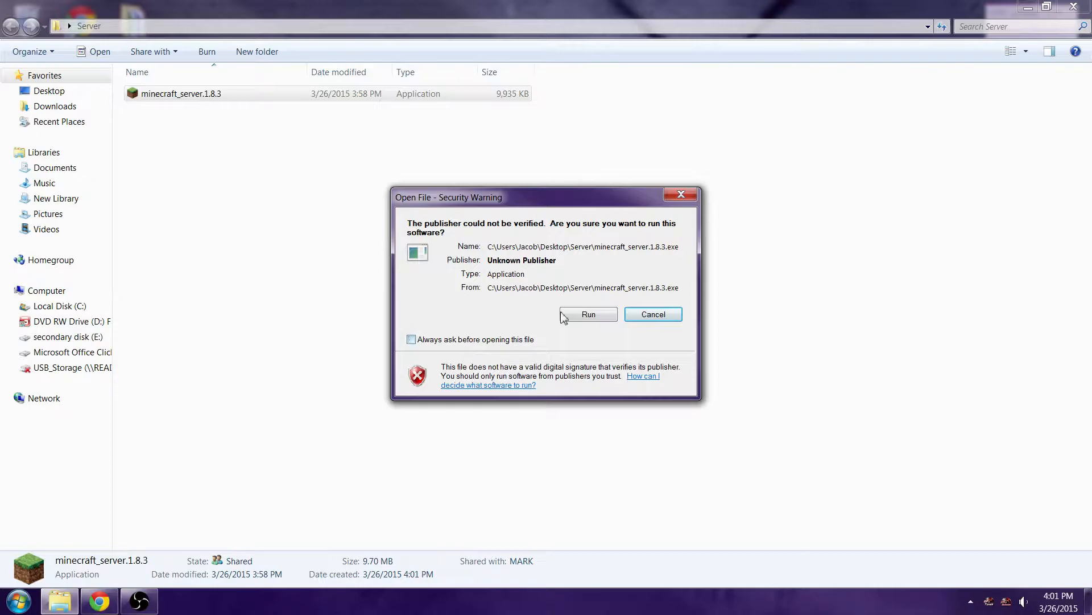
{"action": "left_click", "coordinate": [588, 314]}
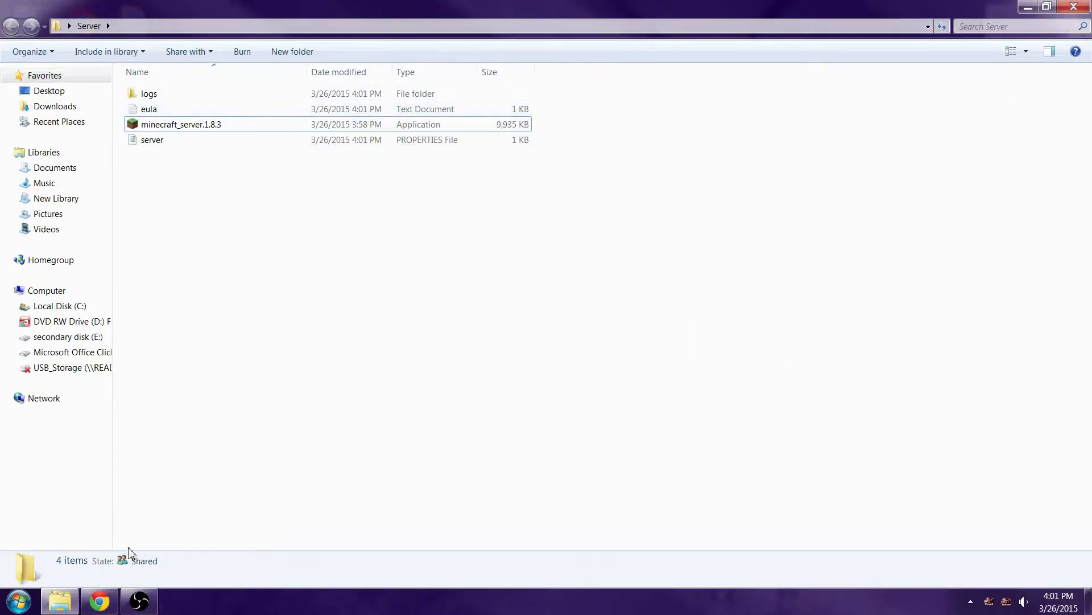
{"action": "left_click", "coordinate": [152, 139]}
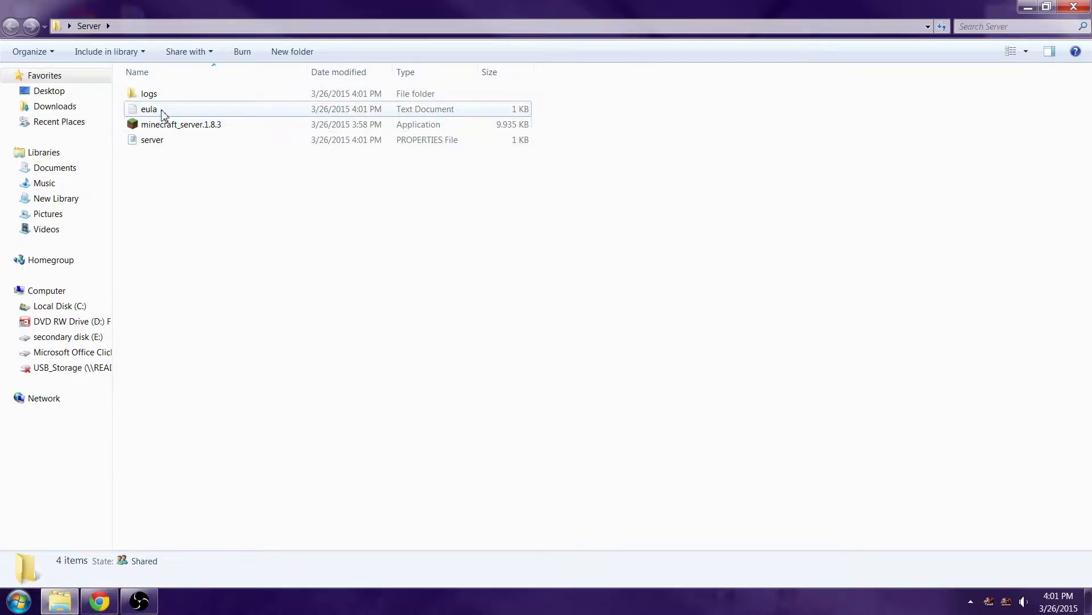
Edit the eula file to read eula=true and close it
{"action": "double_click", "coordinate": [149, 109]}
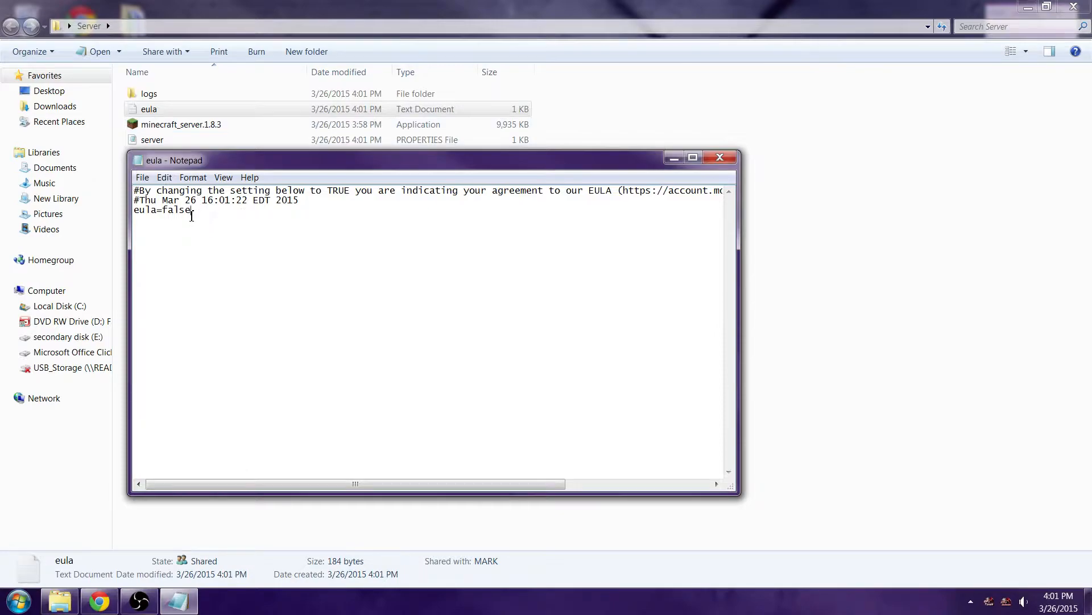
{"action": "double_click", "coordinate": [177, 209]}
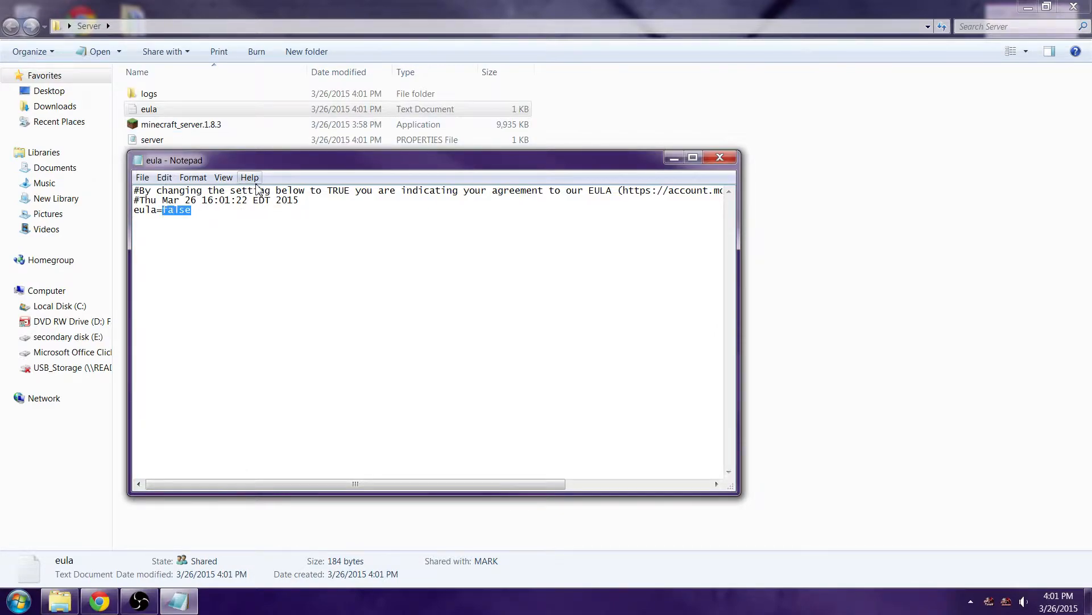
{"action": "type", "text": "true"}
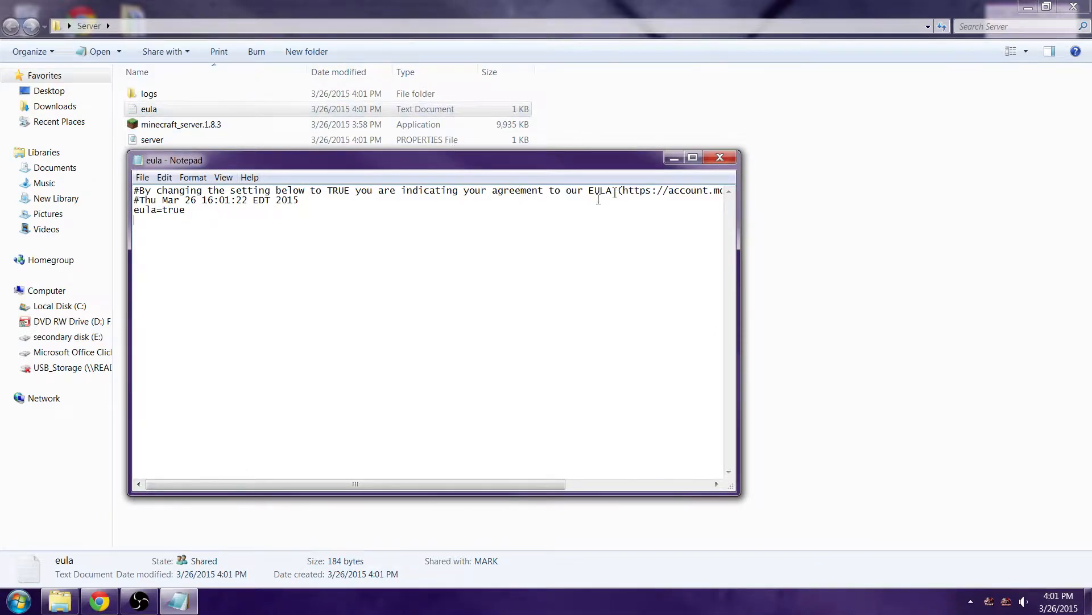
{"action": "left_click", "coordinate": [719, 157]}
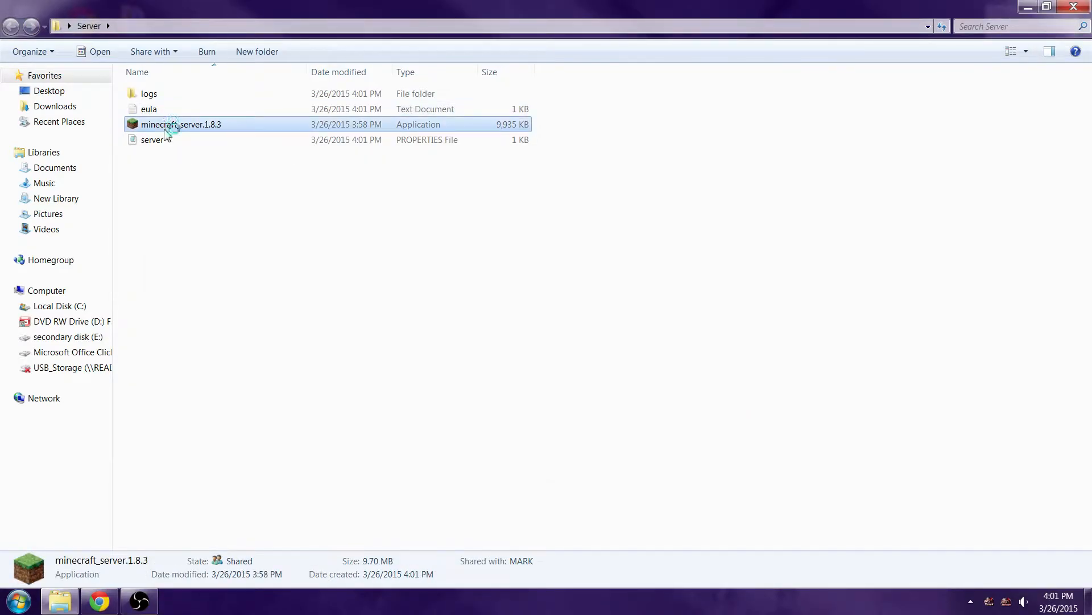
{"action": "mouse_move", "coordinate": [302, 236]}
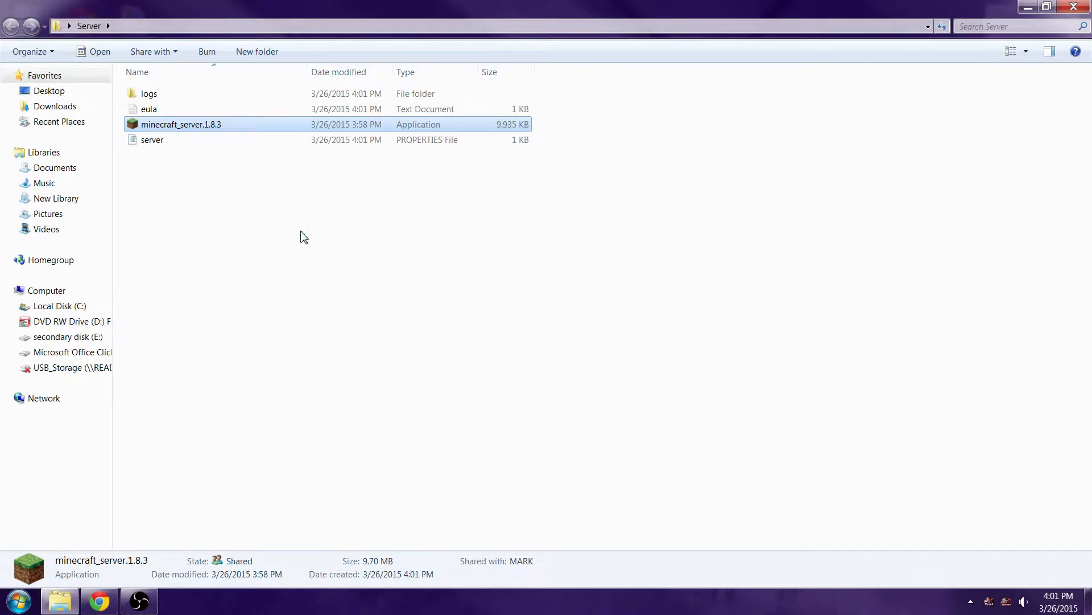
Launch the server to generate the world folder and player list files, then shut it down
{"action": "double_click", "coordinate": [181, 124]}
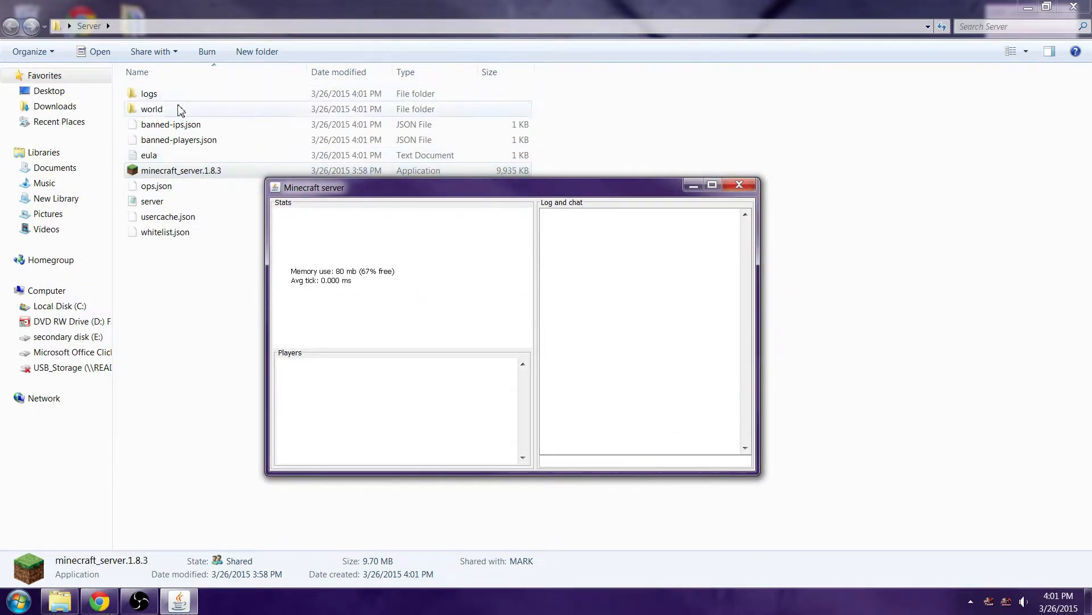
{"action": "mouse_move", "coordinate": [740, 187]}
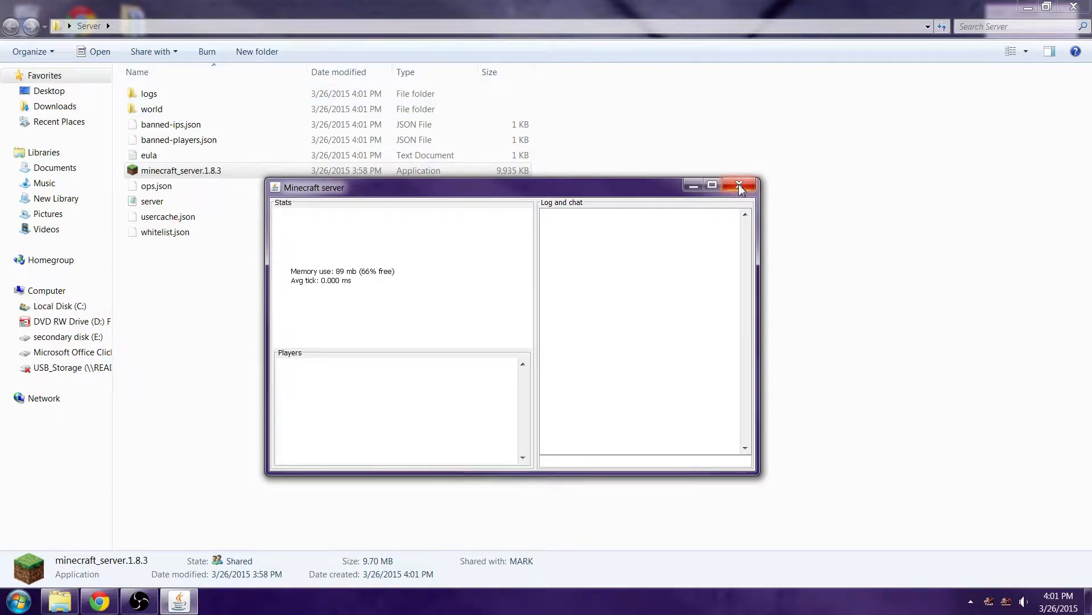
{"action": "left_click", "coordinate": [741, 184]}
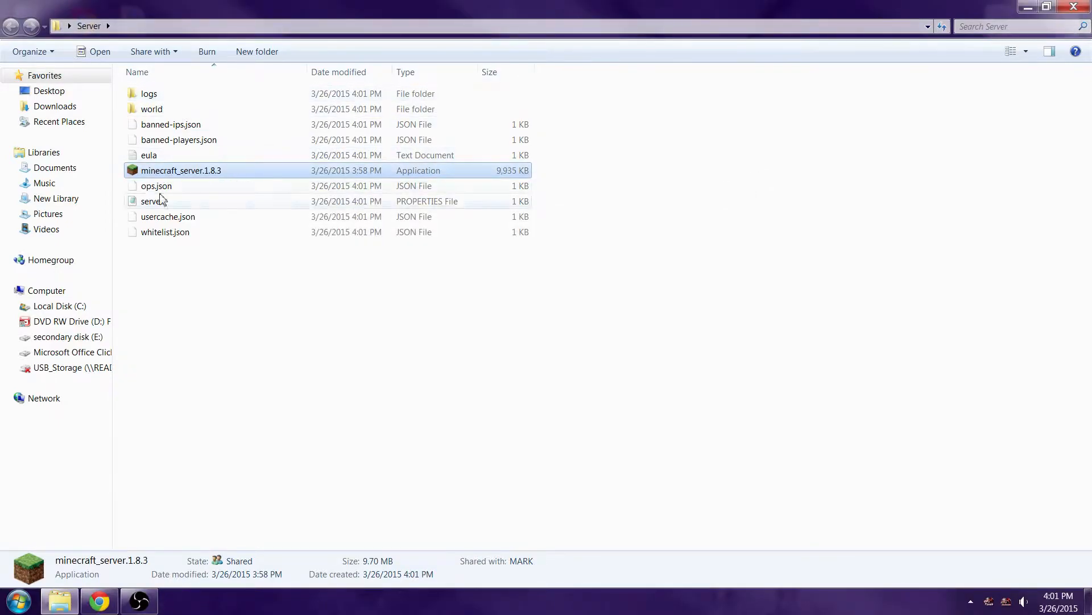
Change server-port from 25565 to 22244 in server.properties and save the file
{"action": "double_click", "coordinate": [151, 200]}
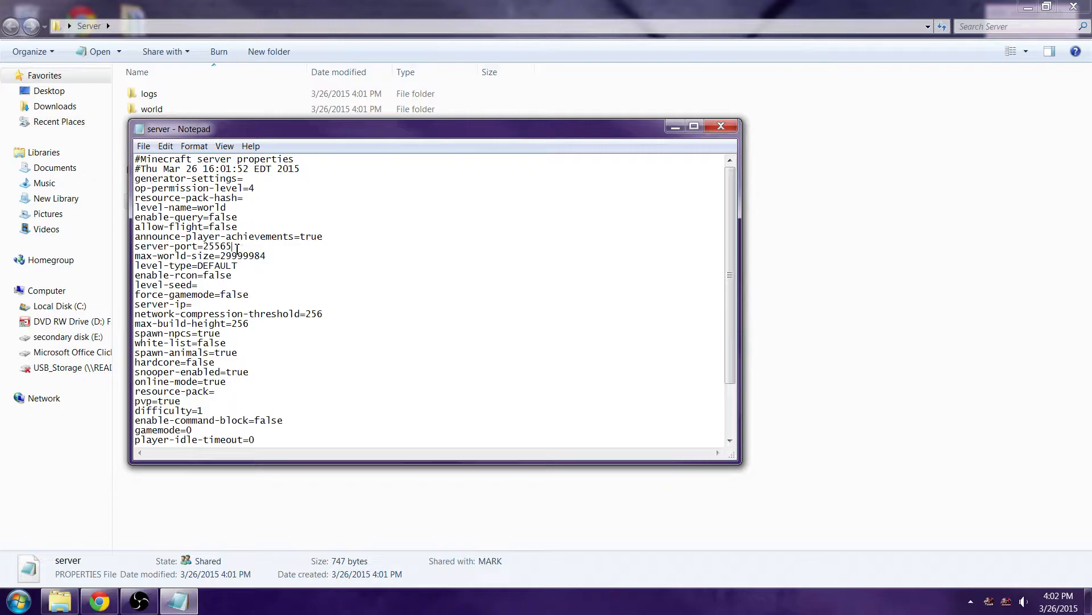
{"action": "double_click", "coordinate": [165, 255]}
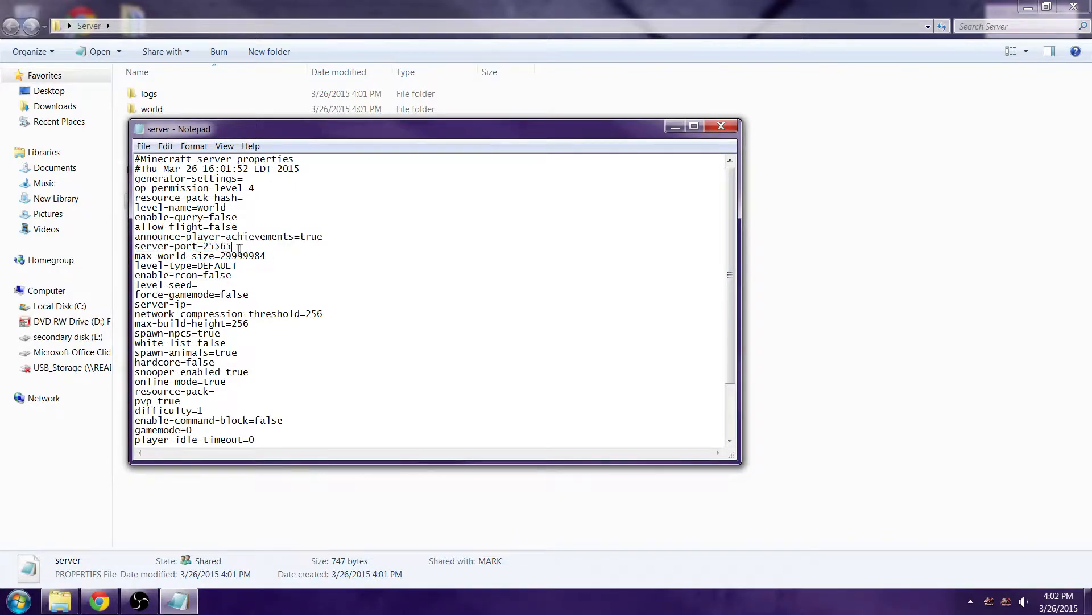
{"action": "double_click", "coordinate": [218, 246]}
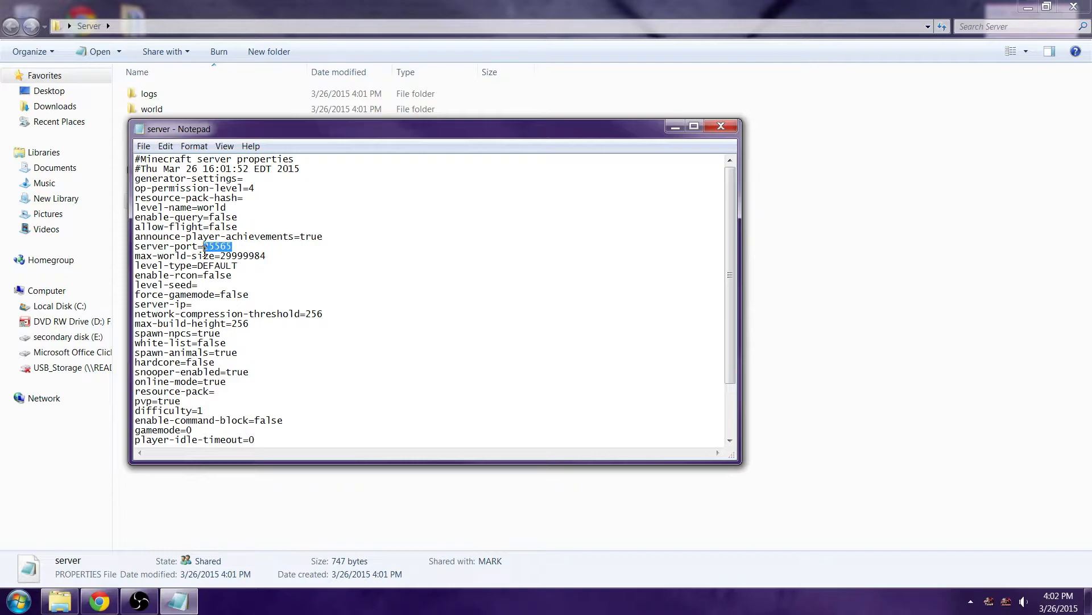
{"action": "type", "text": "2224"}
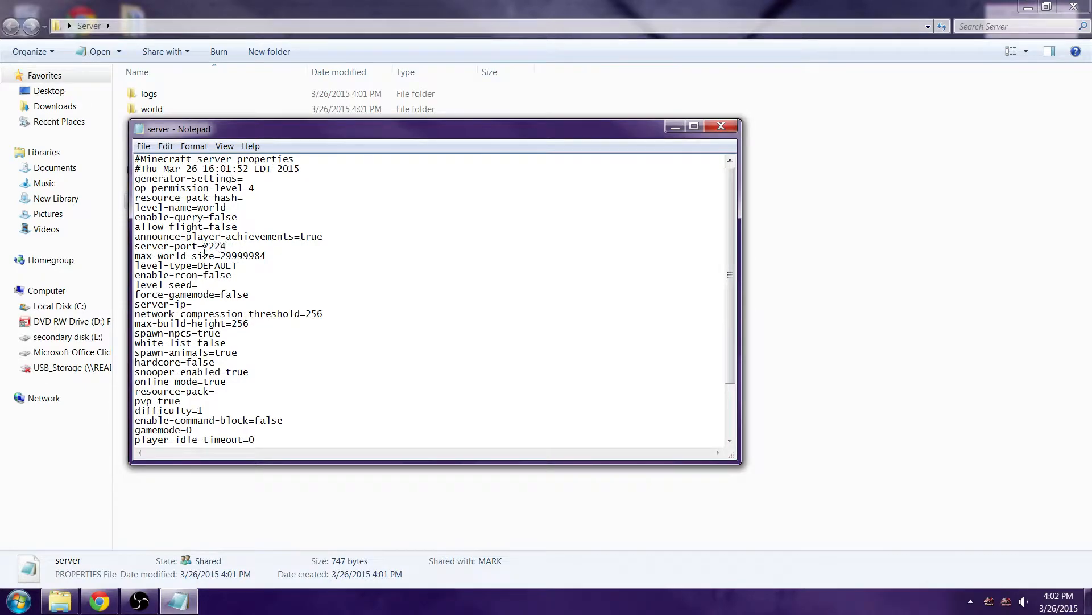
{"action": "left_click", "coordinate": [721, 125]}
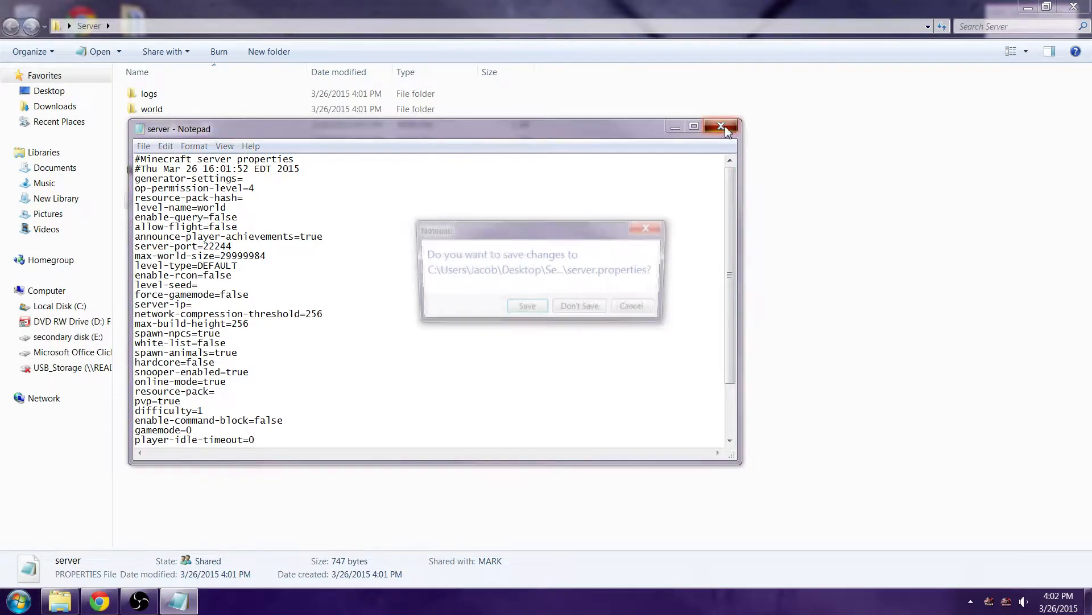
{"action": "left_click", "coordinate": [528, 305]}
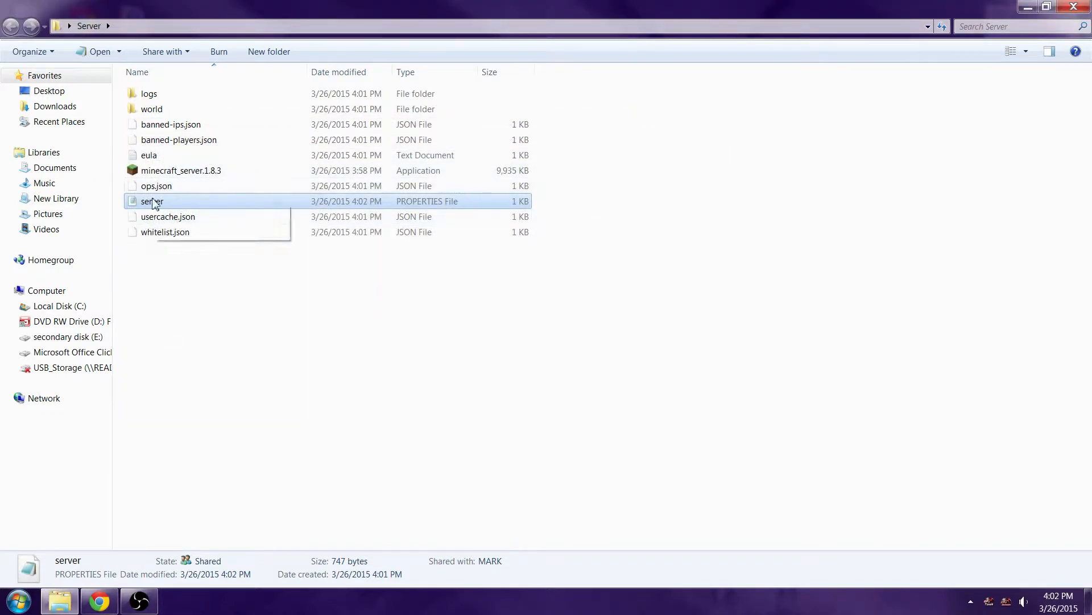
Run ipconfig in Command Prompt to read IPv4 address 10.0.0.6 and gateway 10.0.0.1
{"action": "left_click", "coordinate": [16, 596]}
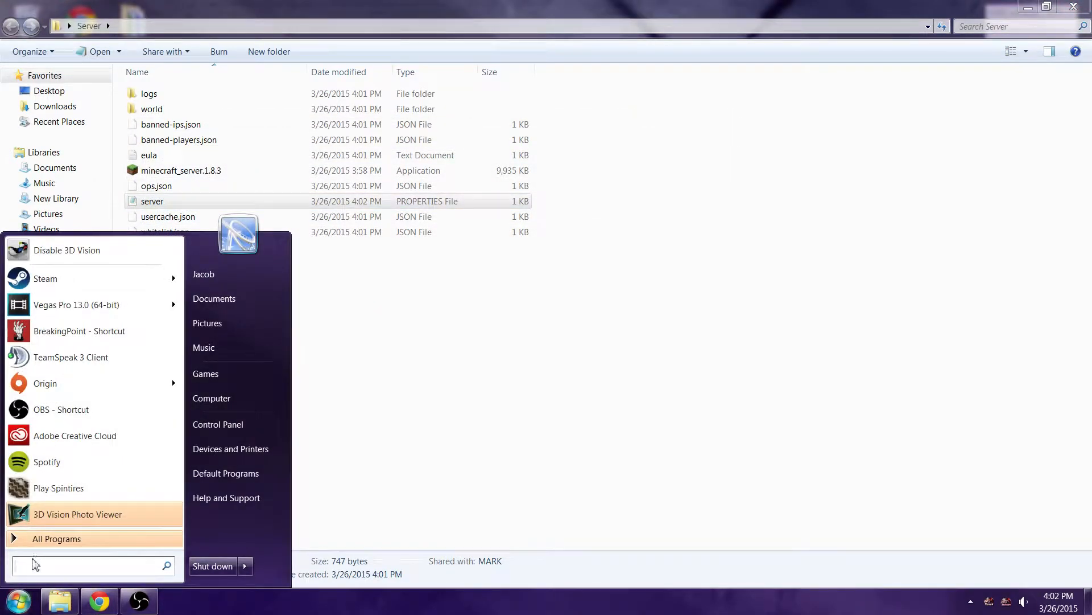
{"action": "type", "text": "cmad"}
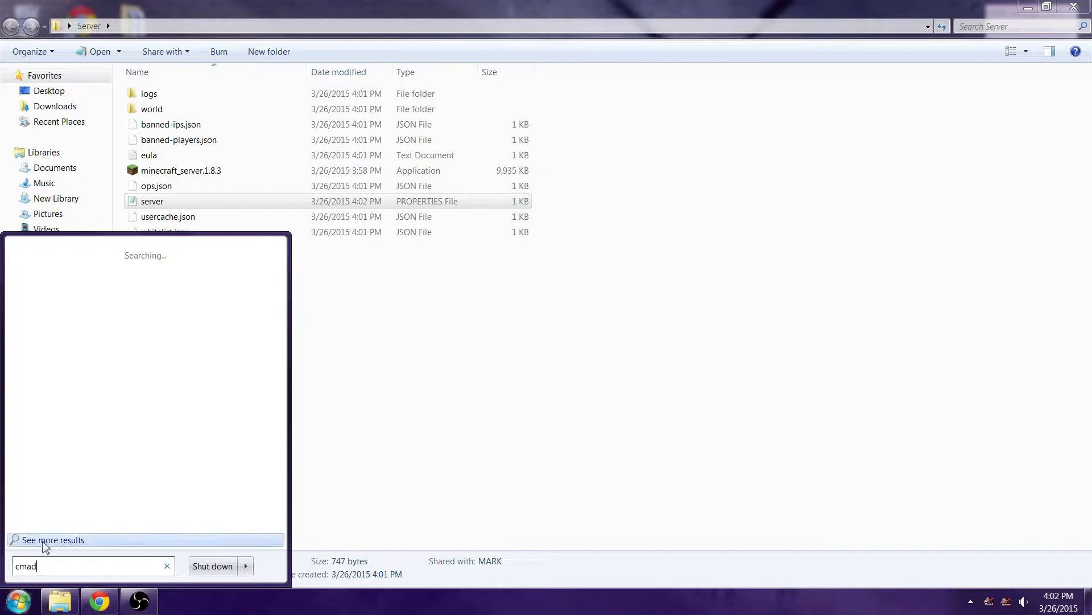
{"action": "key", "text": "Backspace"}
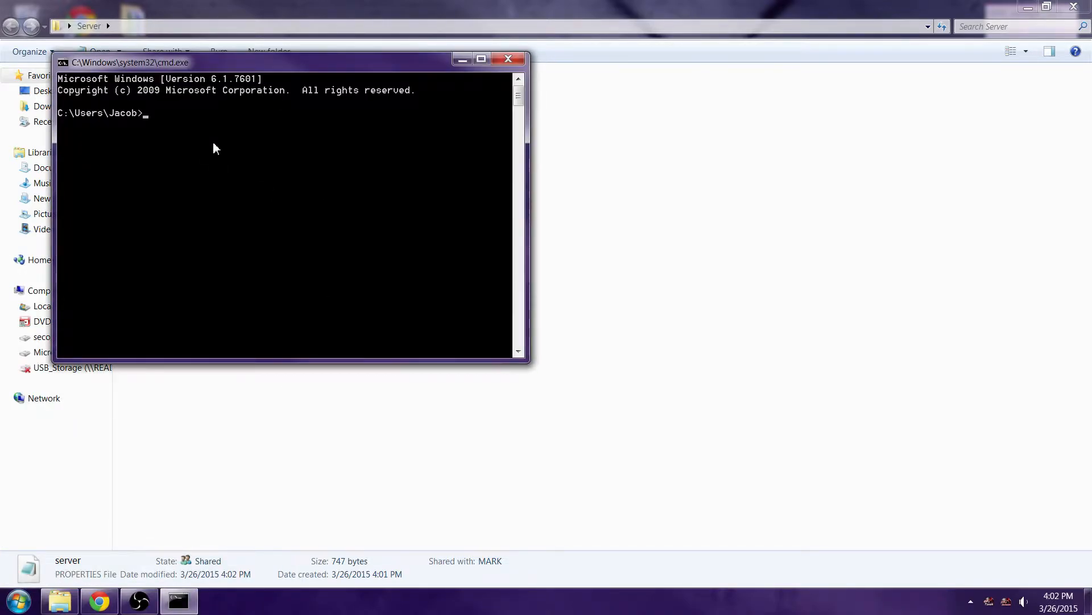
{"action": "type", "text": "ip config"}
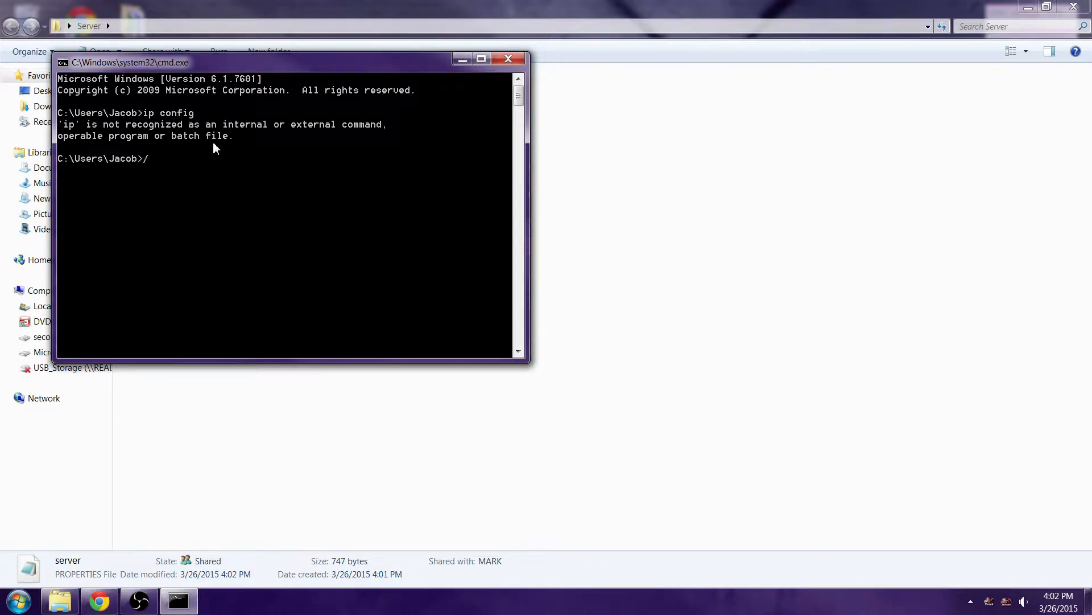
{"action": "type", "text": "ip config"}
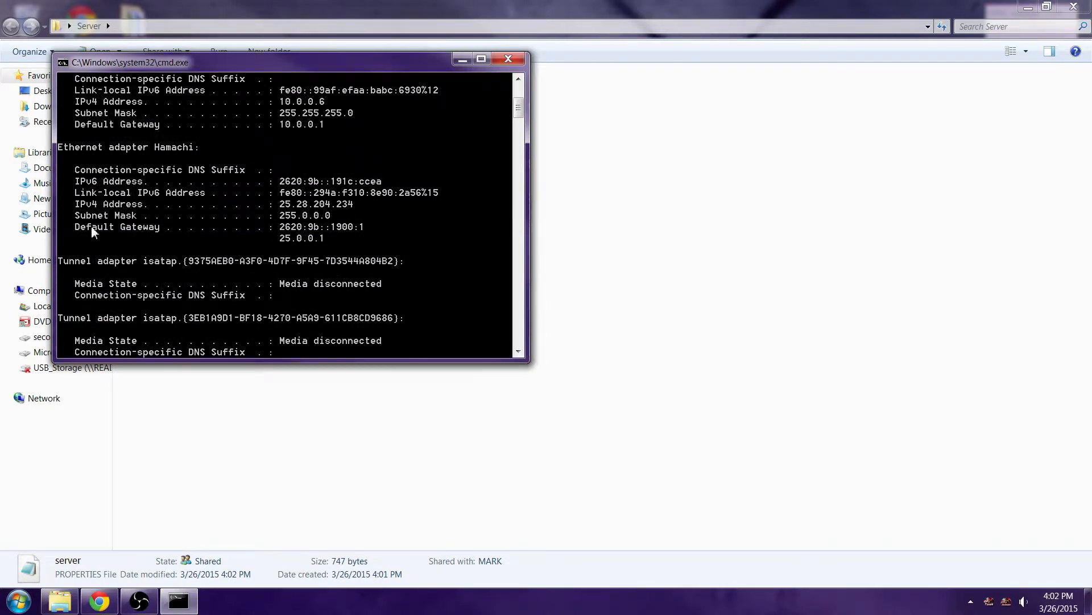
{"action": "mouse_move", "coordinate": [102, 209]}
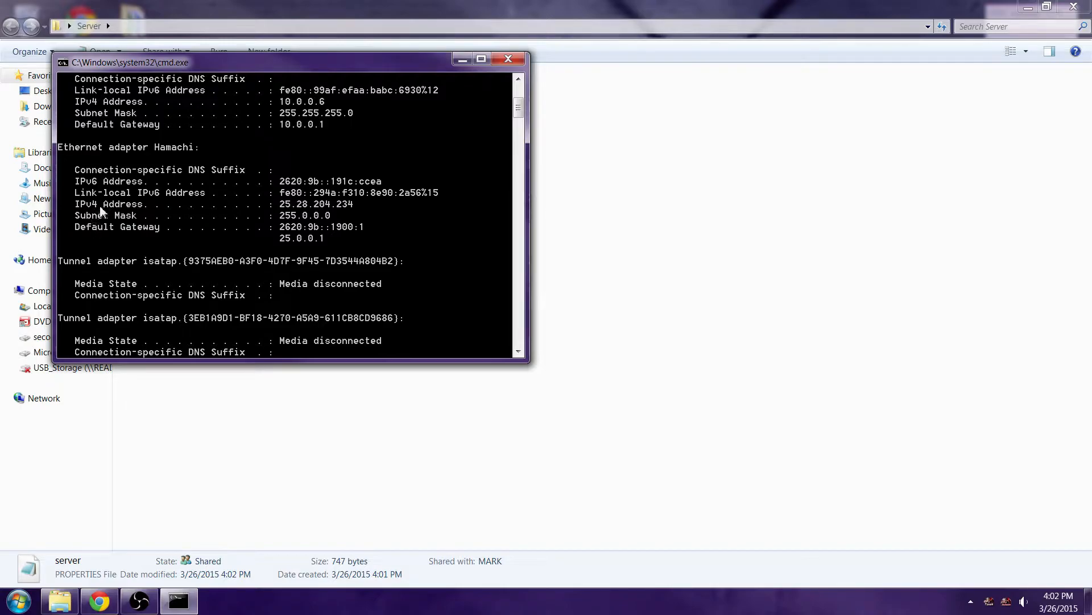
{"action": "mouse_move", "coordinate": [310, 192]}
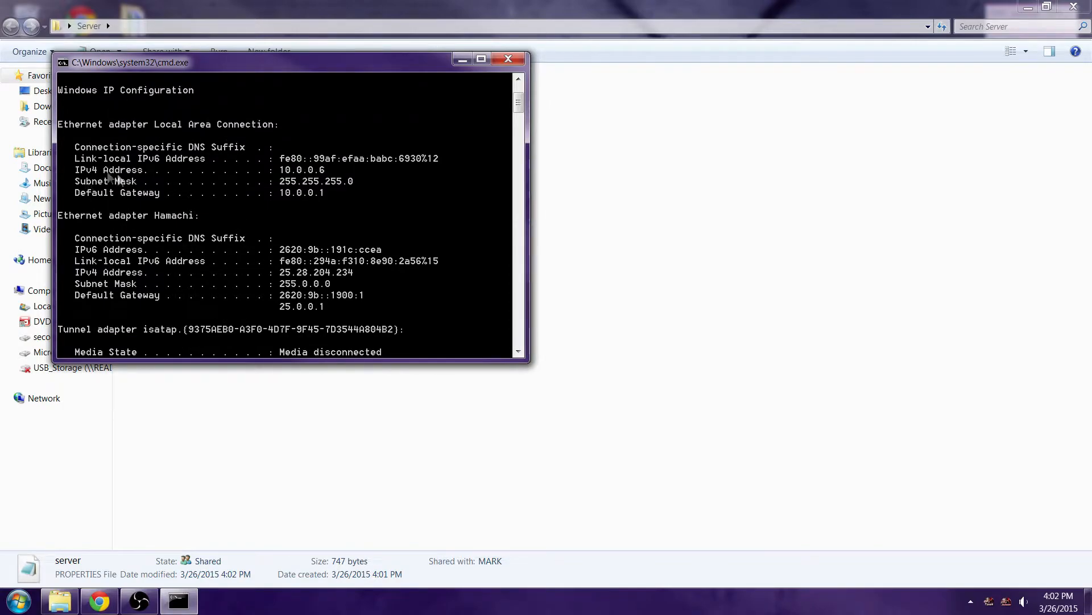
{"action": "left_click", "coordinate": [459, 59]}
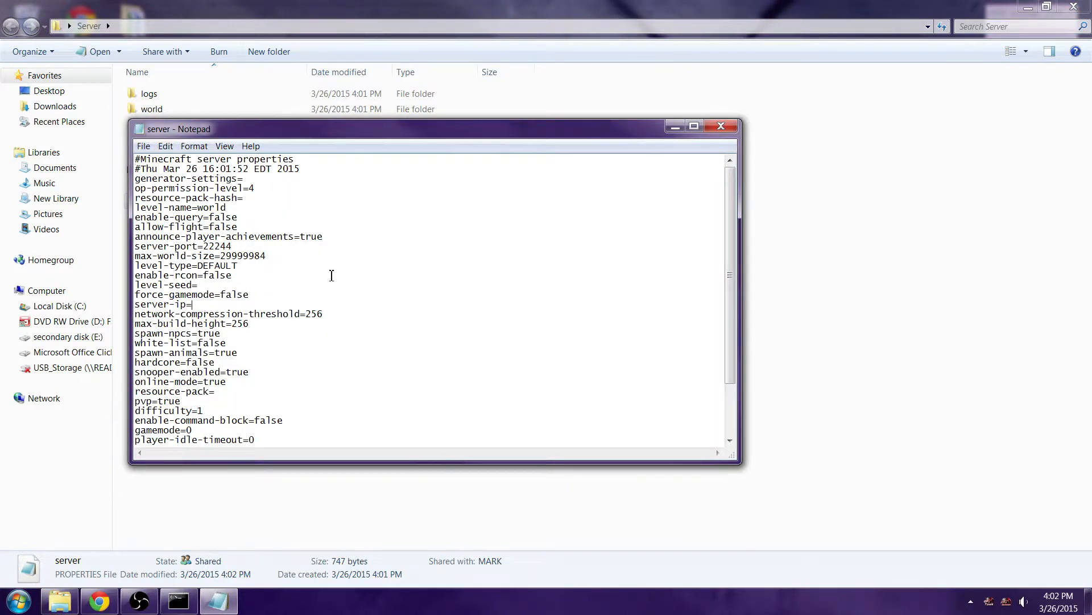
Set server-ip to 10.0.0.6 in server.properties and save it
{"action": "type", "text": "10."}
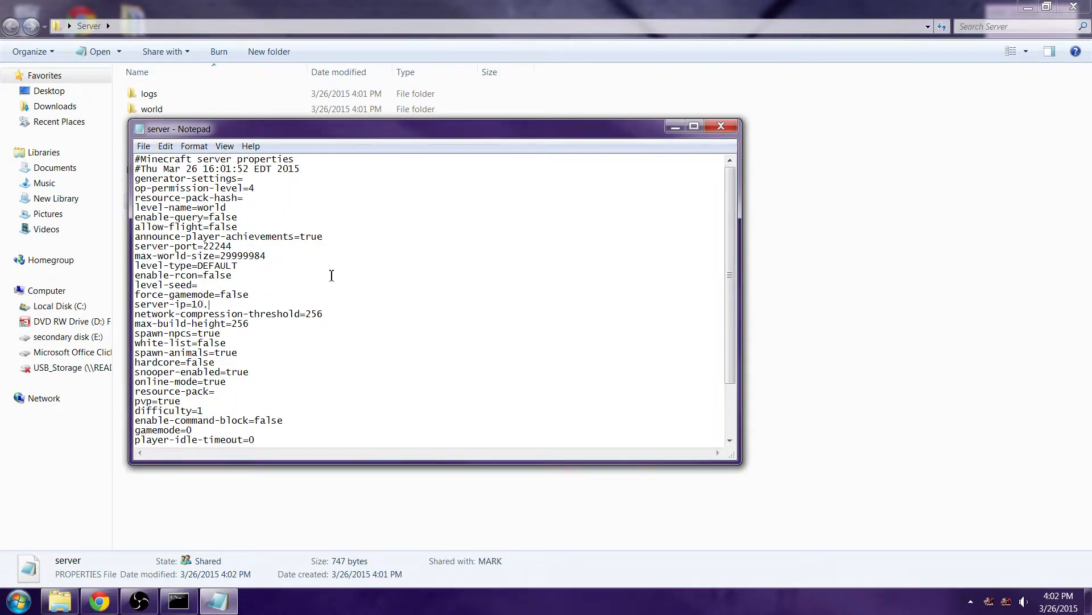
{"action": "type", "text": "0.0.6"}
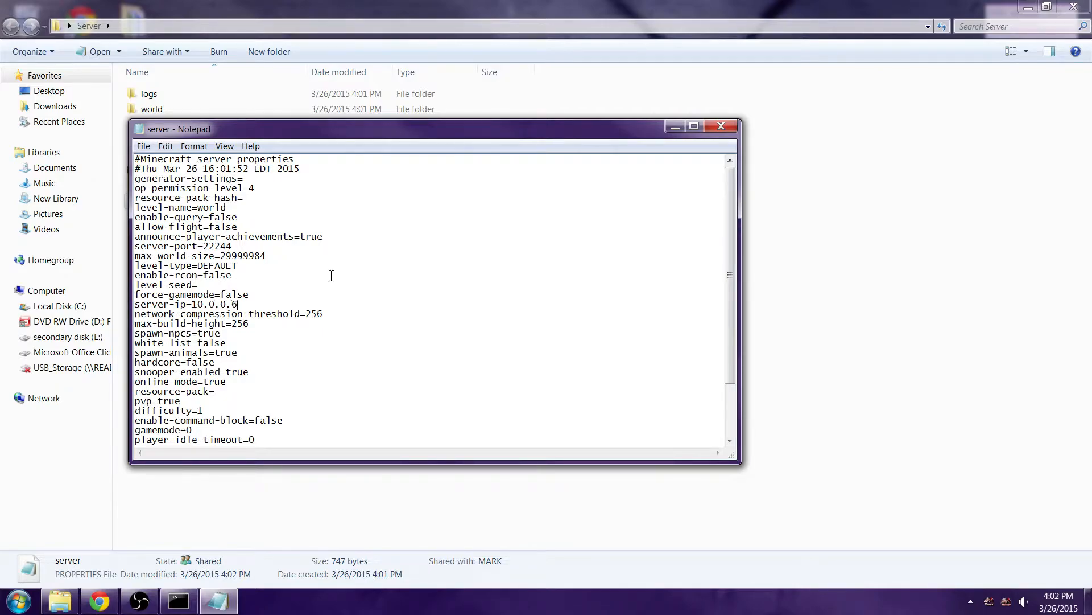
{"action": "mouse_move", "coordinate": [722, 128]}
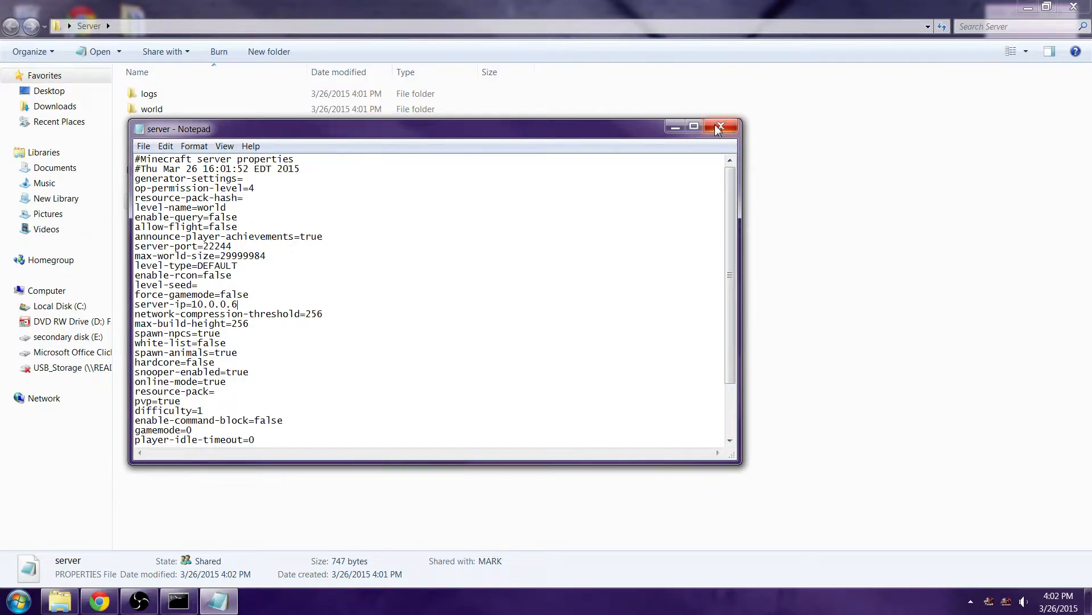
{"action": "mouse_move", "coordinate": [719, 127]}
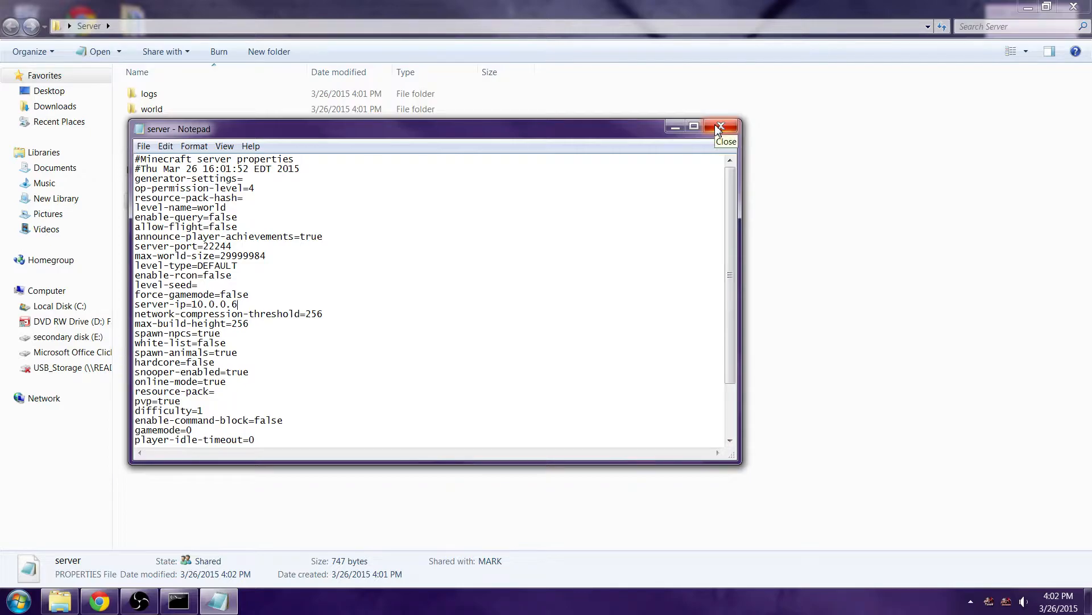
{"action": "left_click", "coordinate": [720, 125]}
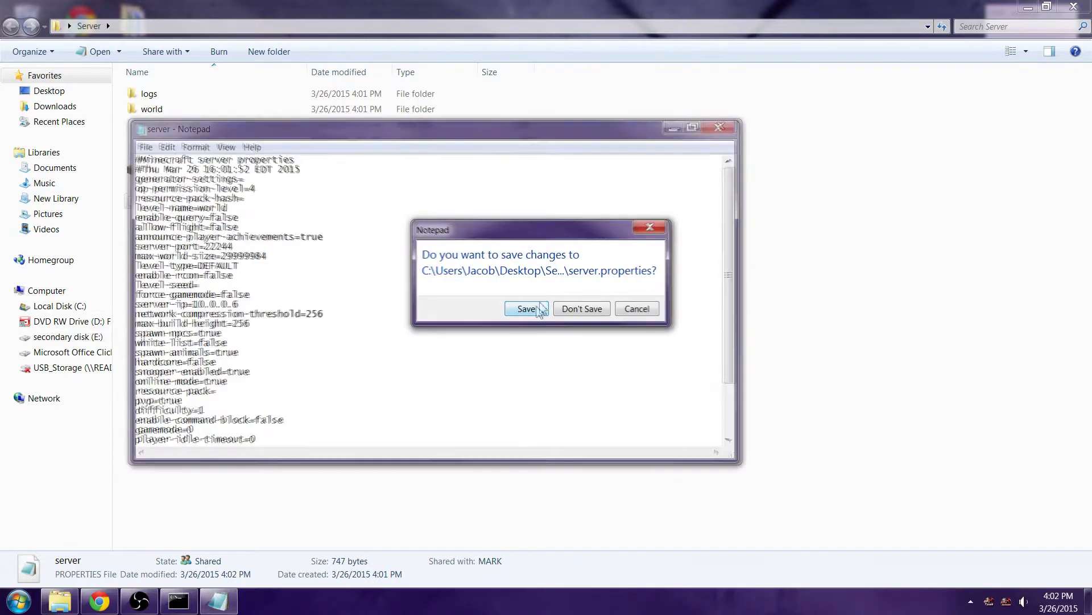
{"action": "left_click", "coordinate": [527, 308]}
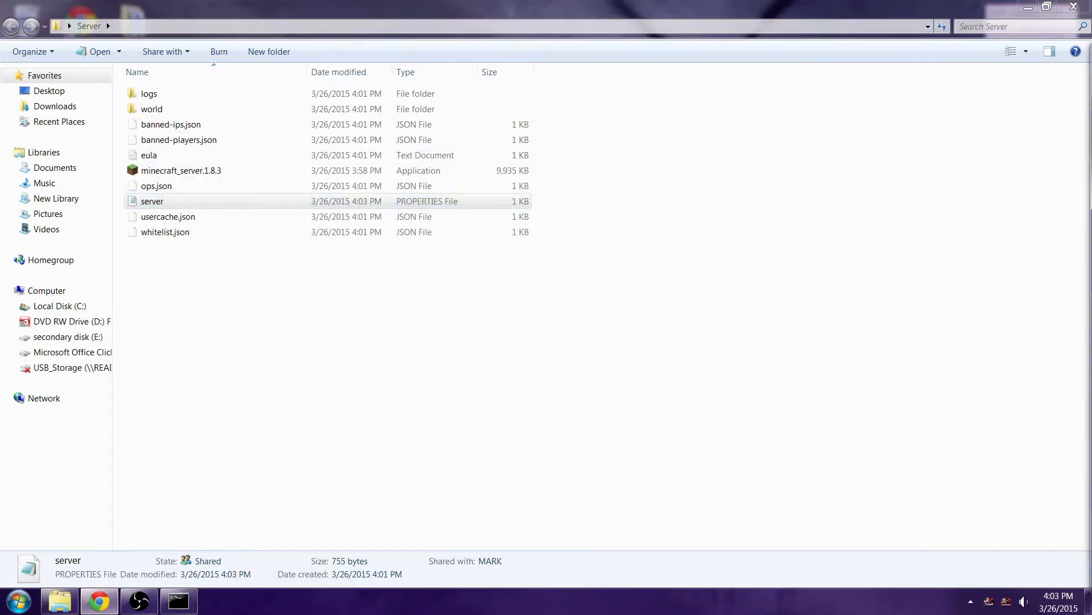
Go to the router address 10.0.0.1 in a new Chrome tab
{"action": "left_click", "coordinate": [99, 601]}
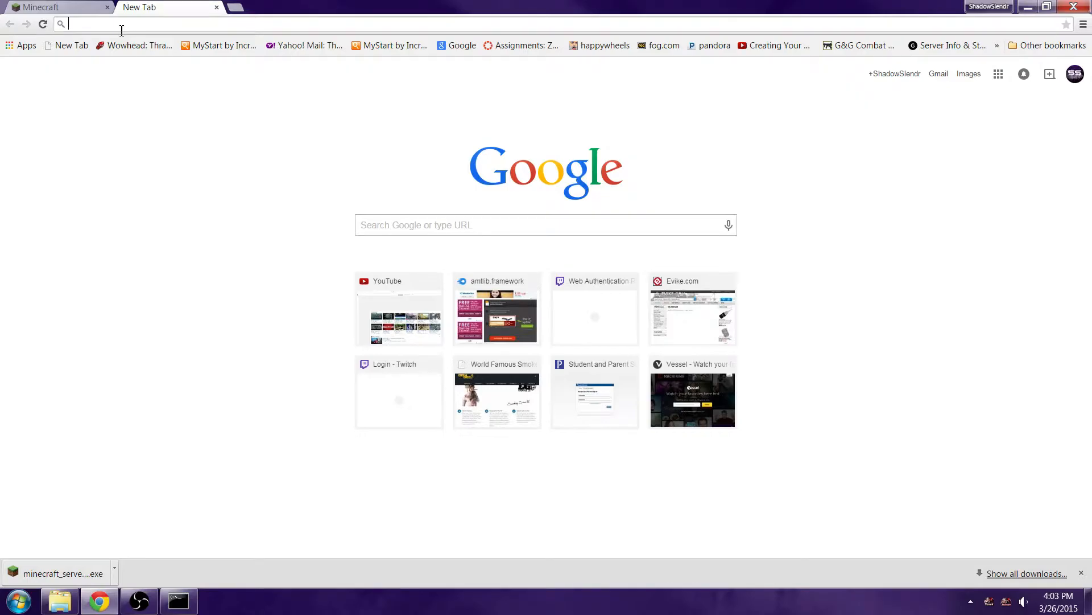
{"action": "type", "text": "10.0.0.1"}
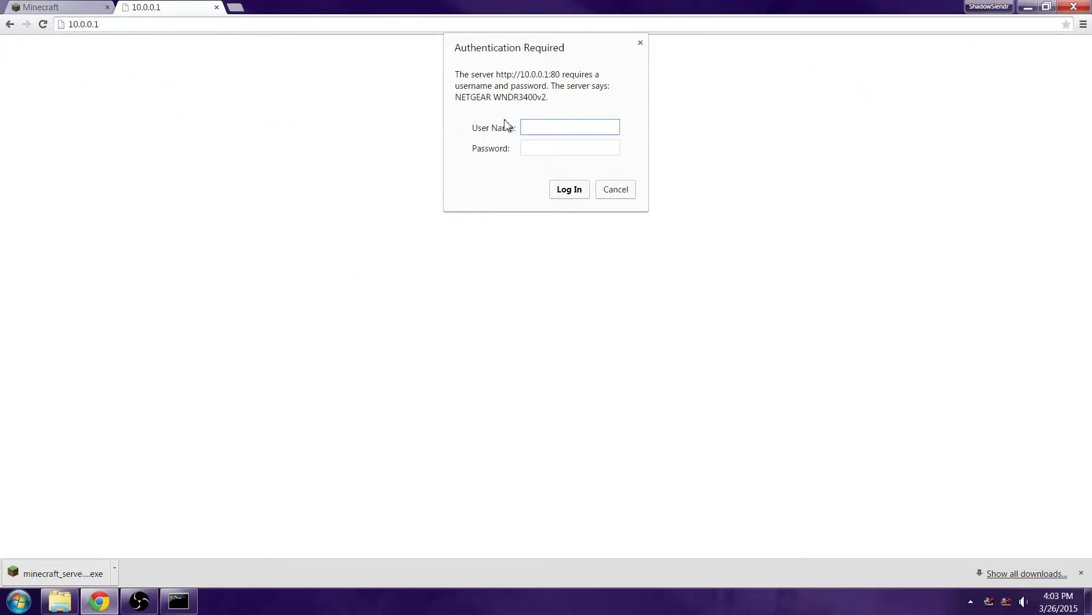
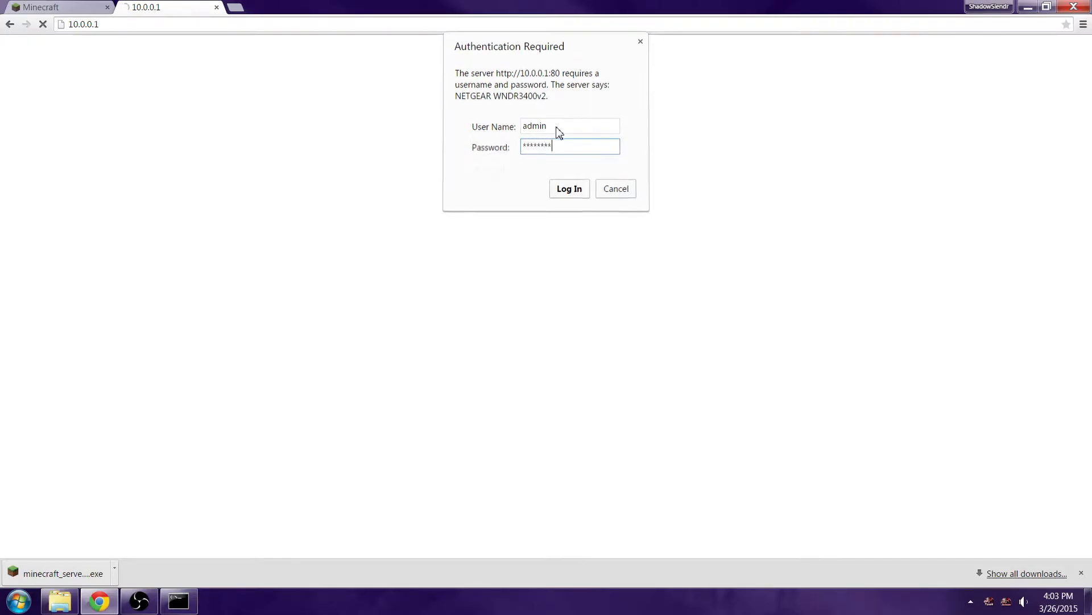
Log in to the router admin page with user name admin and the password
{"action": "left_click", "coordinate": [569, 189]}
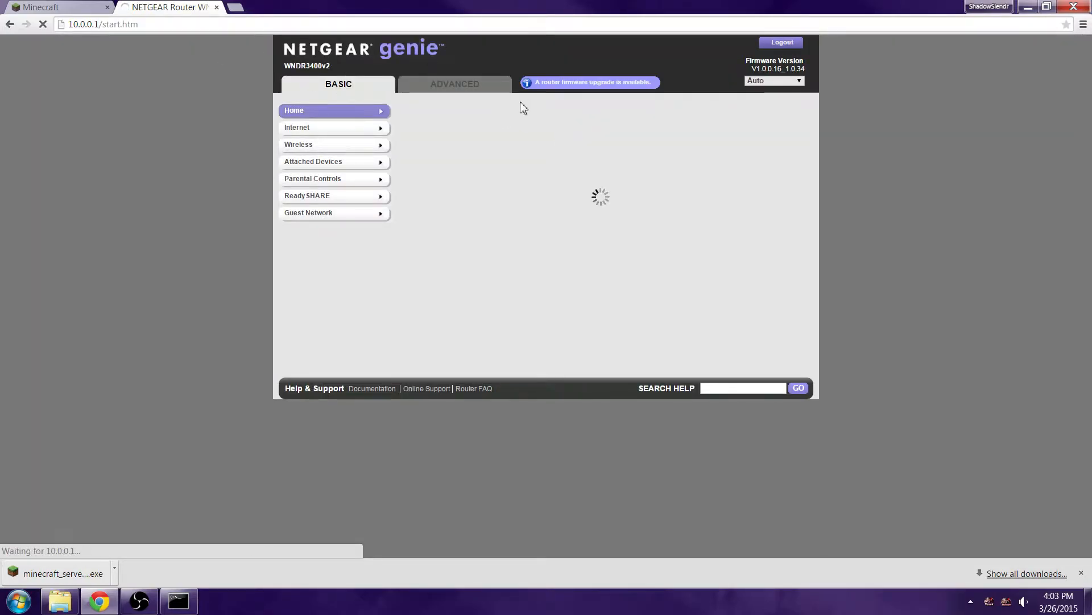
Go to Port Forwarding / Port Triggering under Advanced Setup in NETGEAR genie
{"action": "left_click", "coordinate": [455, 84]}
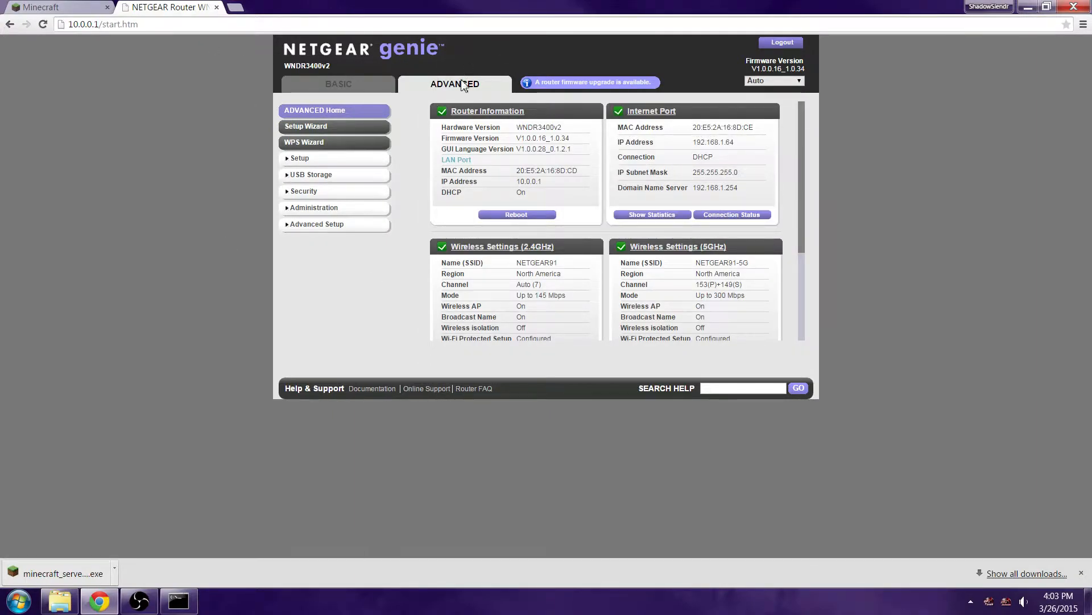
{"action": "mouse_move", "coordinate": [291, 212]}
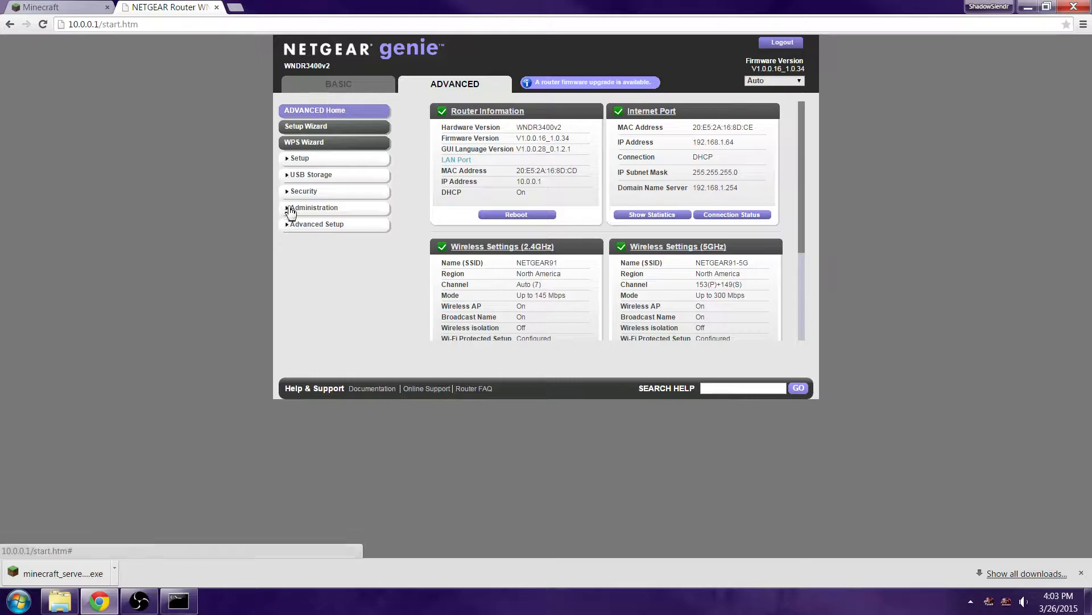
{"action": "left_click", "coordinate": [316, 223]}
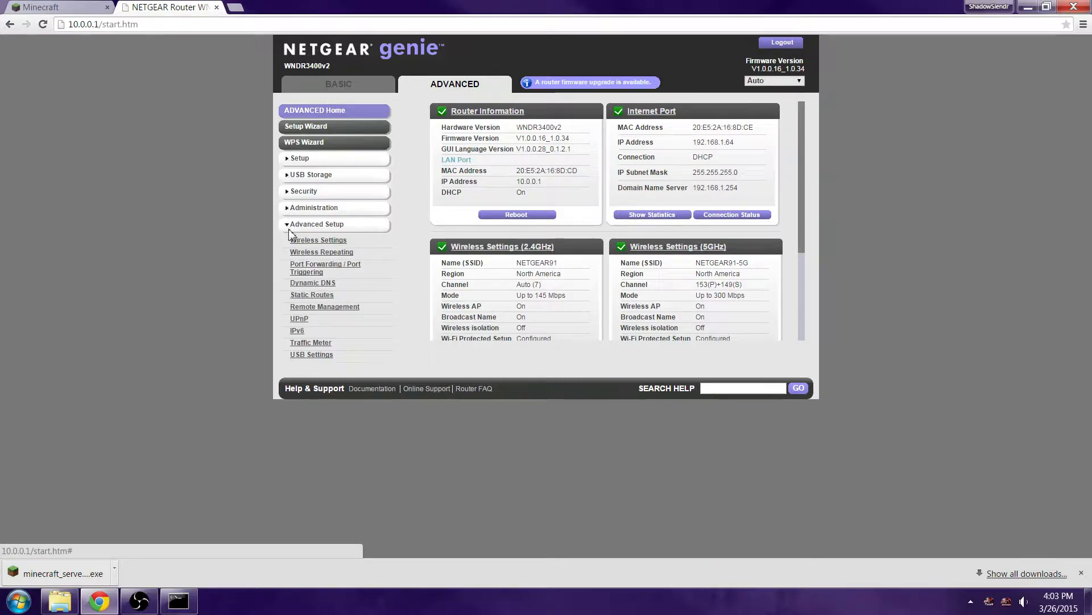
{"action": "left_click", "coordinate": [326, 268]}
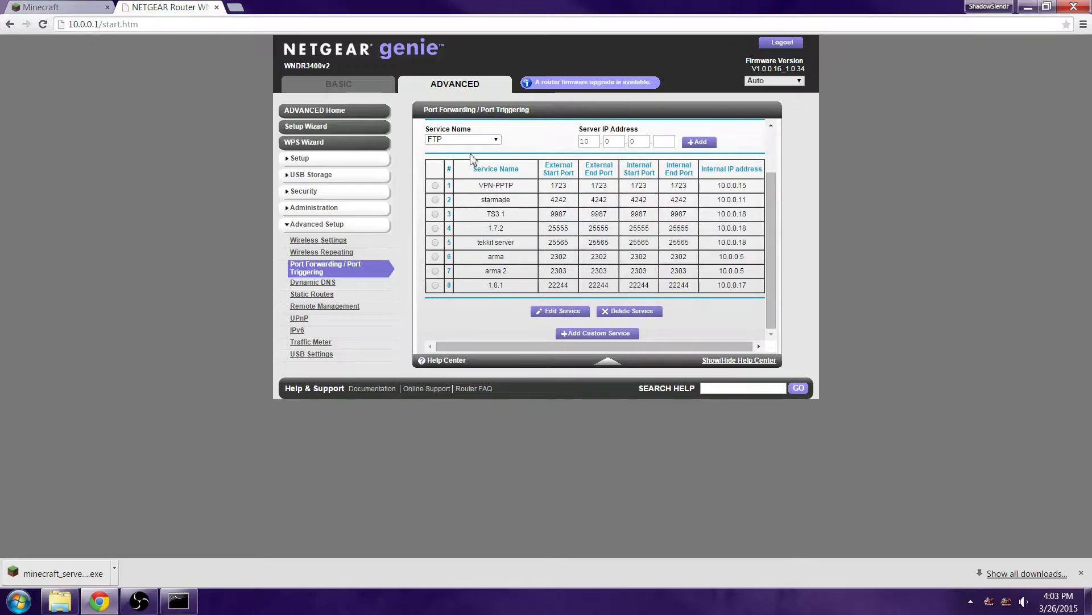
{"action": "mouse_move", "coordinate": [650, 392]}
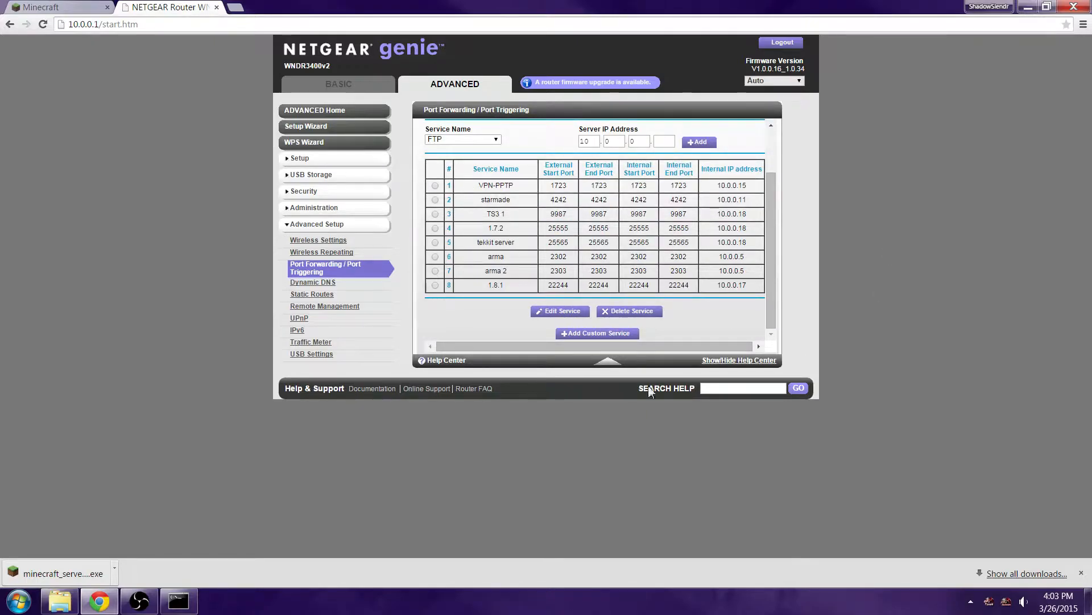
{"action": "mouse_move", "coordinate": [648, 223]}
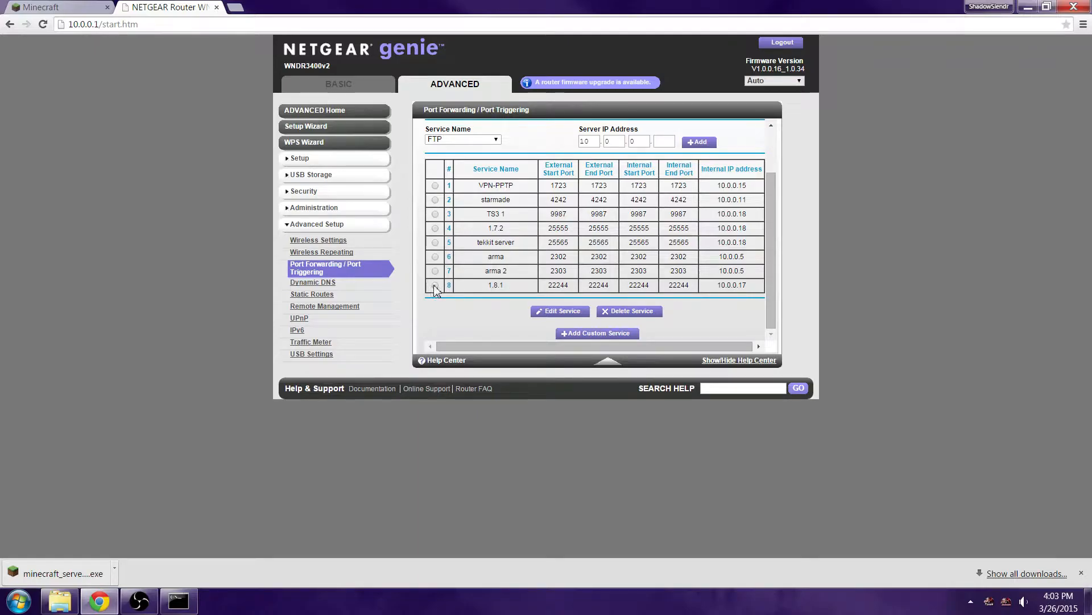
Delete the old 1.8.1 forwarding rule for port 22244
{"action": "left_click", "coordinate": [629, 311]}
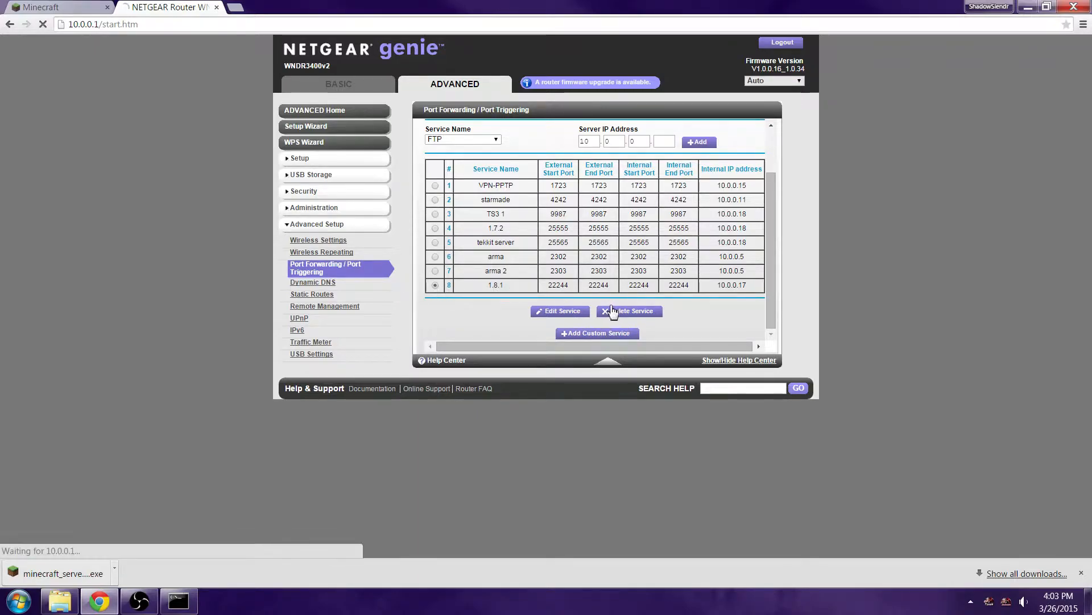
{"action": "left_click", "coordinate": [629, 311]}
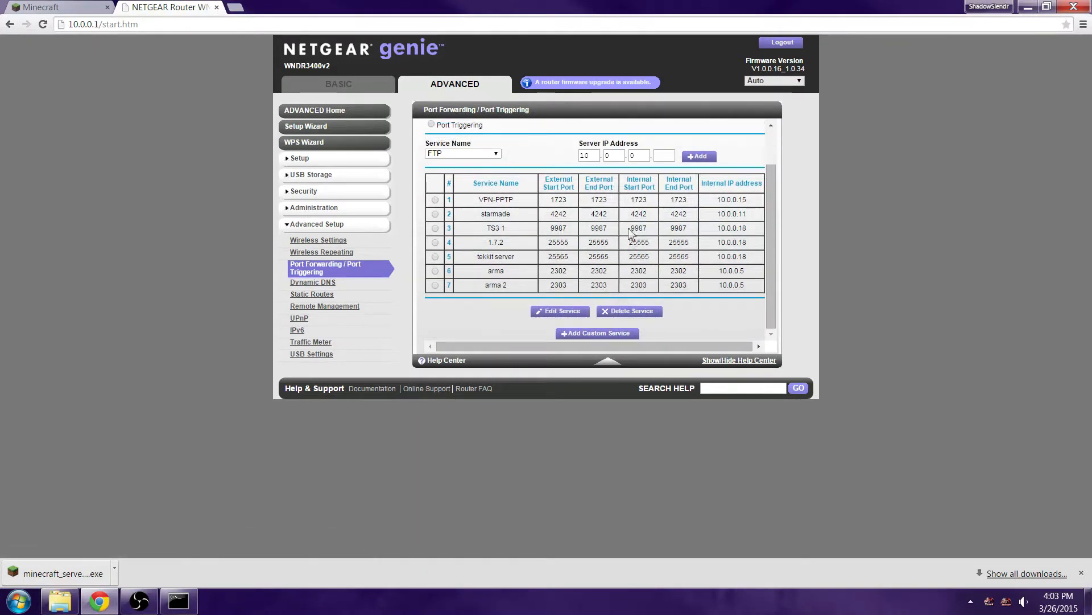
{"action": "left_click", "coordinate": [596, 333]}
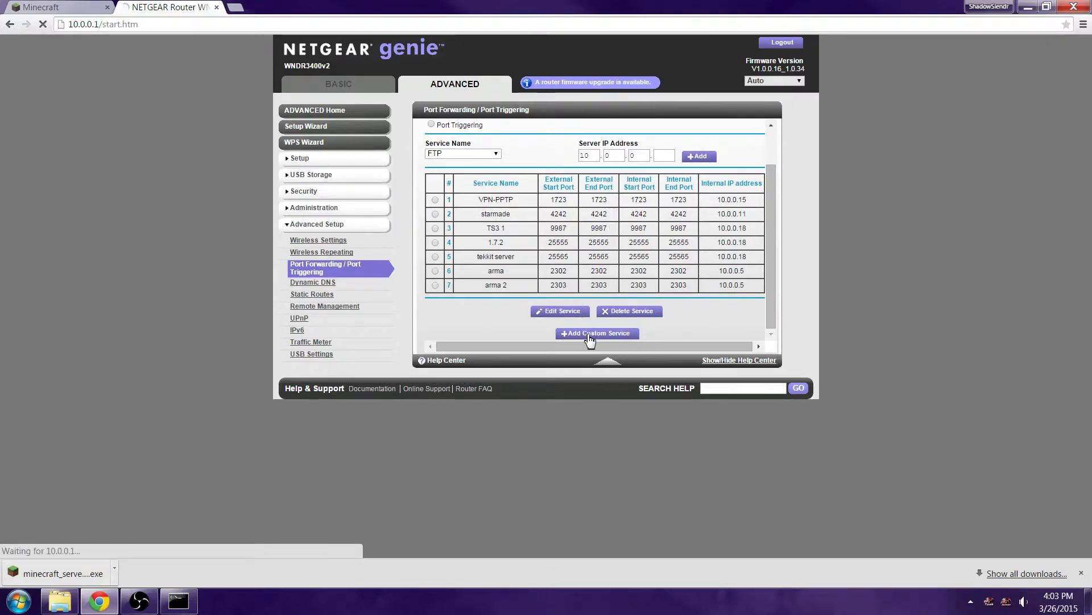
Add a custom service named 'sevre' with external starting port 22244
{"action": "left_click", "coordinate": [596, 332]}
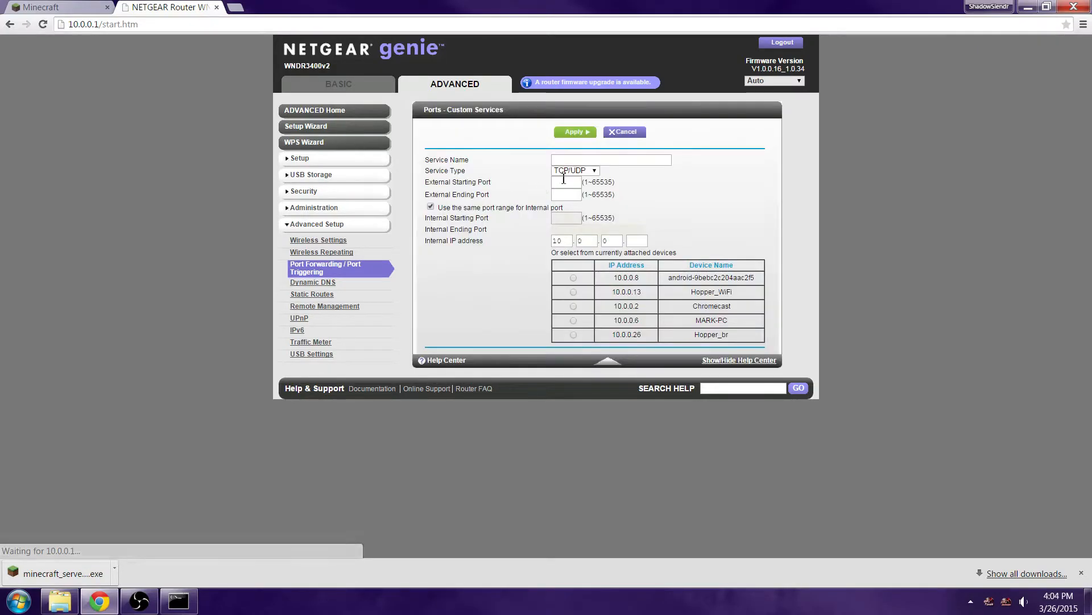
{"action": "left_click", "coordinate": [611, 160]}
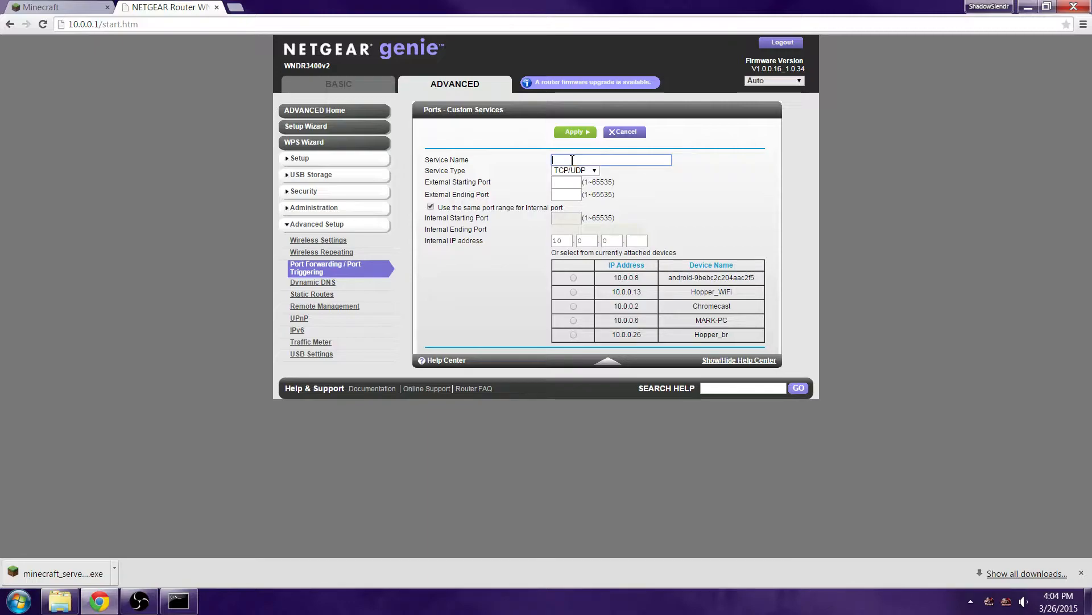
{"action": "type", "text": "sevre"}
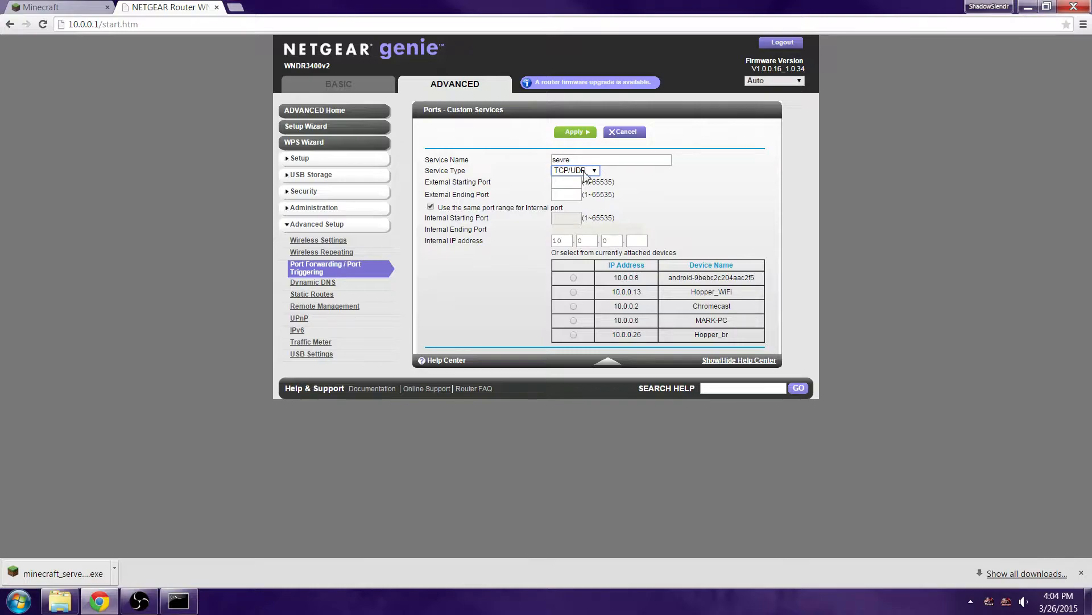
{"action": "left_click", "coordinate": [567, 182]}
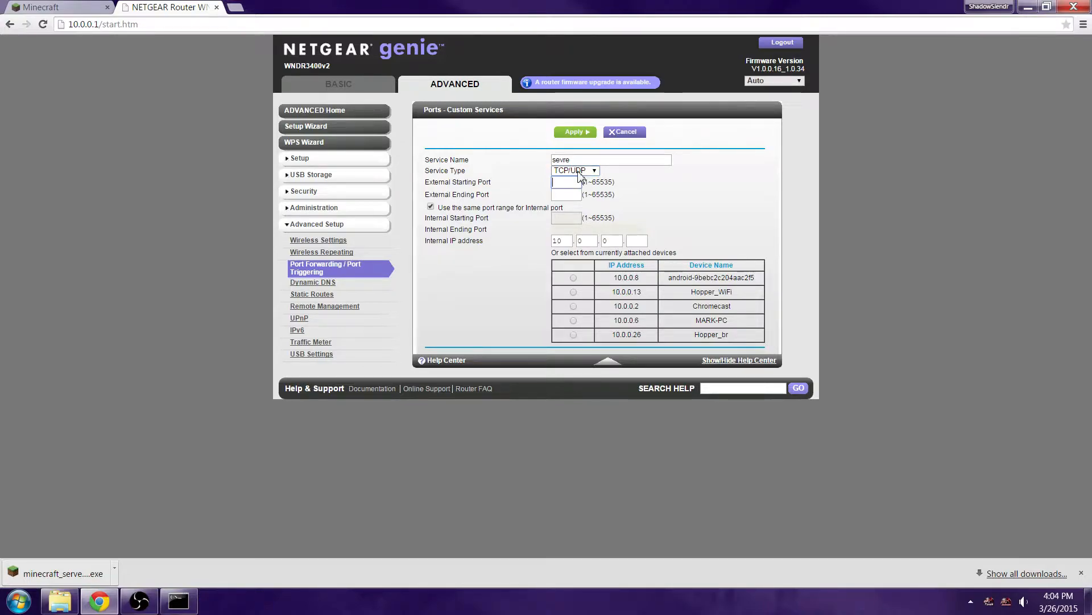
{"action": "type", "text": "2232"}
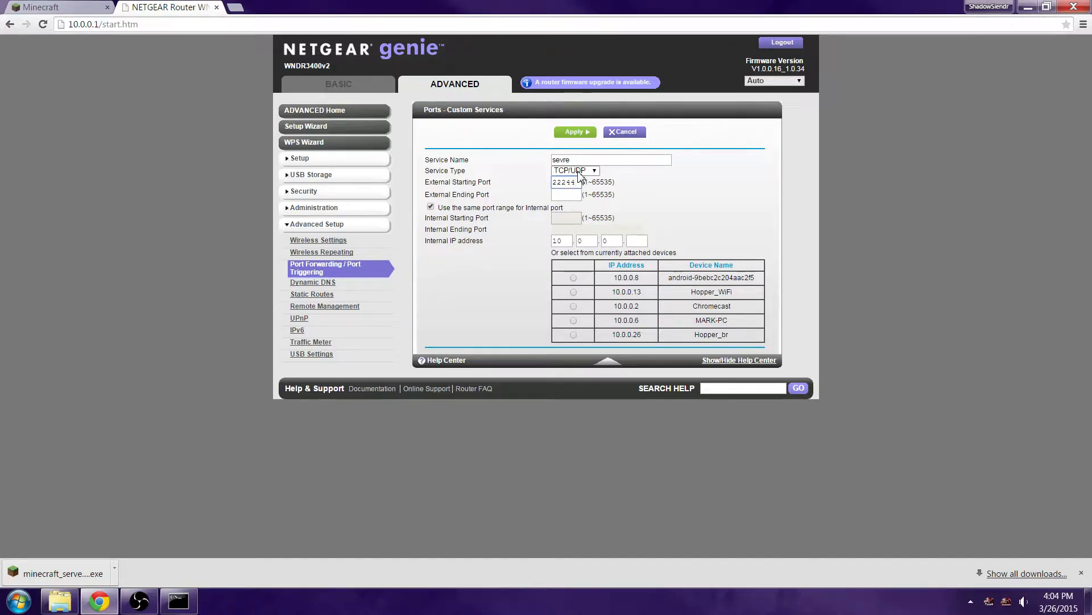
{"action": "type", "text": "22244"}
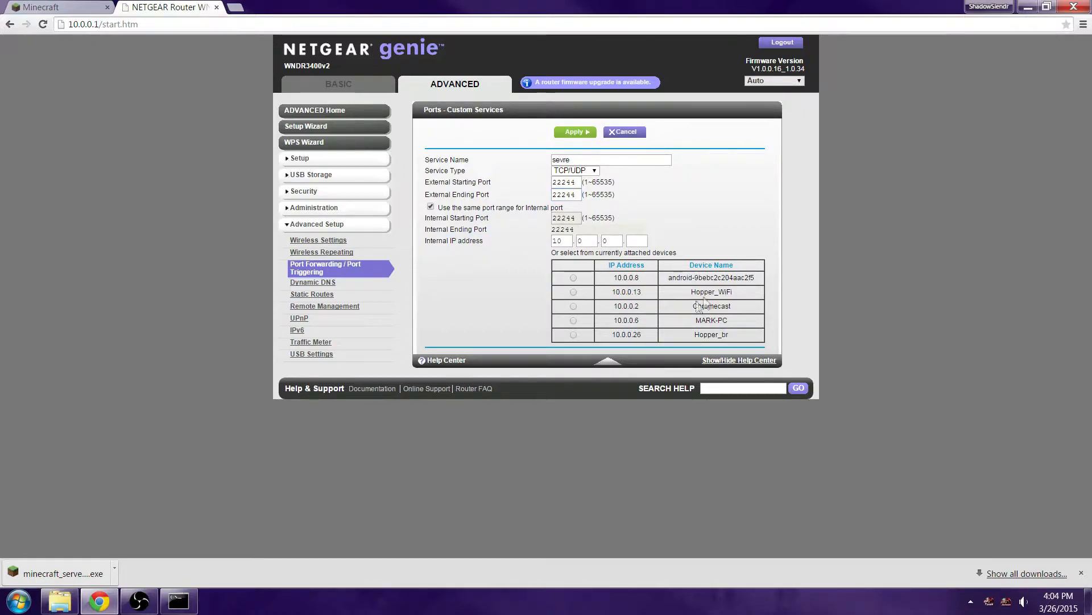
{"action": "mouse_move", "coordinate": [665, 298]}
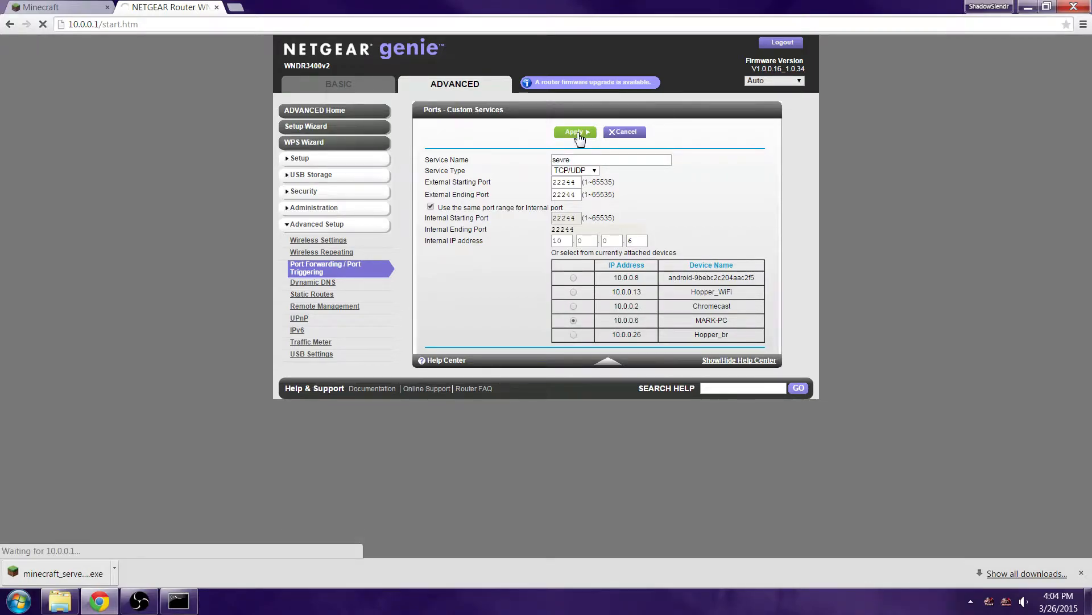
Leave the router page and launch the Minecraft Launcher from the desktop shortcut
{"action": "left_click", "coordinate": [575, 132]}
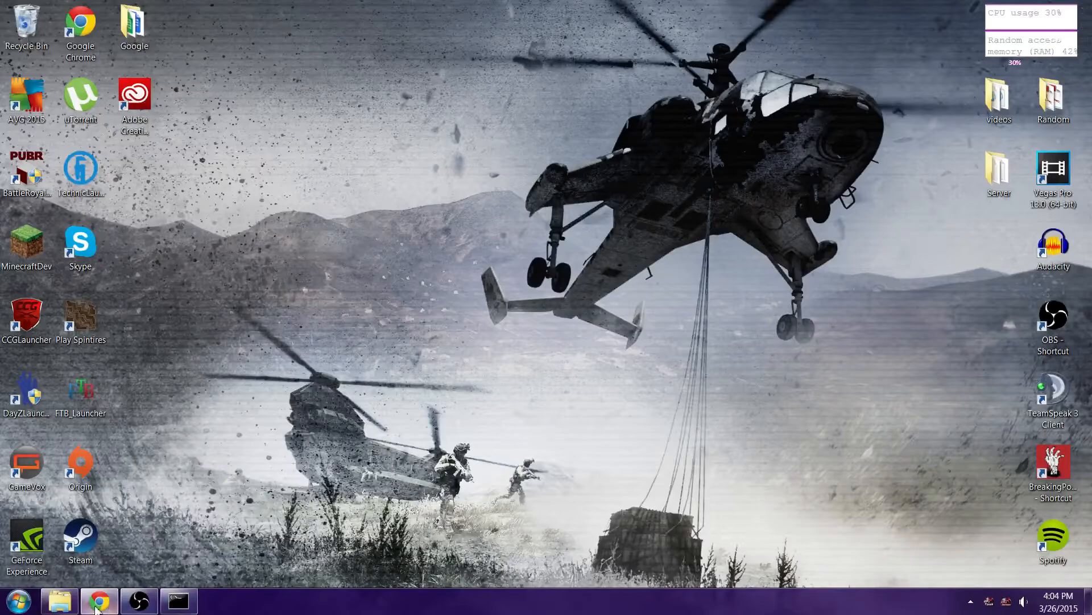
{"action": "left_click", "coordinate": [59, 601]}
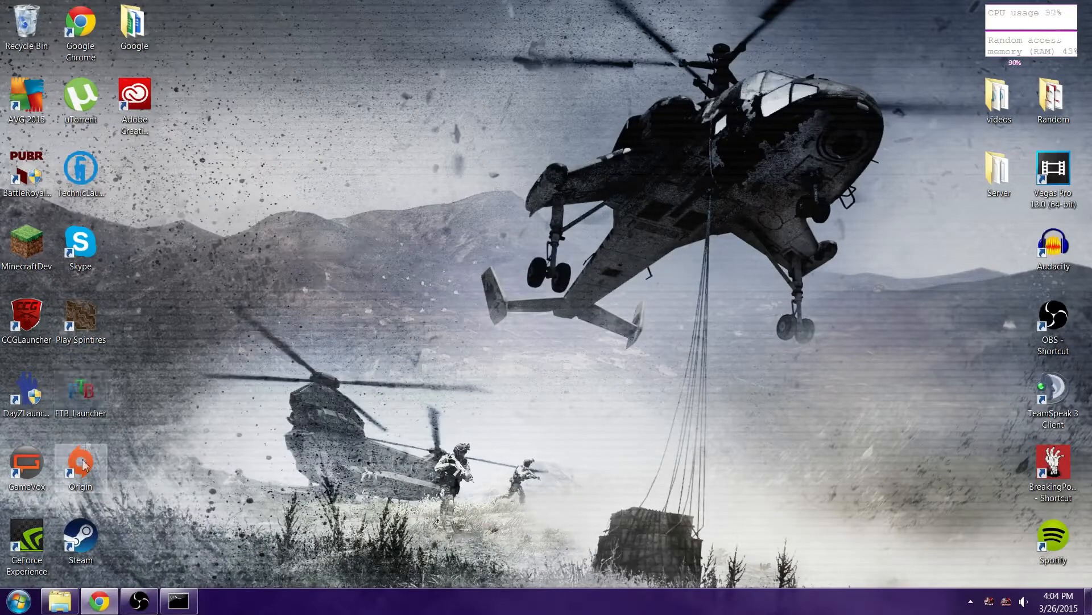
{"action": "double_click", "coordinate": [27, 242]}
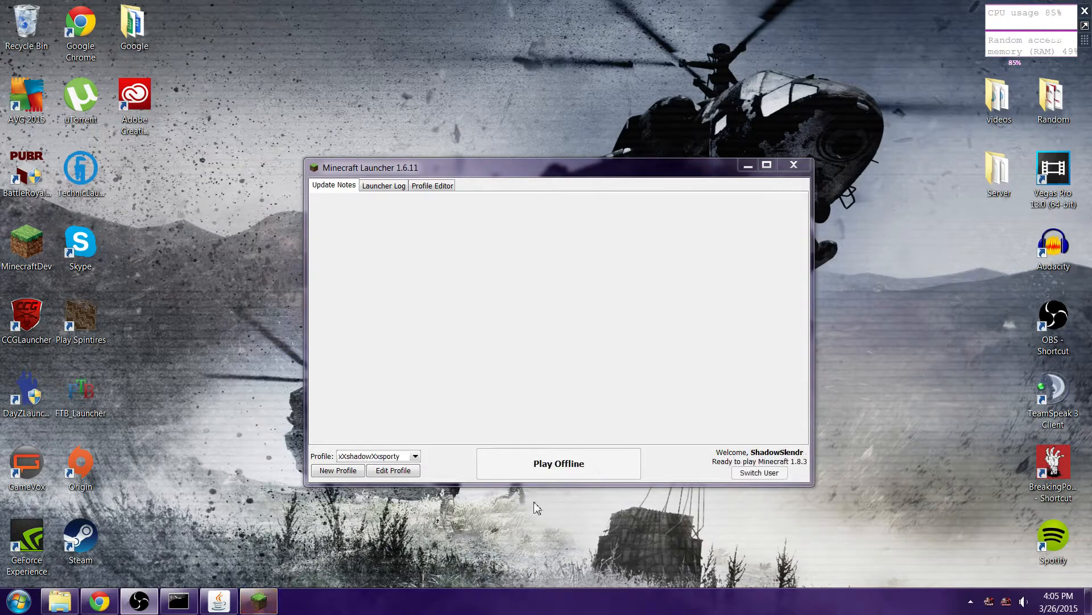
Start the game with Play Offline
{"action": "left_click", "coordinate": [559, 464]}
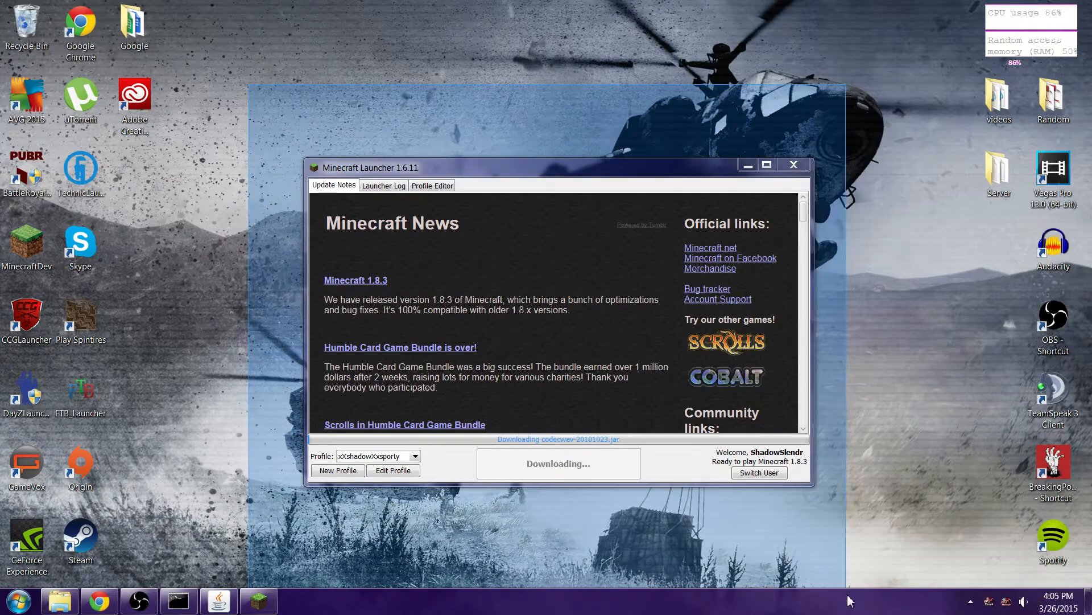
{"action": "mouse_move", "coordinate": [825, 546]}
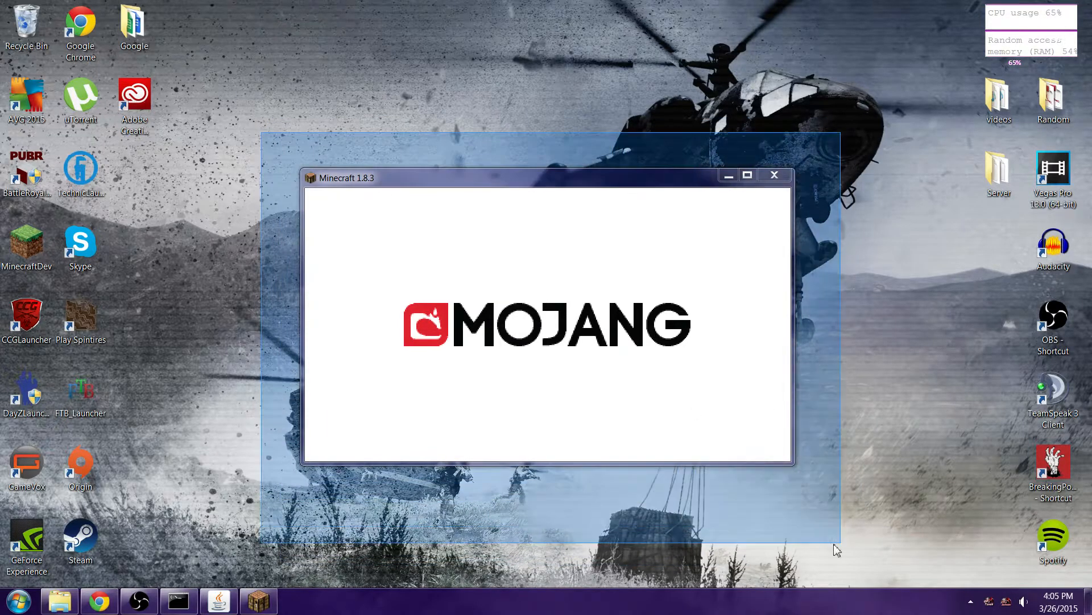
{"action": "mouse_move", "coordinate": [878, 420]}
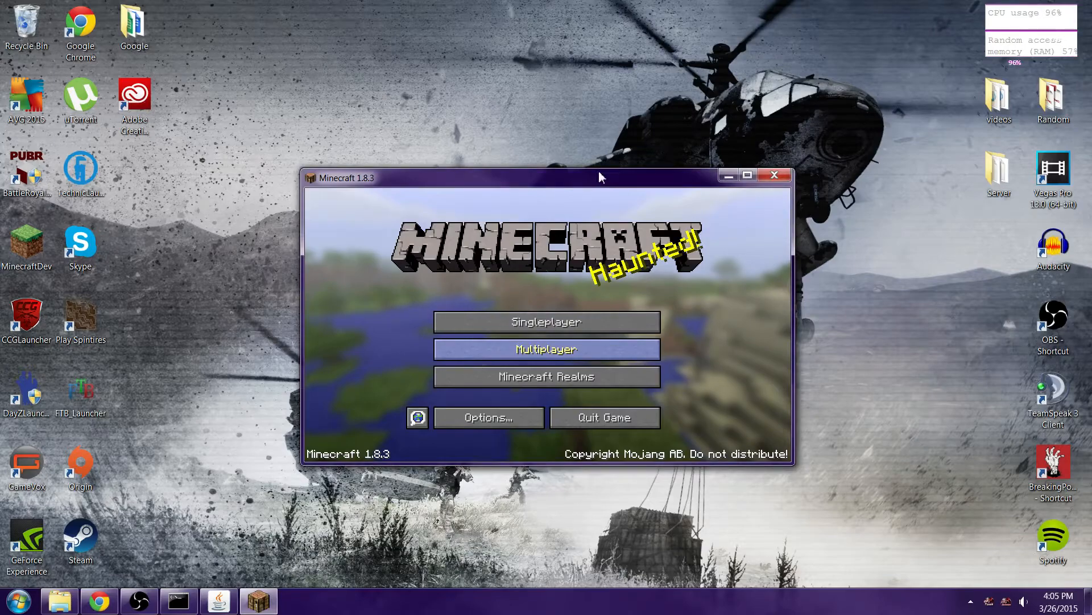
Try a Direct Connect to address 0, return to the server list after refusal, and bring up the Server folder
{"action": "left_click", "coordinate": [546, 350]}
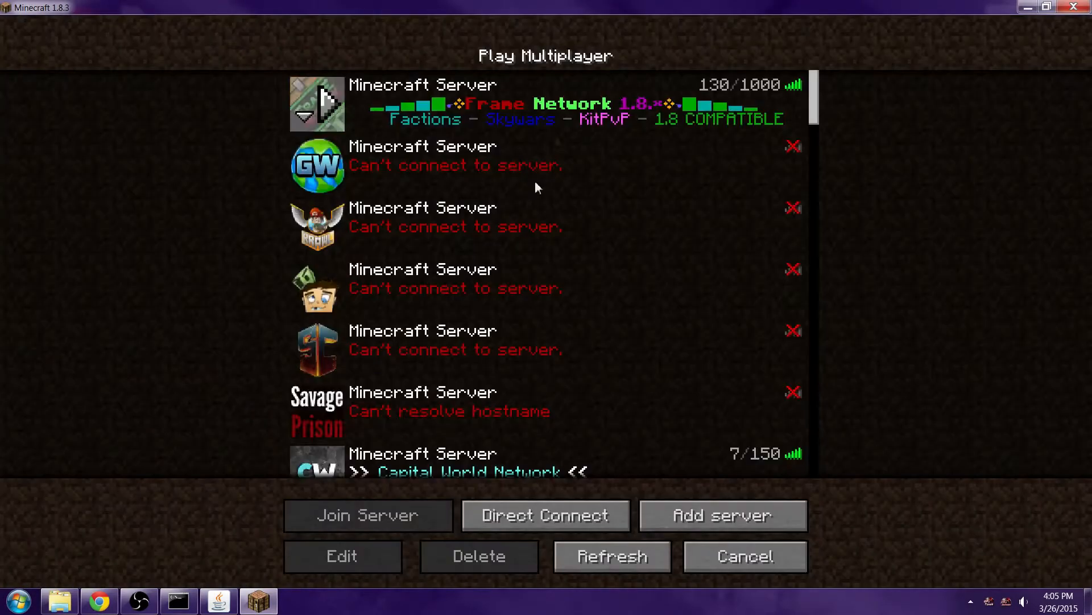
{"action": "left_click", "coordinate": [545, 516]}
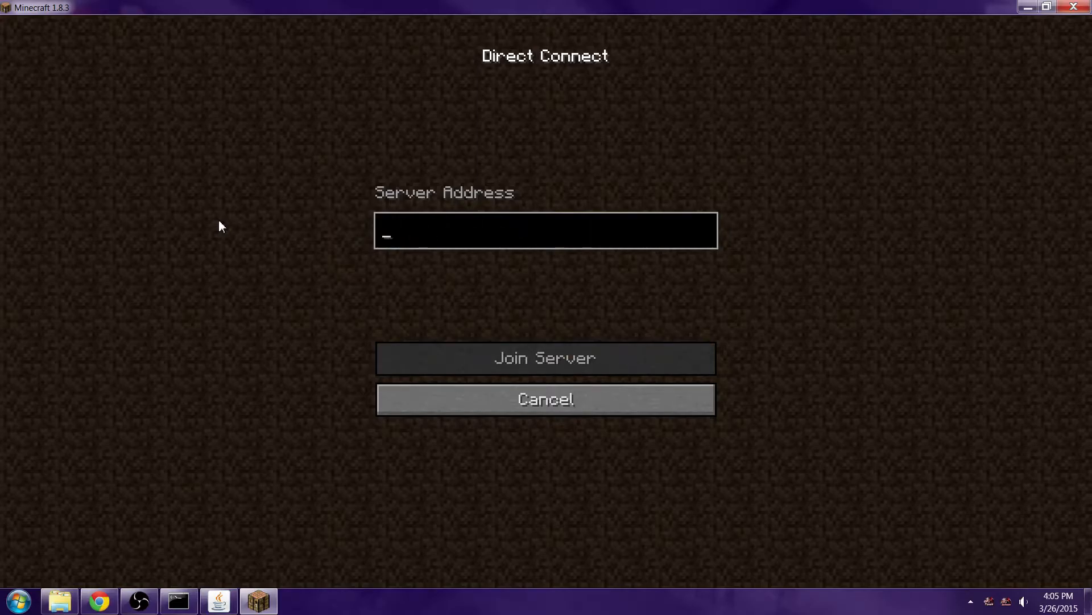
{"action": "type", "text": "0"}
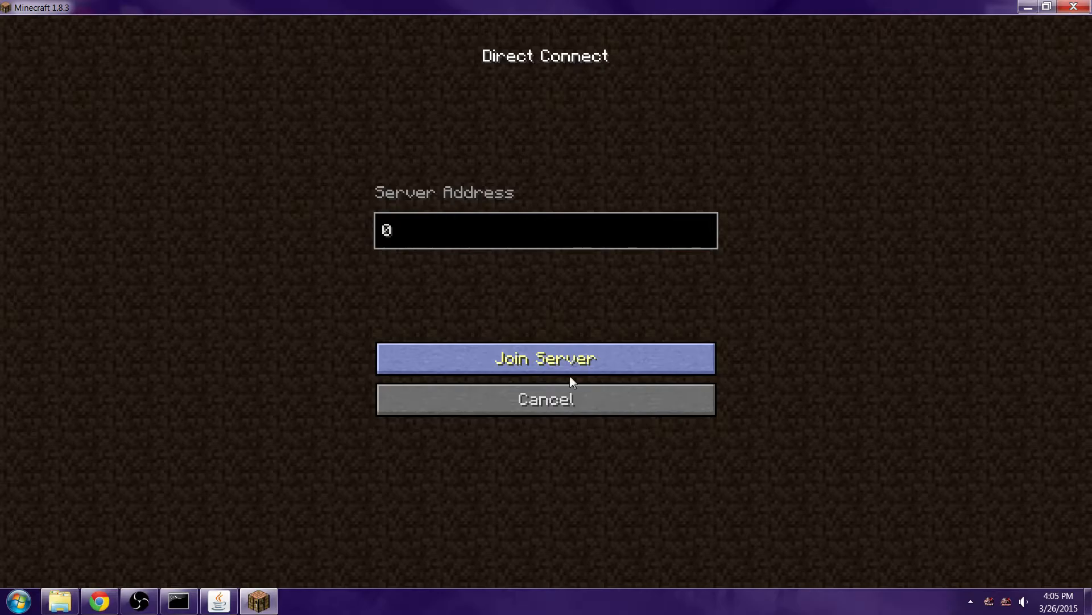
{"action": "left_click", "coordinate": [546, 357]}
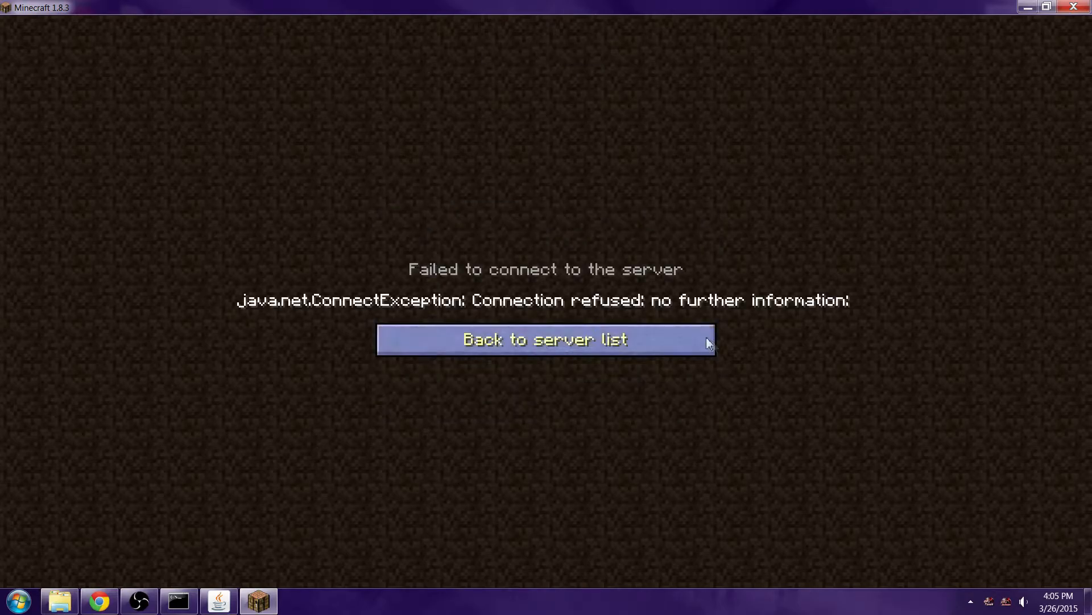
{"action": "left_click", "coordinate": [544, 339]}
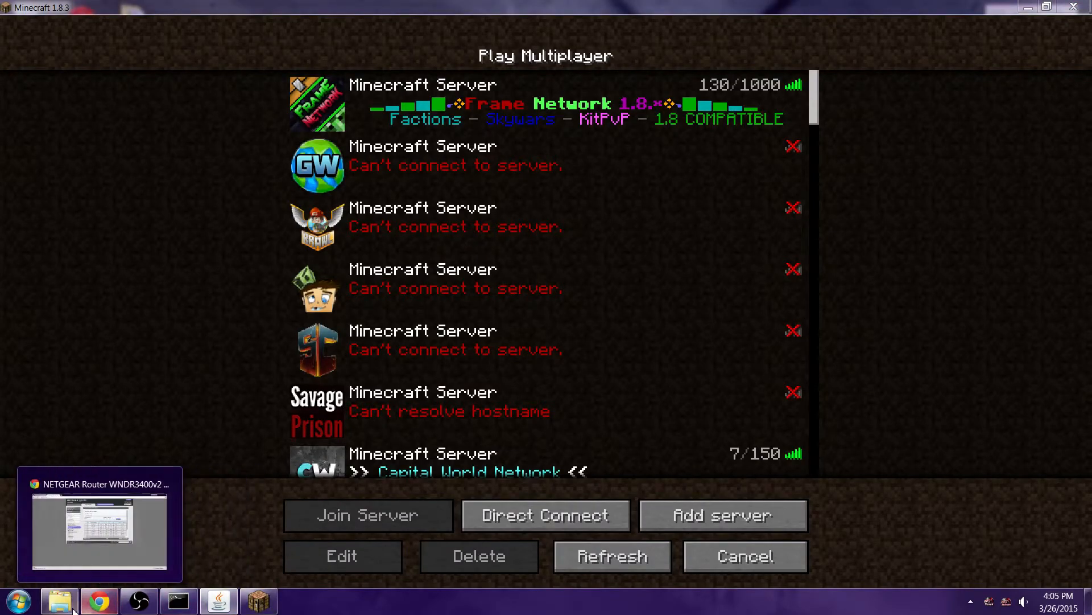
{"action": "left_click", "coordinate": [60, 601]}
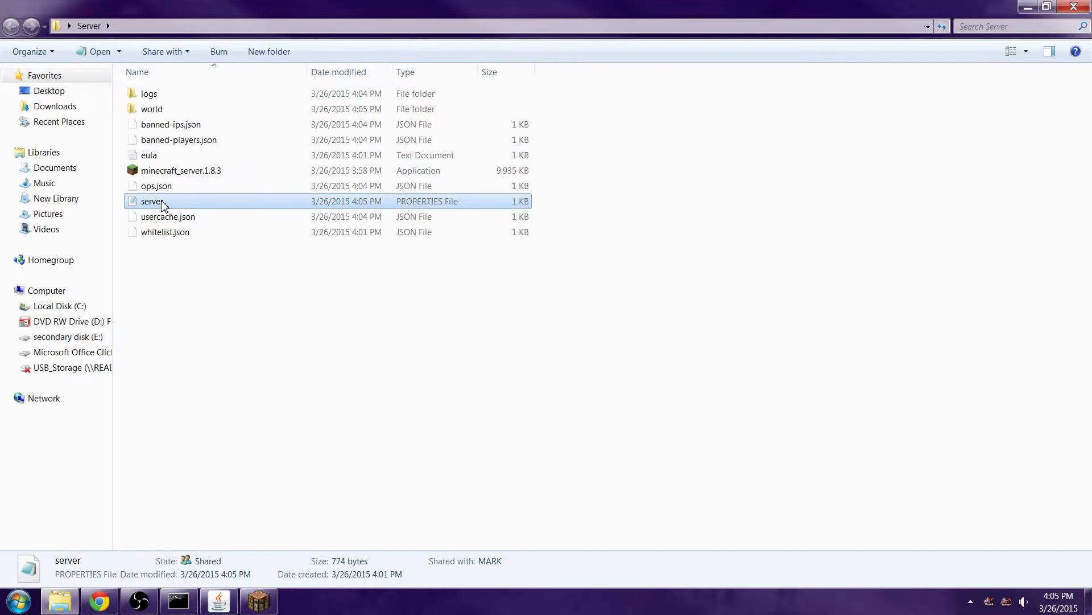
Open server.properties in Notepad to check server-port 22244 and server-ip 10.0.0.6
{"action": "double_click", "coordinate": [151, 202]}
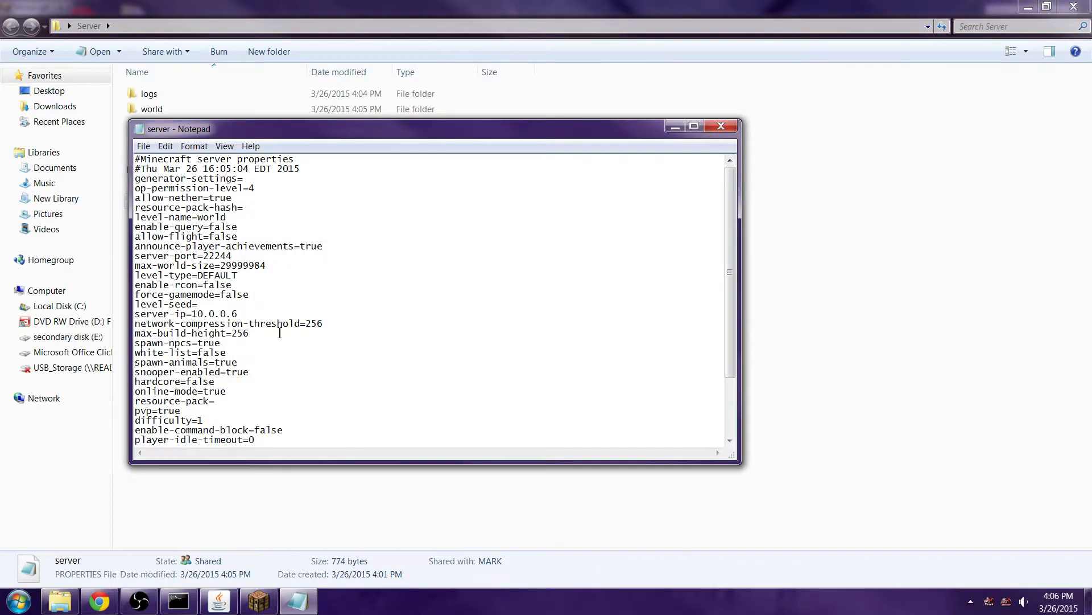
{"action": "mouse_move", "coordinate": [310, 323]}
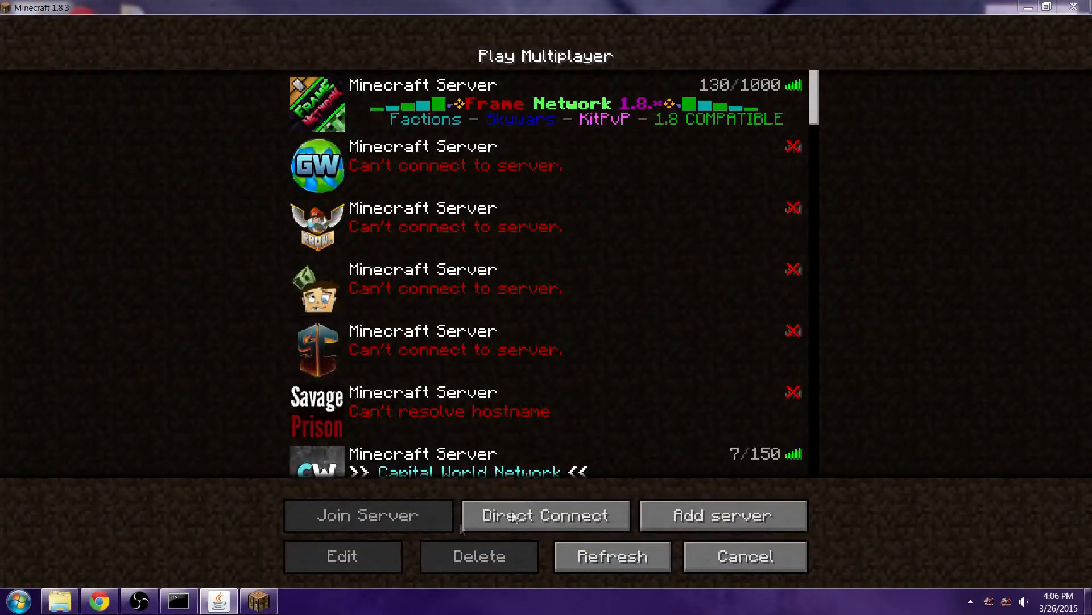
Attempt a Direct Connect to 10.0.0.6 and abort it
{"action": "left_click", "coordinate": [546, 515]}
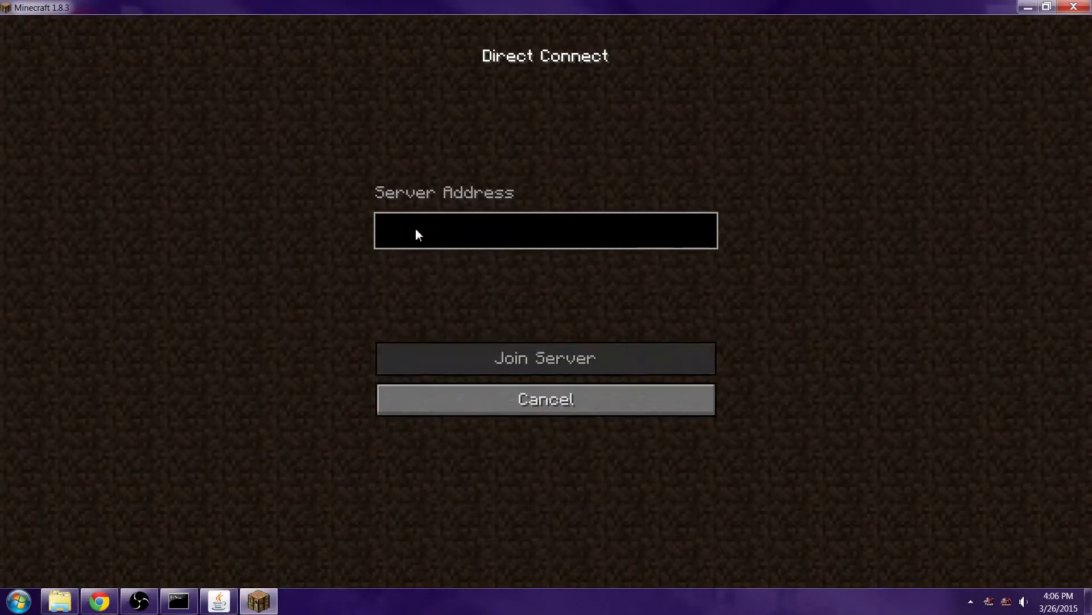
{"action": "type", "text": "10.0.0."}
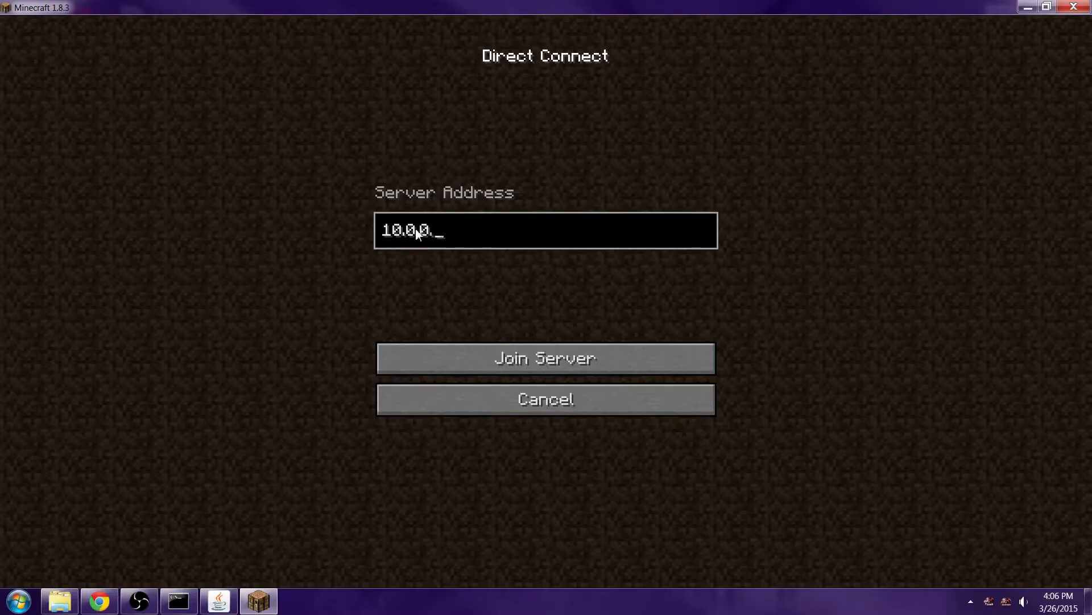
{"action": "type", "text": "6"}
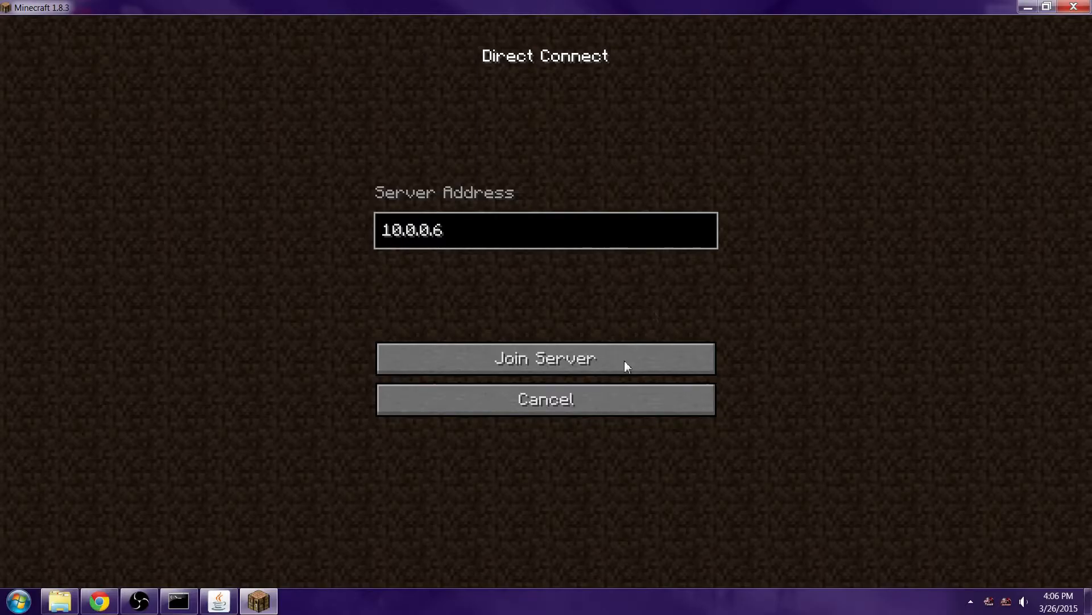
{"action": "left_click", "coordinate": [547, 358]}
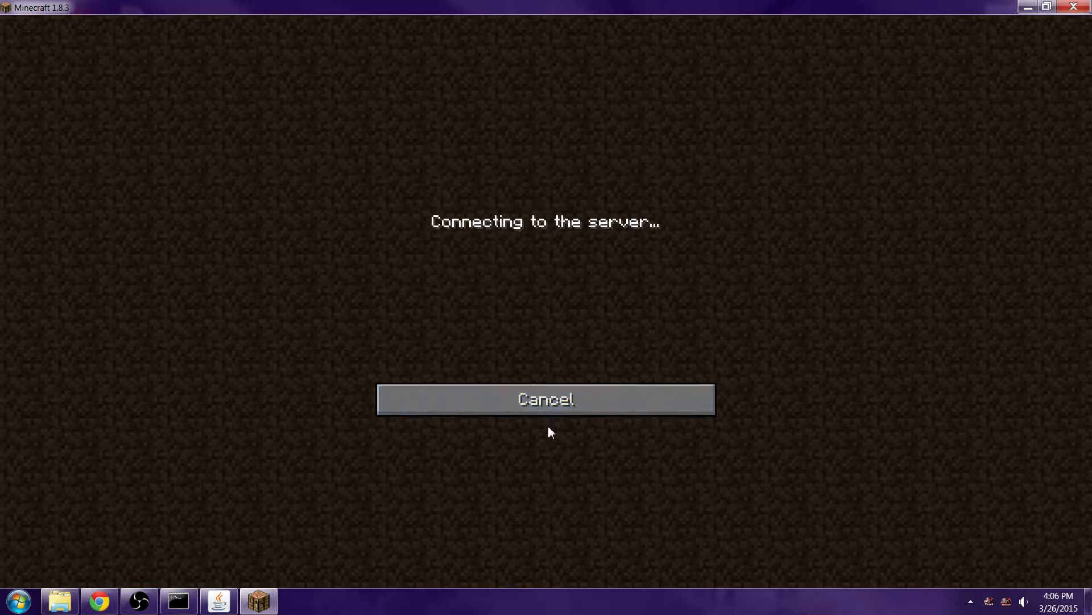
{"action": "left_click", "coordinate": [546, 399]}
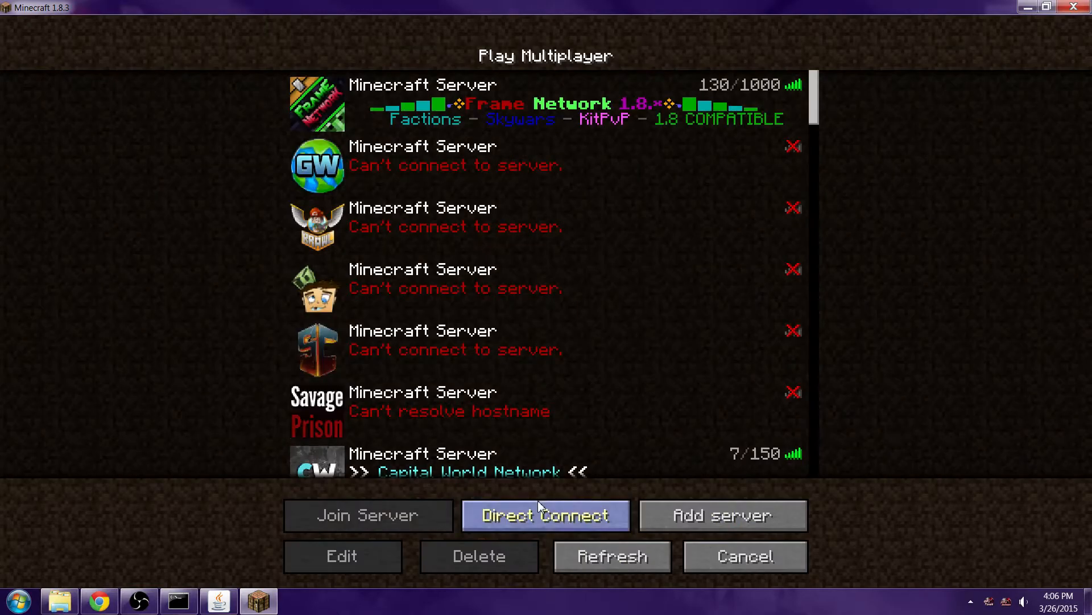
Retry Direct Connect to 10.0.0.6:22, cancel the stuck login, and close the game
{"action": "left_click", "coordinate": [546, 515]}
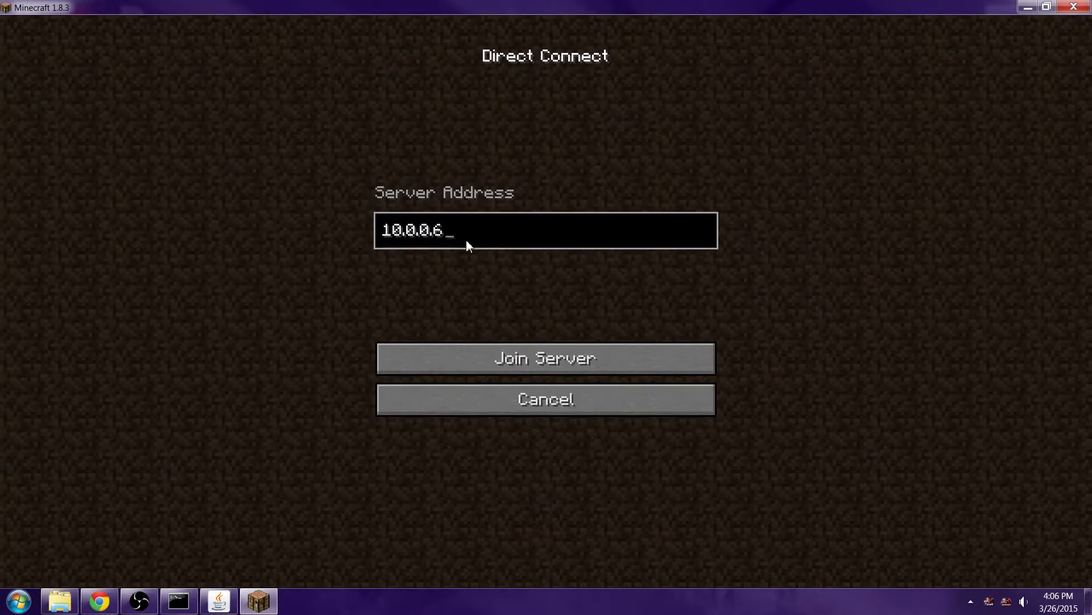
{"action": "type", "text": ":22"}
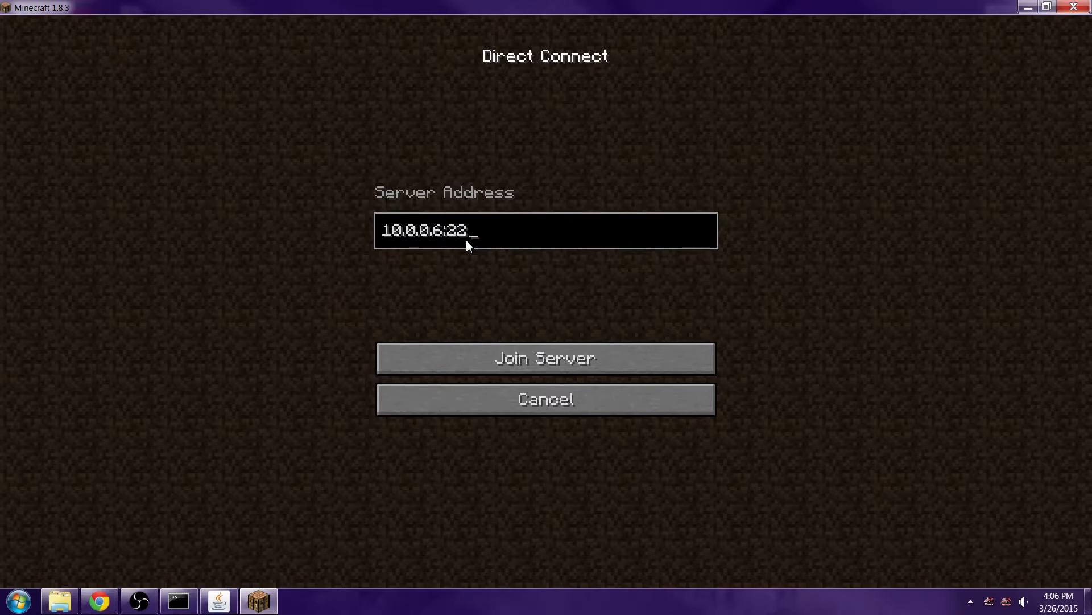
{"action": "left_click", "coordinate": [546, 358]}
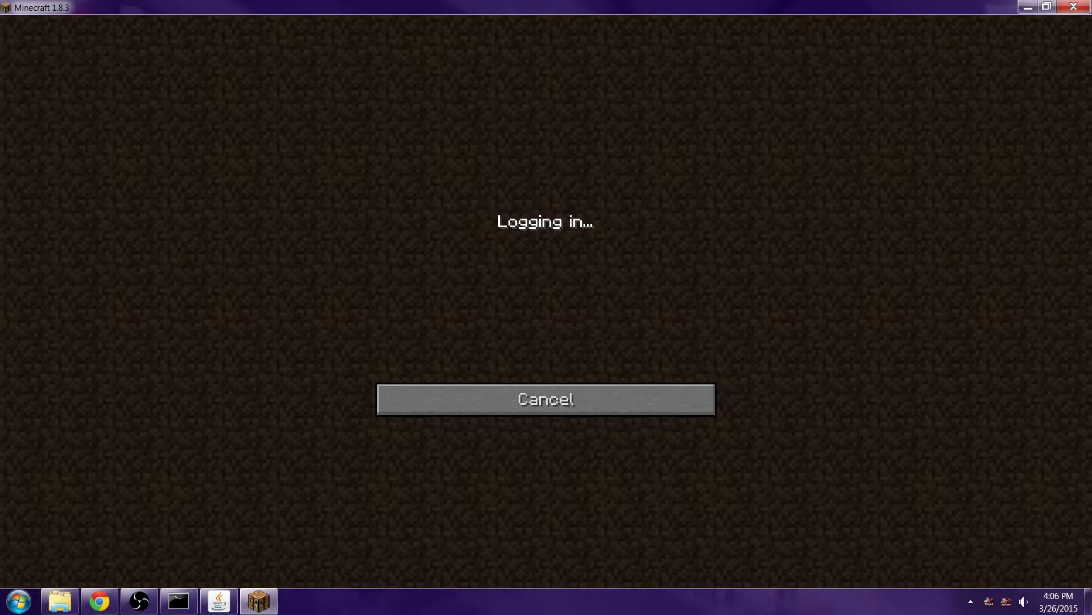
{"action": "mouse_move", "coordinate": [467, 185]}
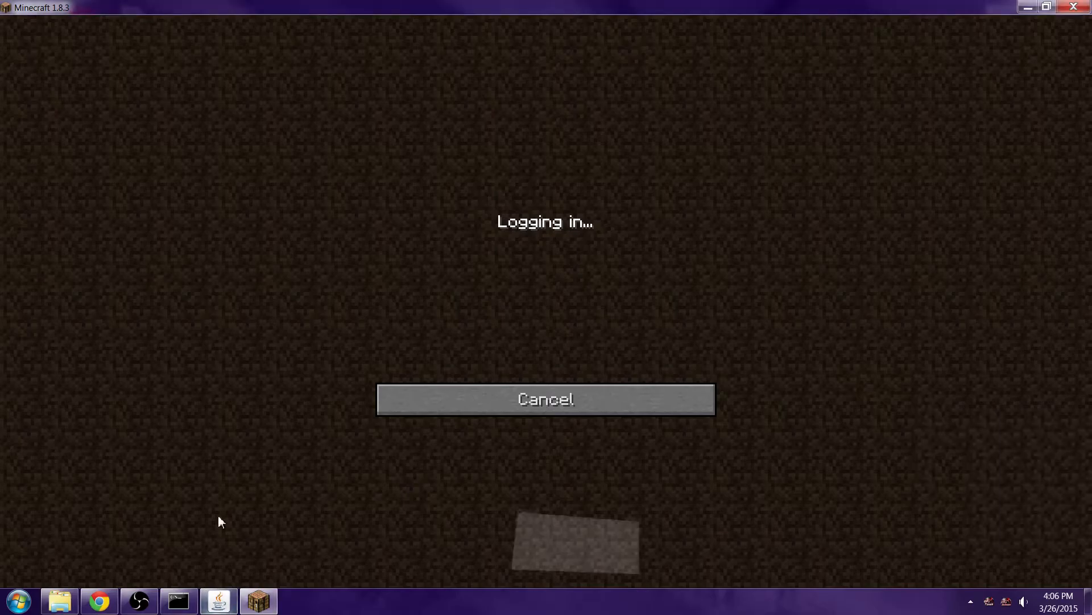
{"action": "mouse_move", "coordinate": [260, 178]}
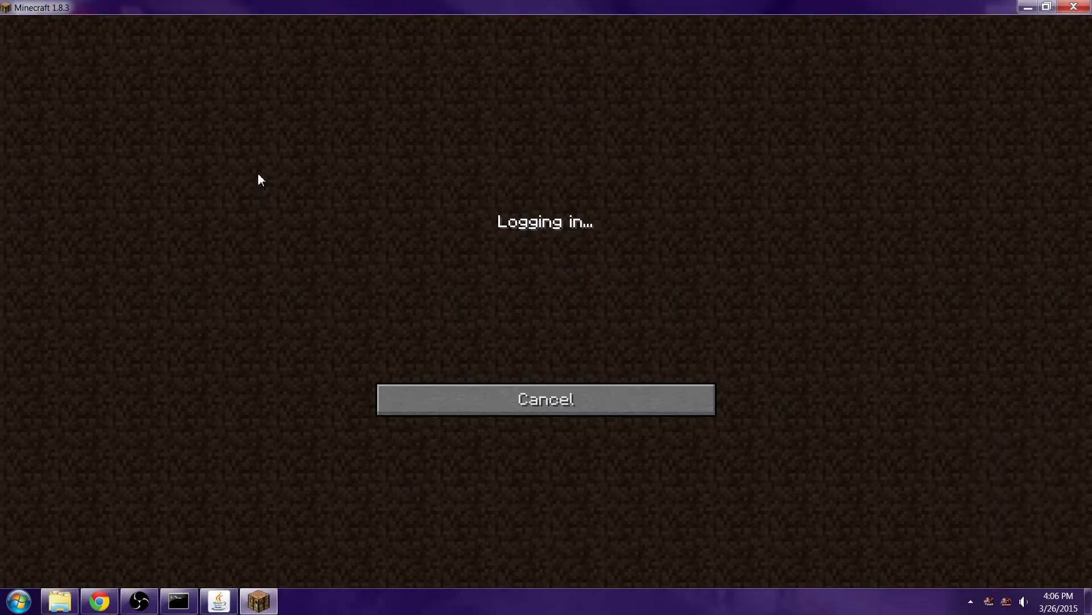
{"action": "mouse_move", "coordinate": [262, 173]}
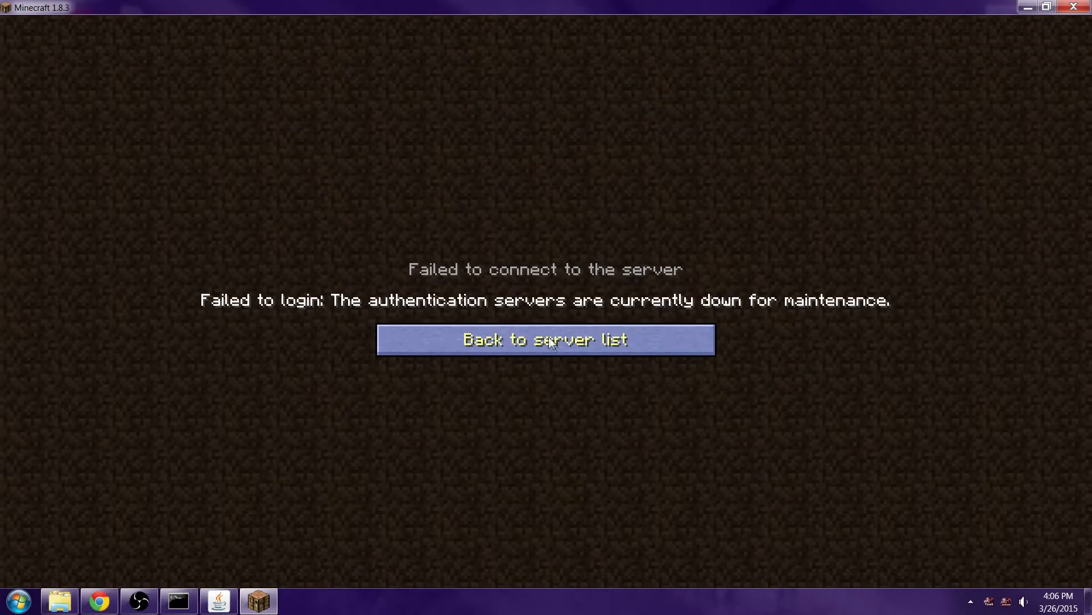
{"action": "mouse_move", "coordinate": [556, 354]}
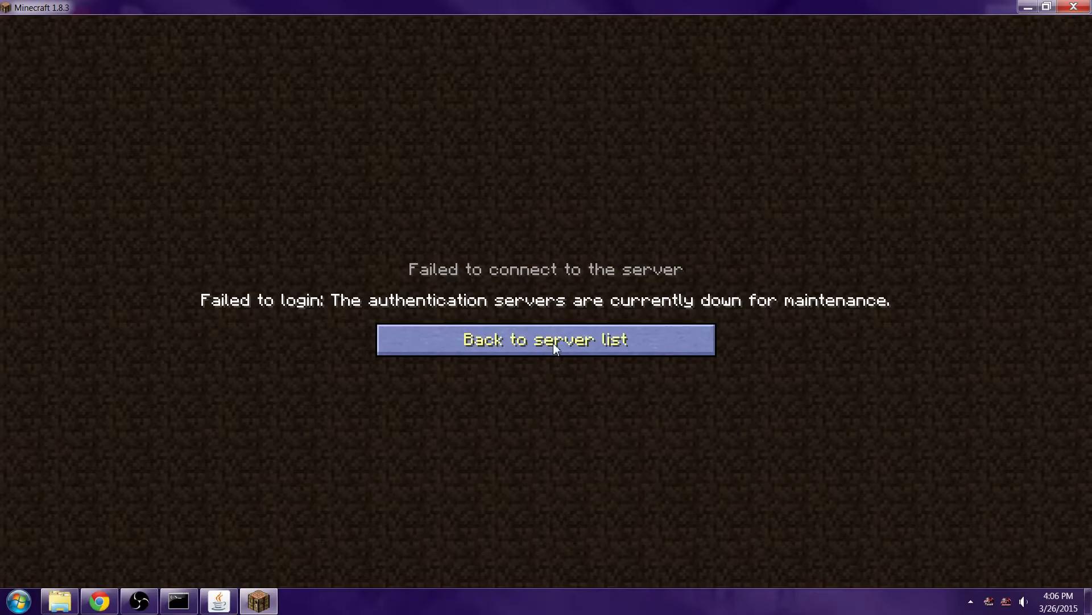
{"action": "left_click", "coordinate": [552, 340]}
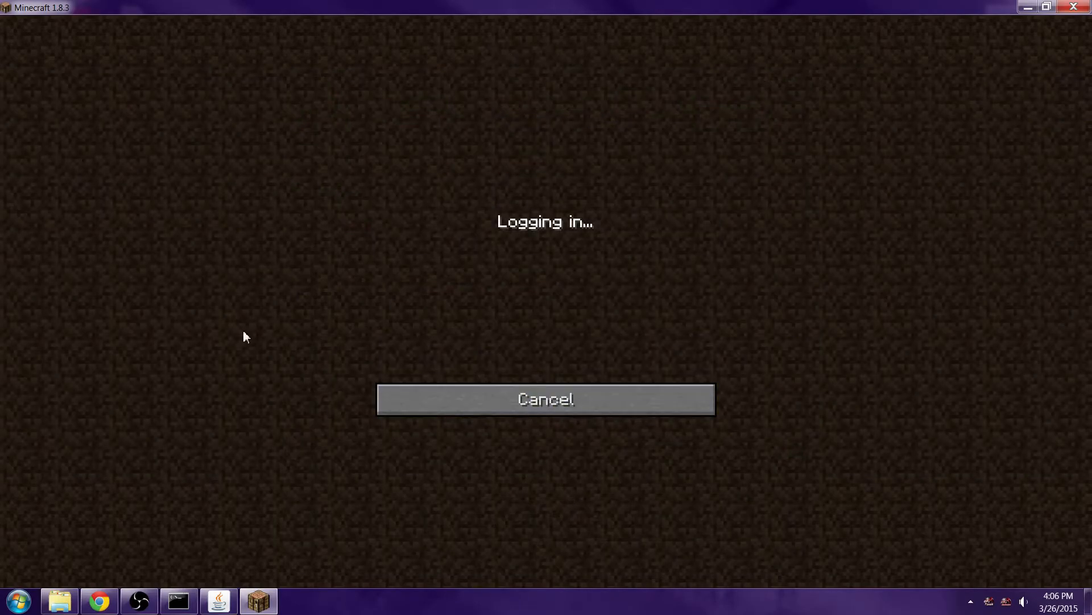
{"action": "mouse_move", "coordinate": [560, 405]}
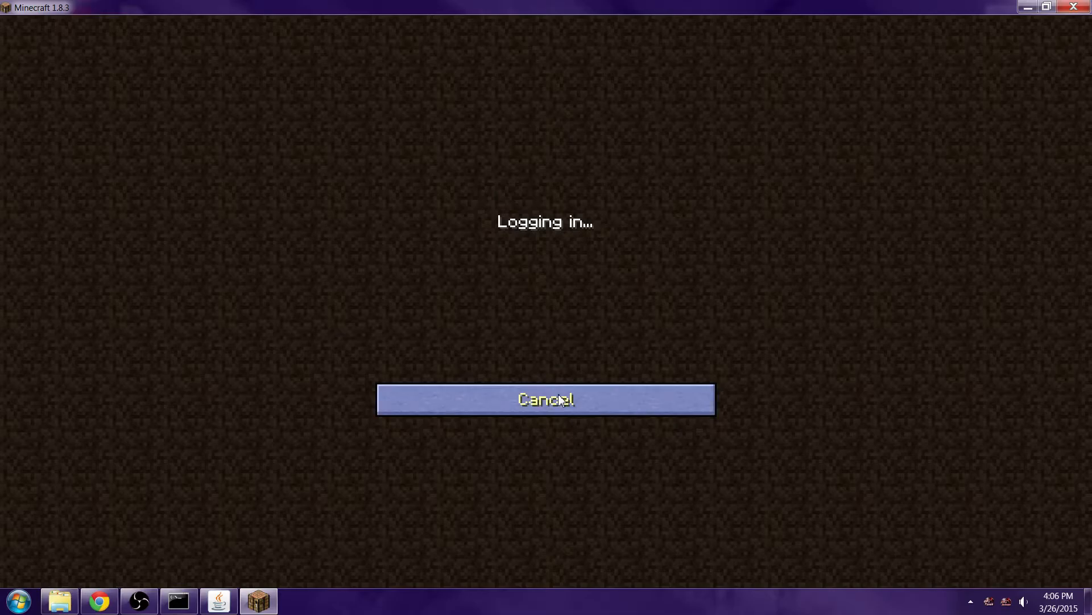
{"action": "left_click", "coordinate": [558, 399]}
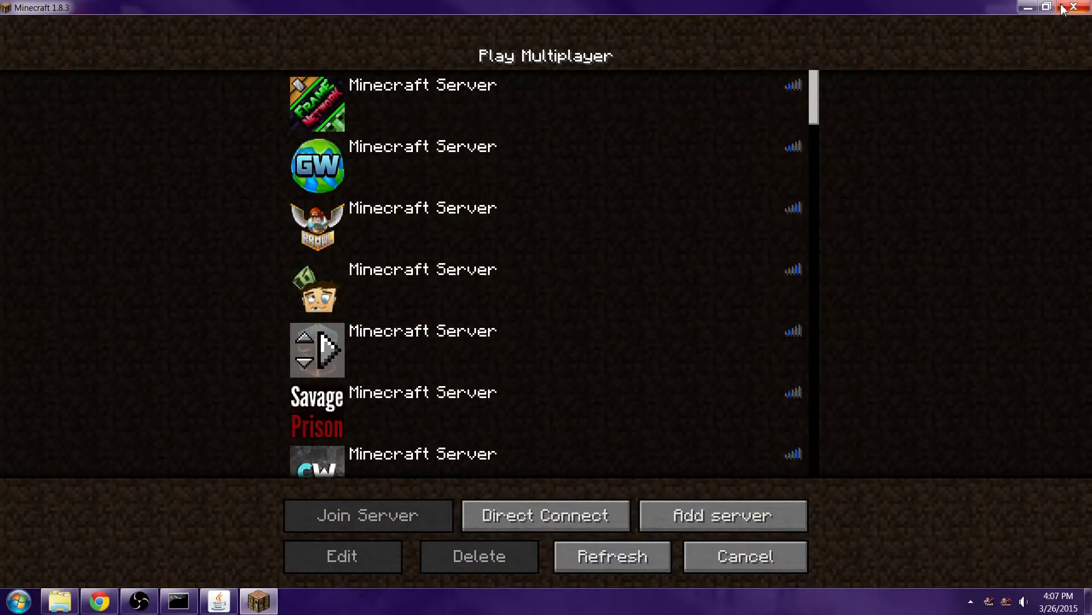
{"action": "left_click", "coordinate": [1076, 7]}
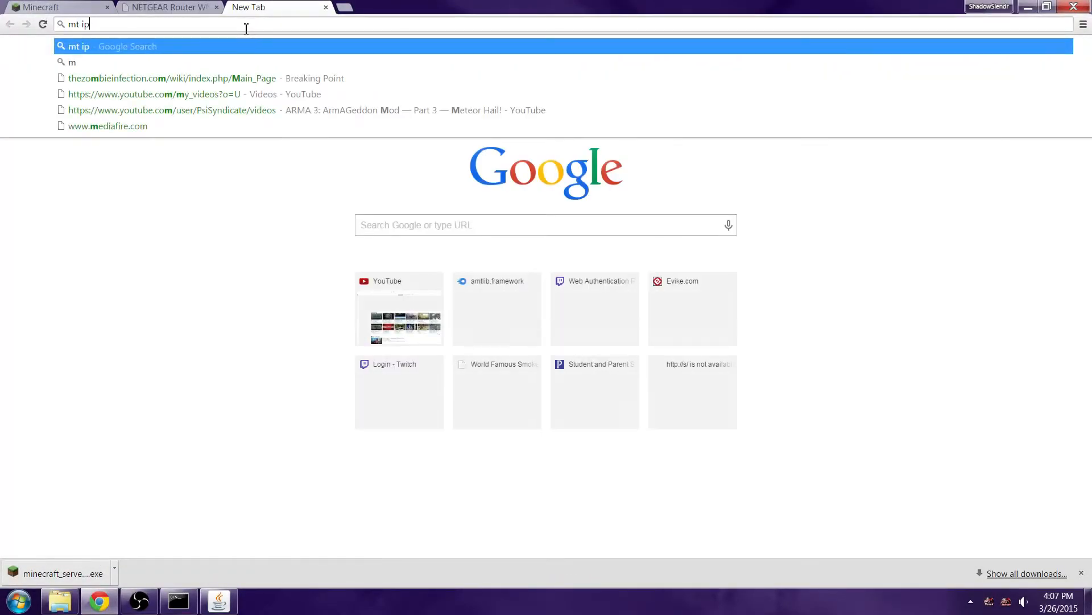
Search Google for 'my ip', close the Minecraft and NETGEAR tabs, and type 'intern' in the search box
{"action": "key", "text": "Backspace"}
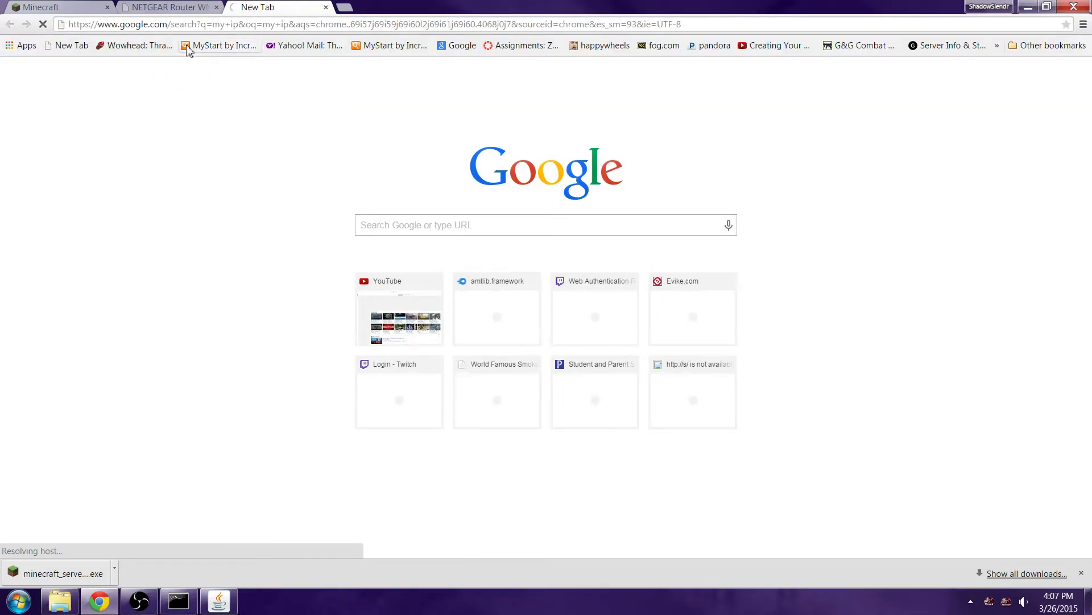
{"action": "left_click", "coordinate": [107, 7]}
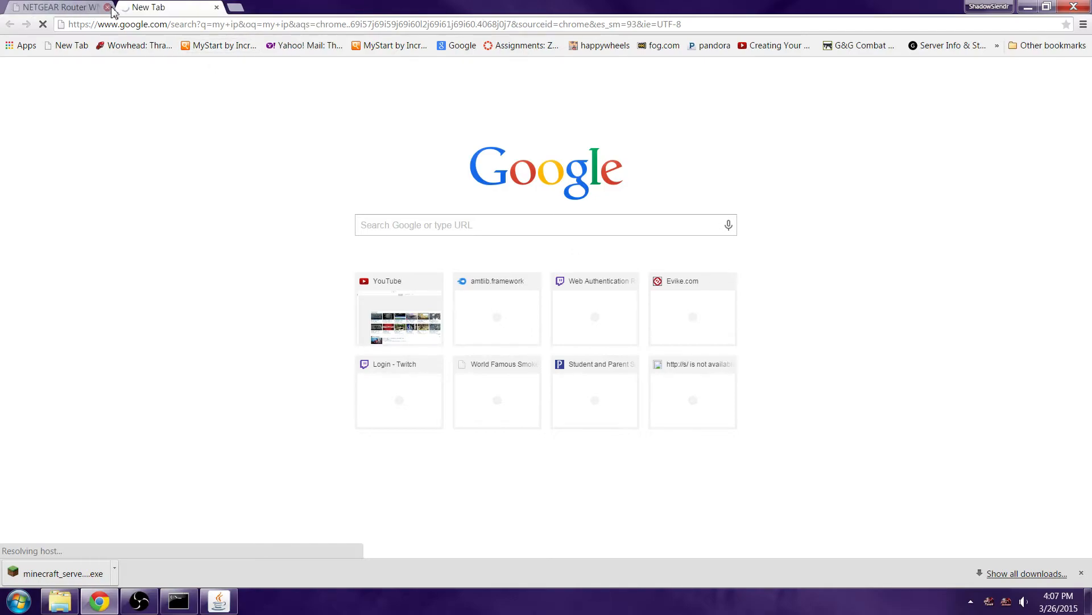
{"action": "left_click", "coordinate": [110, 9]}
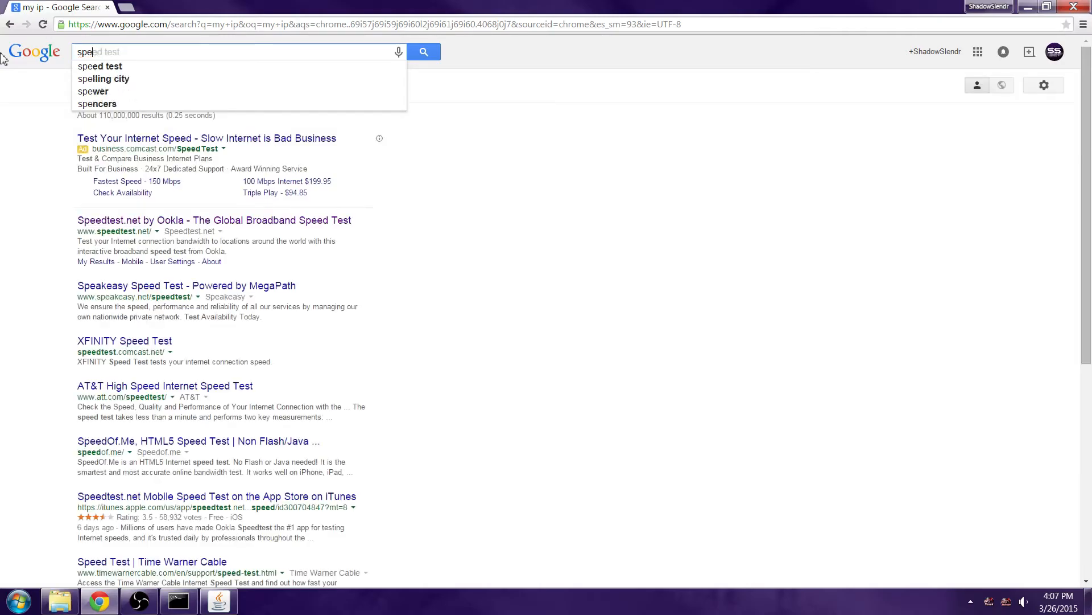
{"action": "type", "text": "intern"}
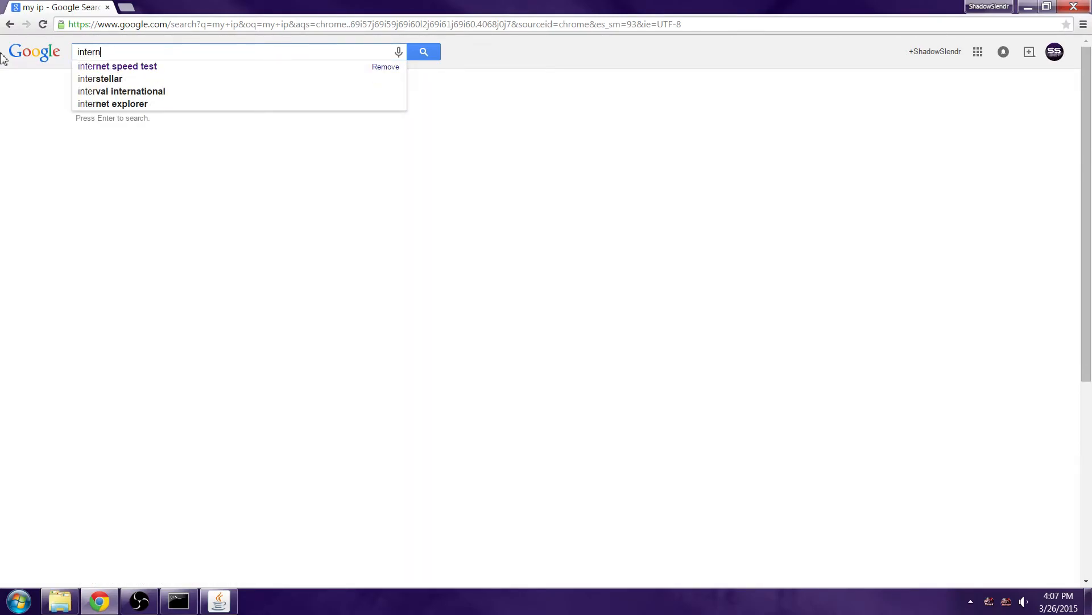
{"action": "left_click", "coordinate": [116, 66]}
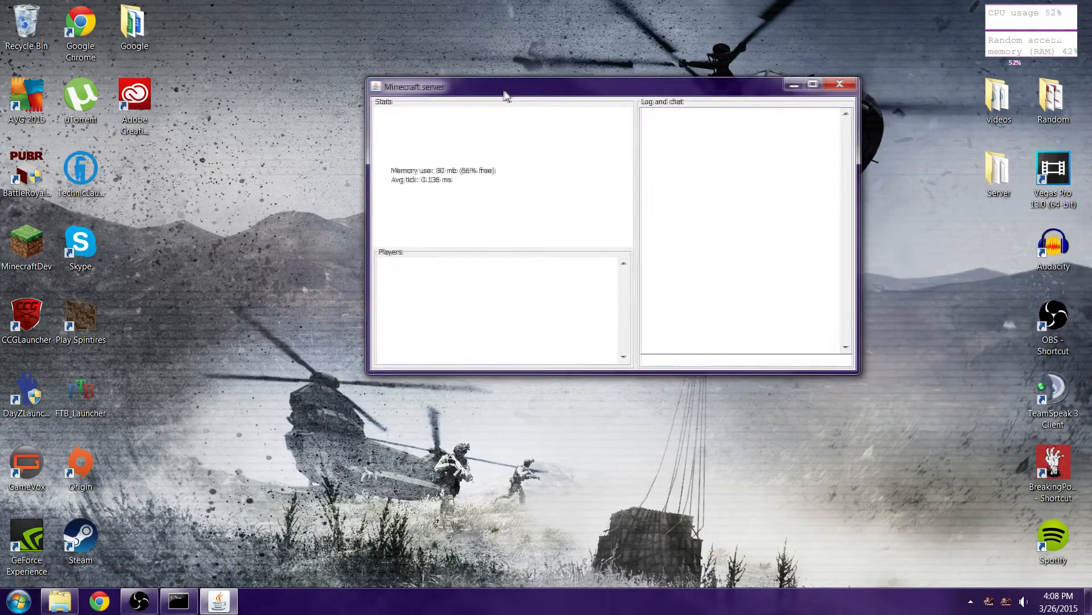
Move the Minecraft server window to the right and focus its command field
{"action": "left_click_drag", "start_coordinate": [506, 86], "coordinate": [563, 88]}
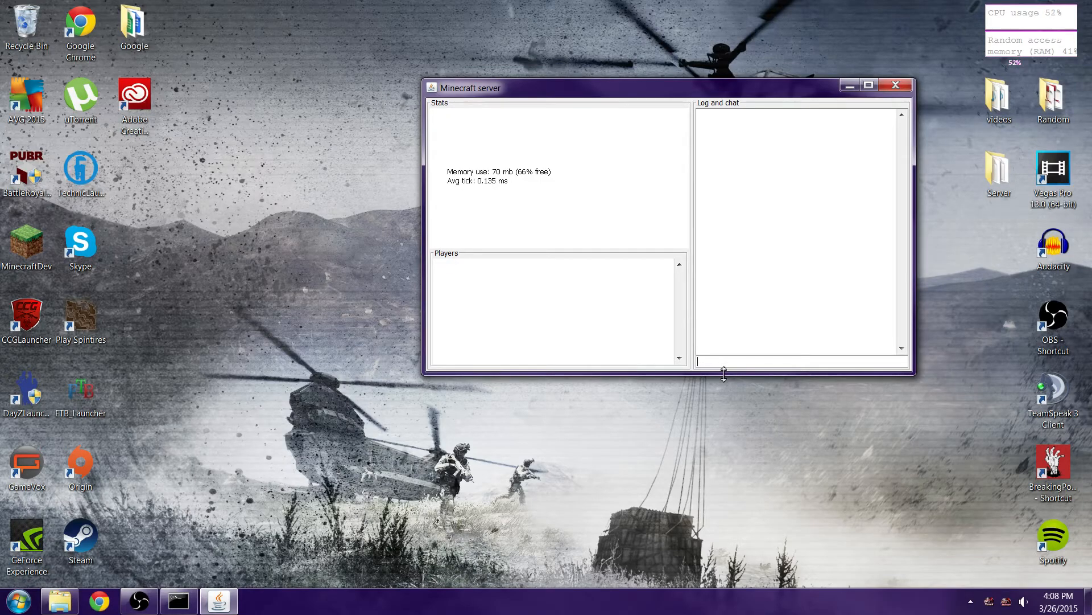
{"action": "left_click", "coordinate": [894, 84]}
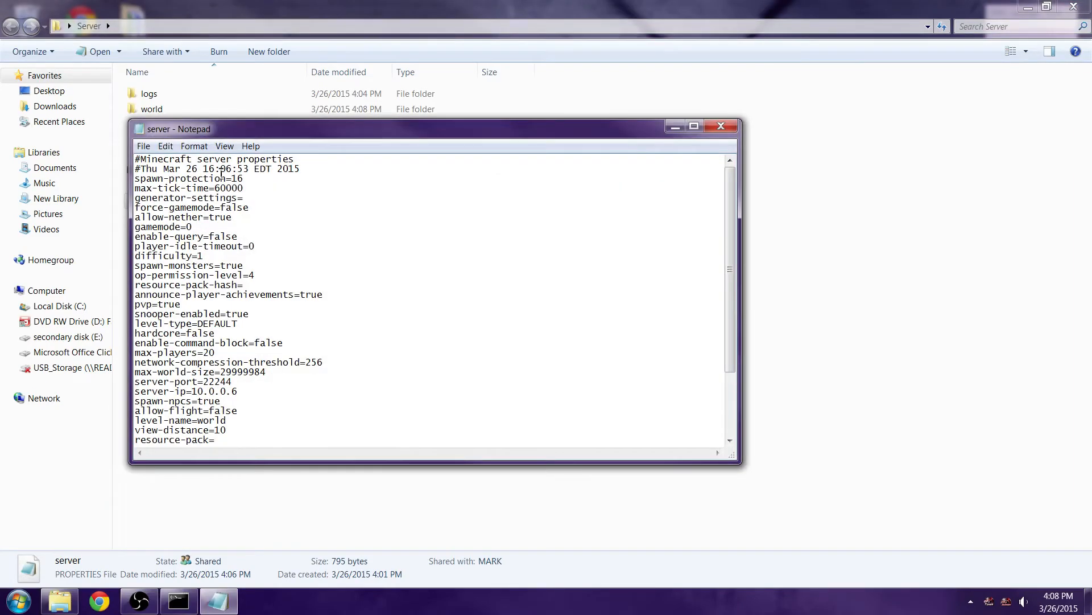
Scroll through the full server.properties list and close Notepad
{"action": "scroll", "scroll_direction": "down", "scroll_amount": 3}
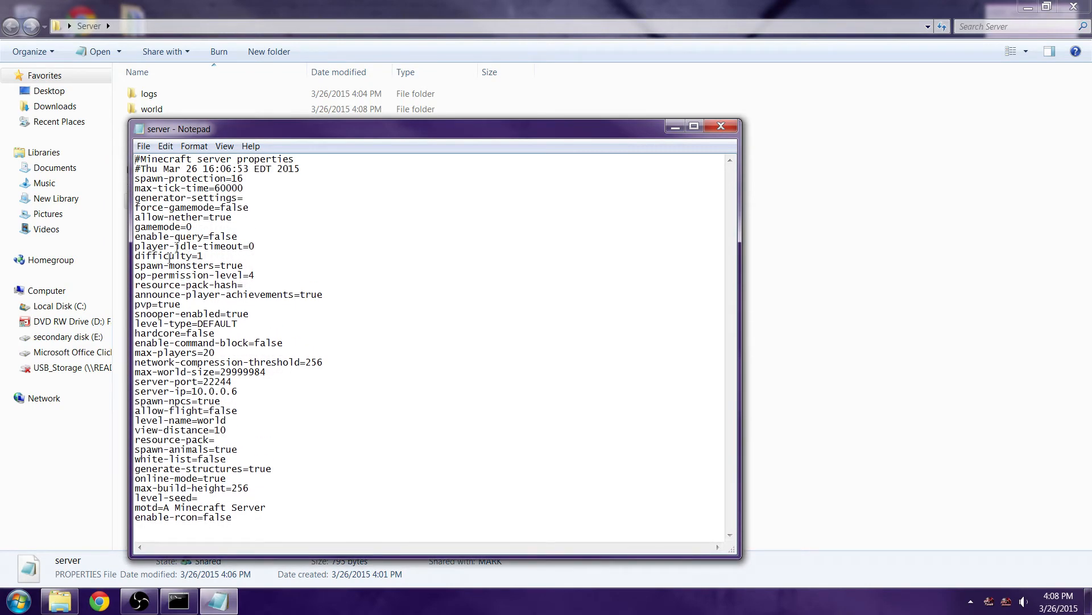
{"action": "mouse_move", "coordinate": [210, 245]}
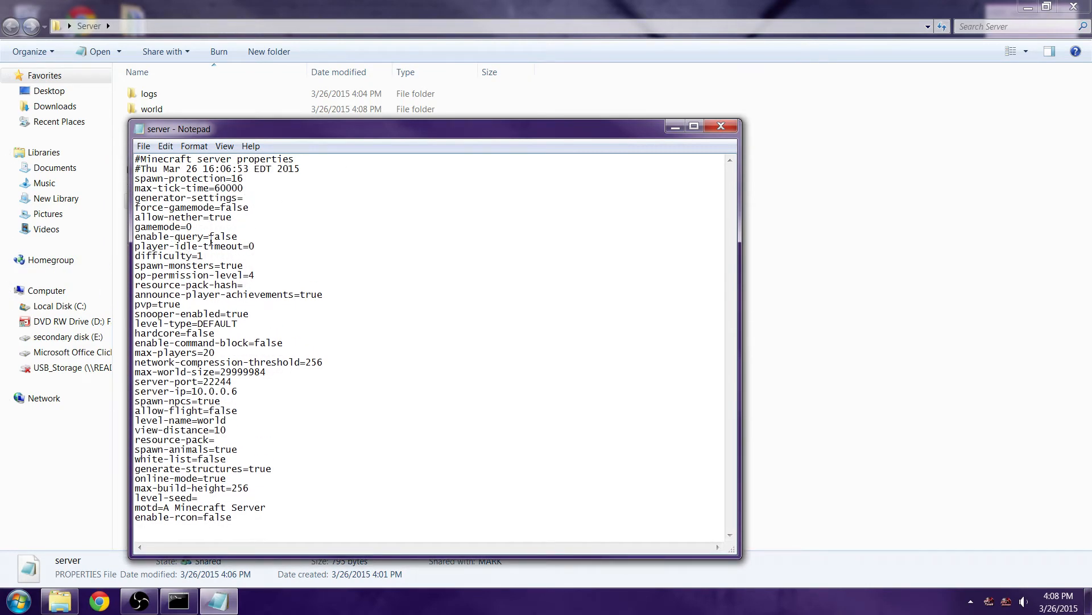
{"action": "mouse_move", "coordinate": [180, 256]}
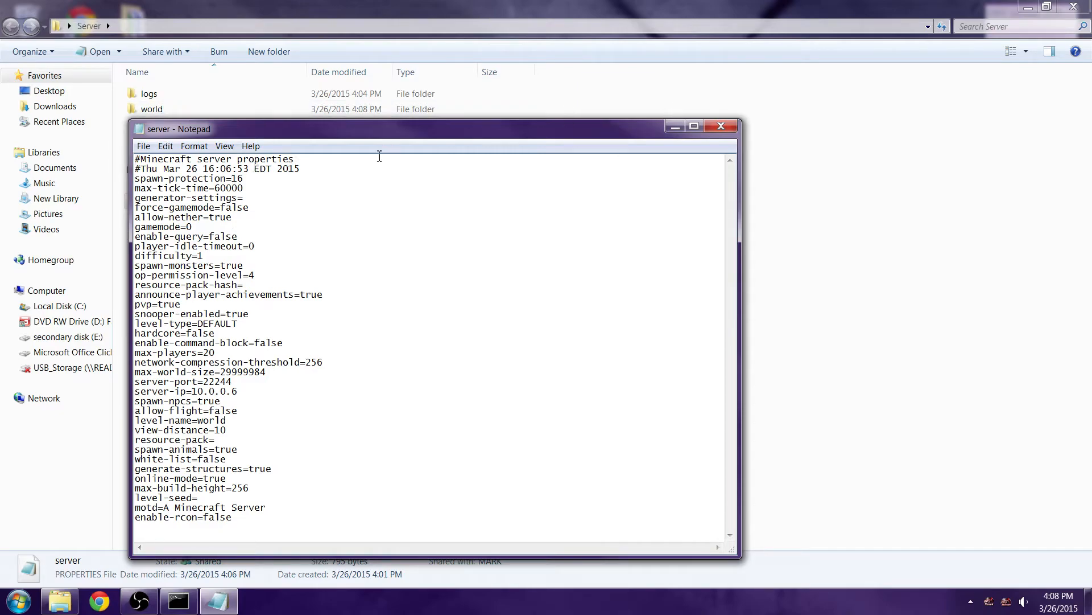
{"action": "left_click", "coordinate": [721, 125]}
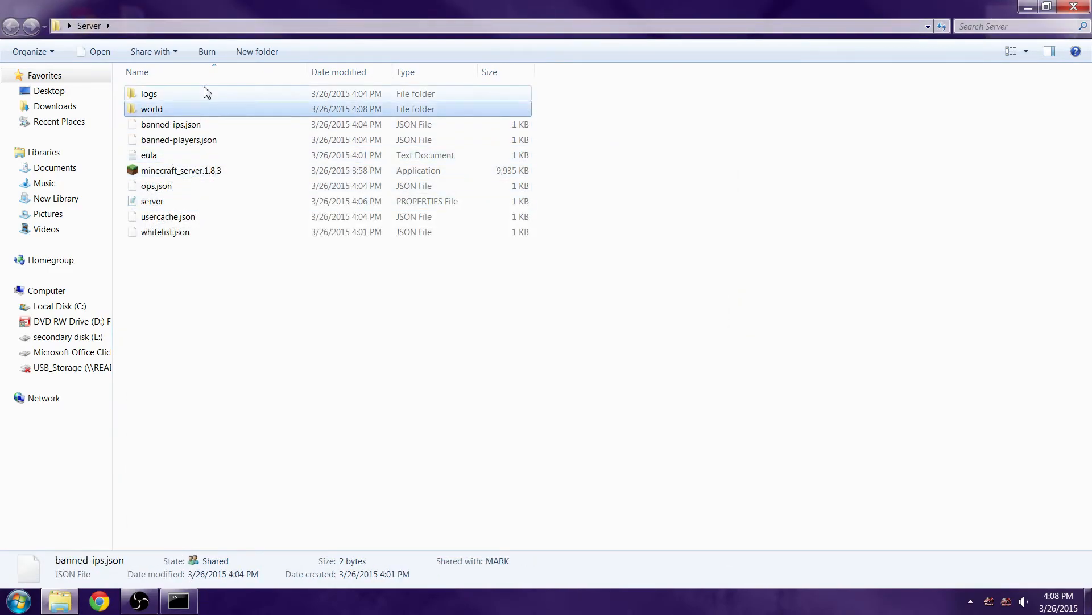
{"action": "left_click", "coordinate": [149, 93]}
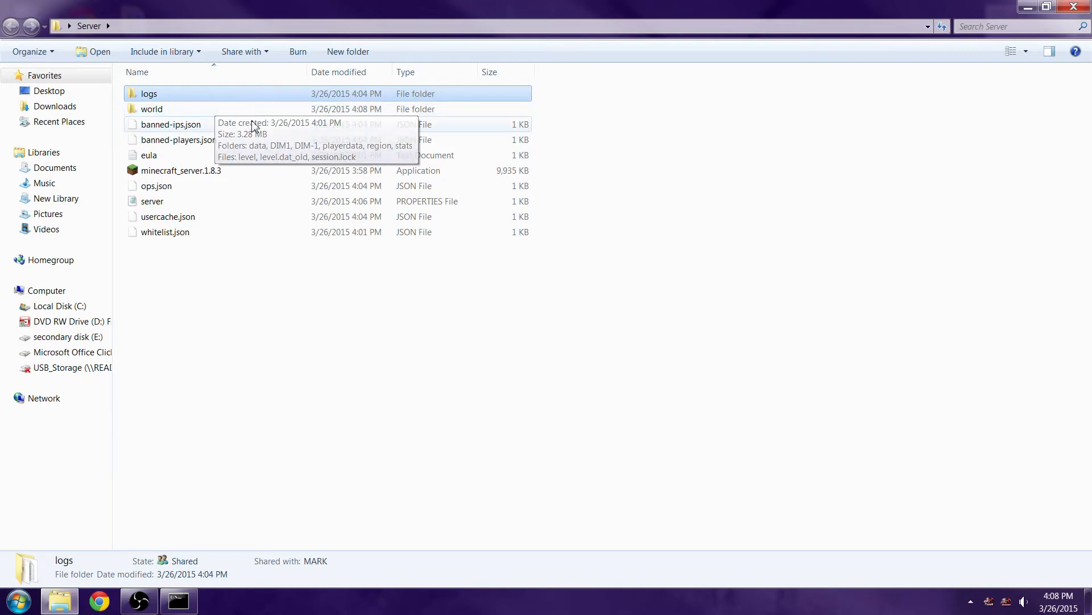
{"action": "mouse_move", "coordinate": [304, 98]}
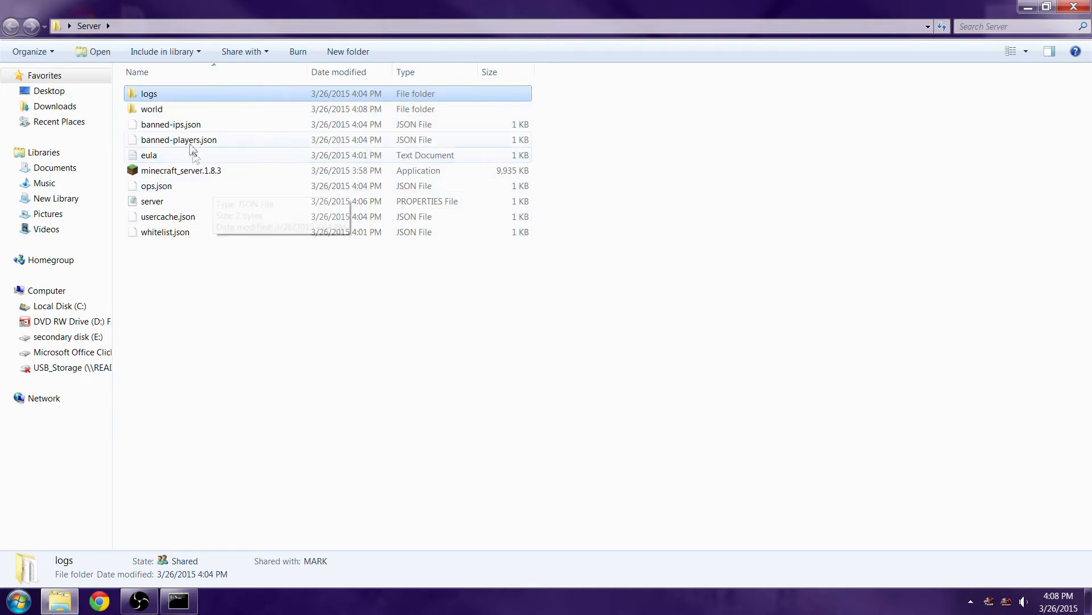
{"action": "mouse_move", "coordinate": [161, 164]}
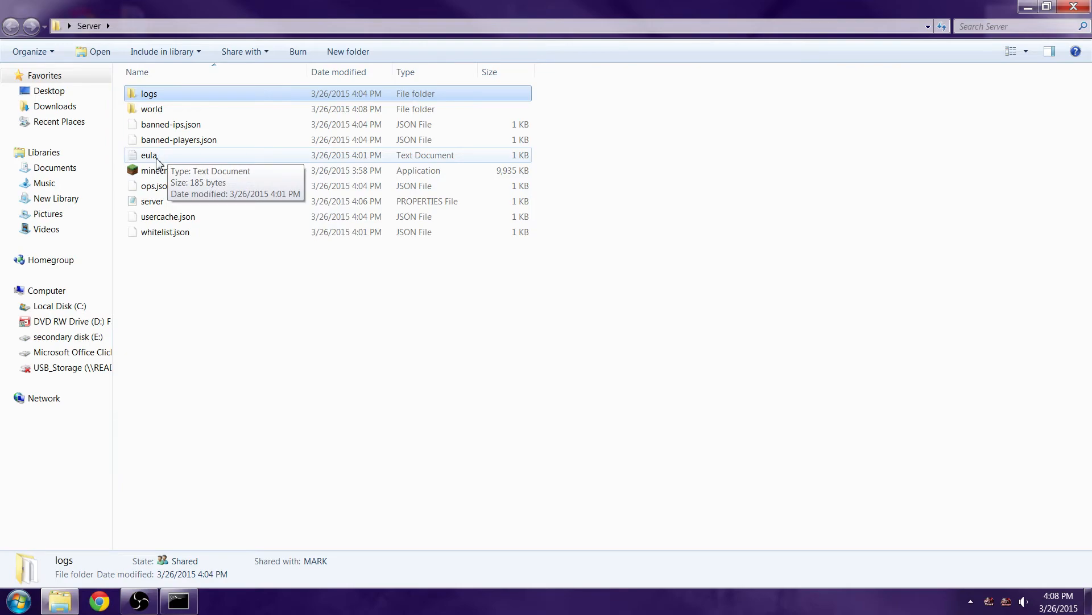
{"action": "mouse_move", "coordinate": [173, 170]}
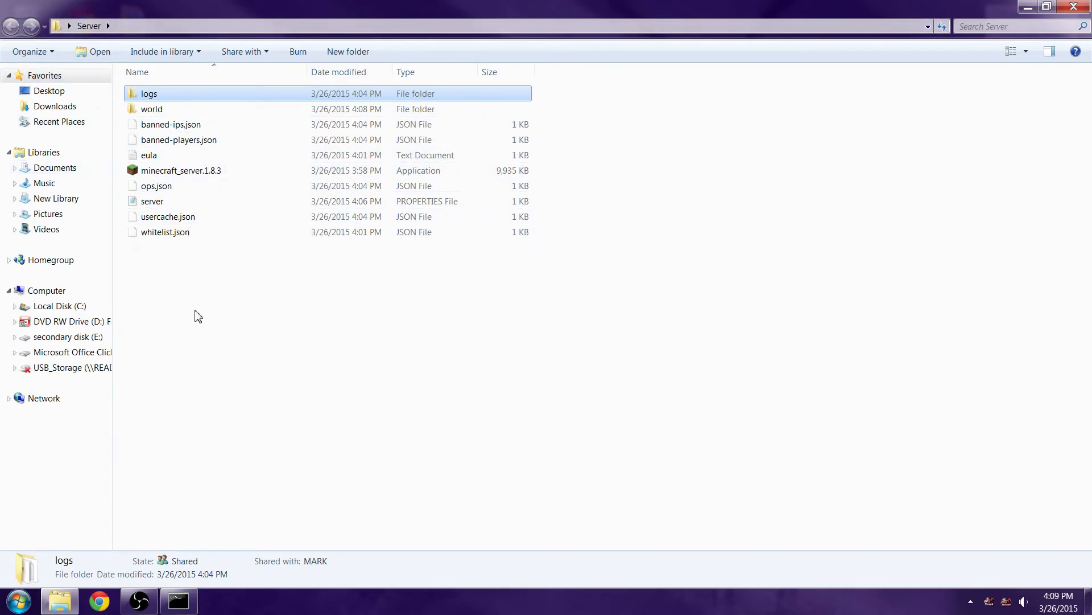
{"action": "double_click", "coordinate": [151, 109]}
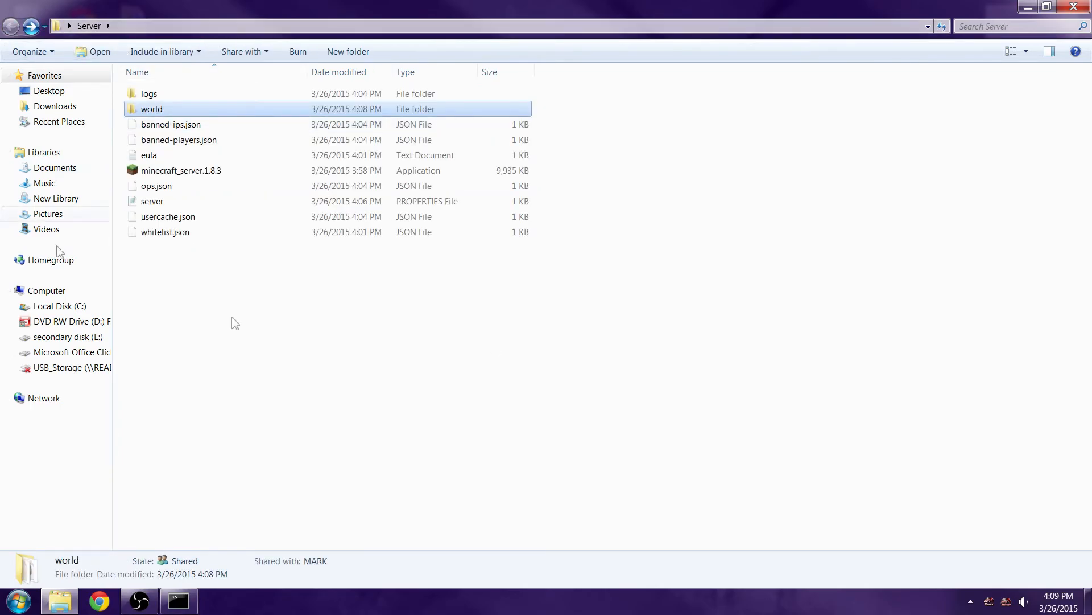
{"action": "mouse_move", "coordinate": [161, 99]}
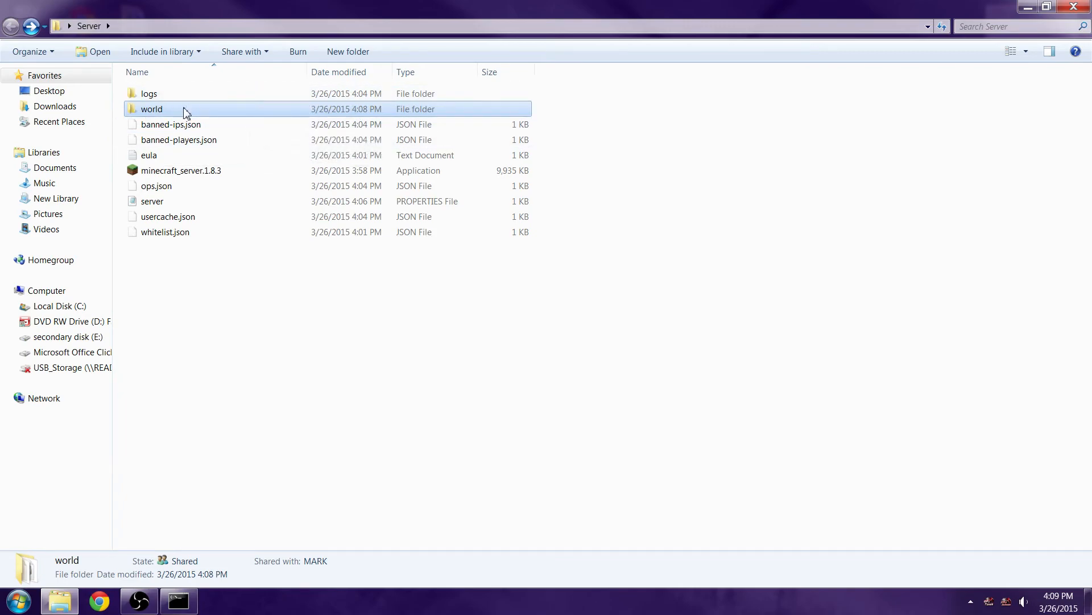
{"action": "double_click", "coordinate": [155, 110]}
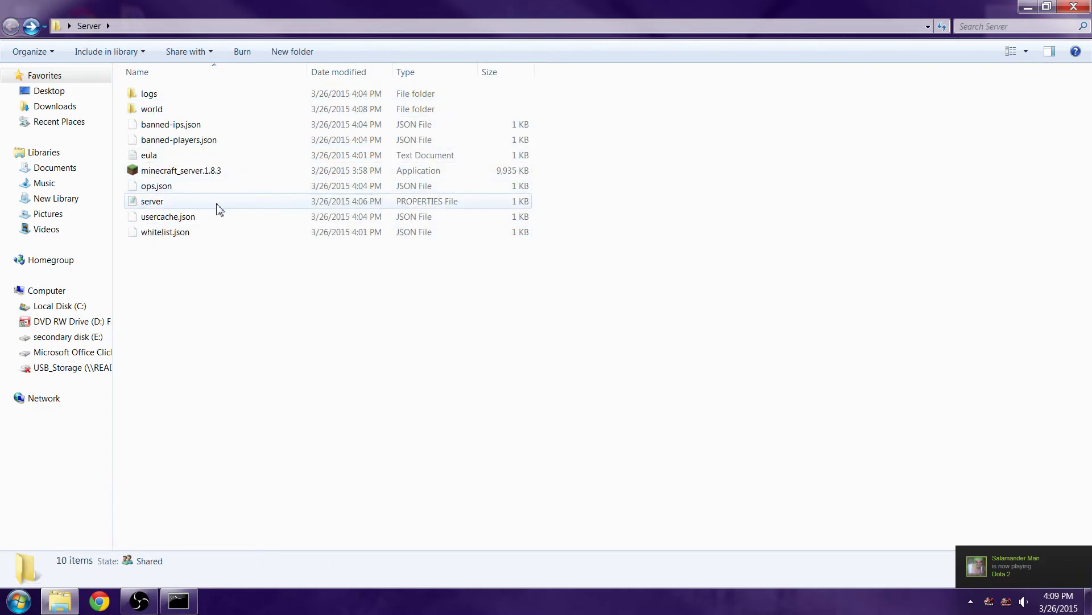
{"action": "double_click", "coordinate": [151, 201]}
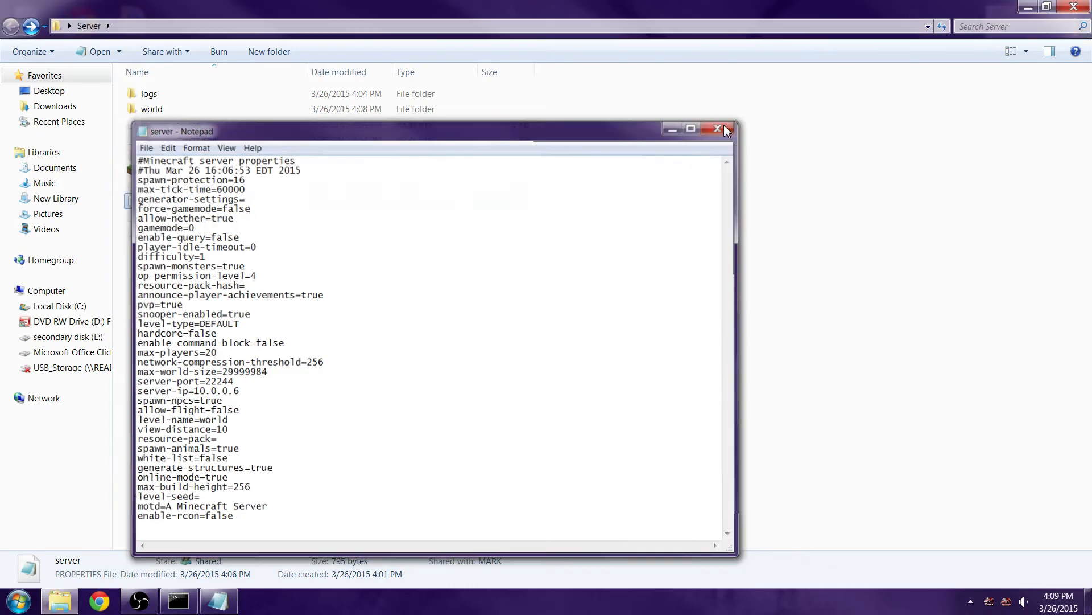
{"action": "left_click", "coordinate": [717, 127]}
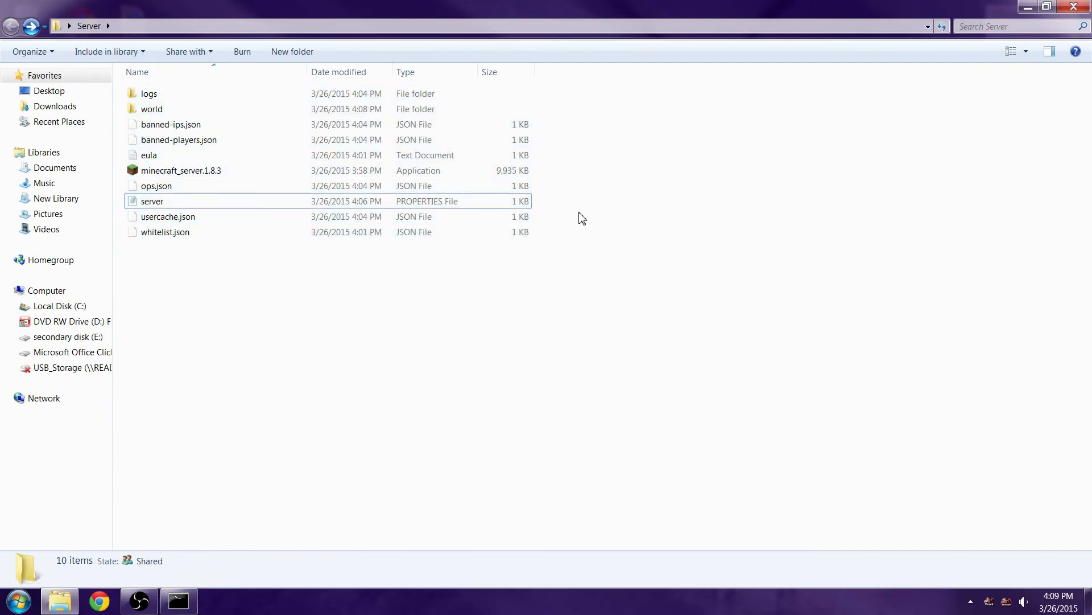
Select all ten items in the Server folder with Ctrl+A
{"action": "key", "text": "ctrl+a"}
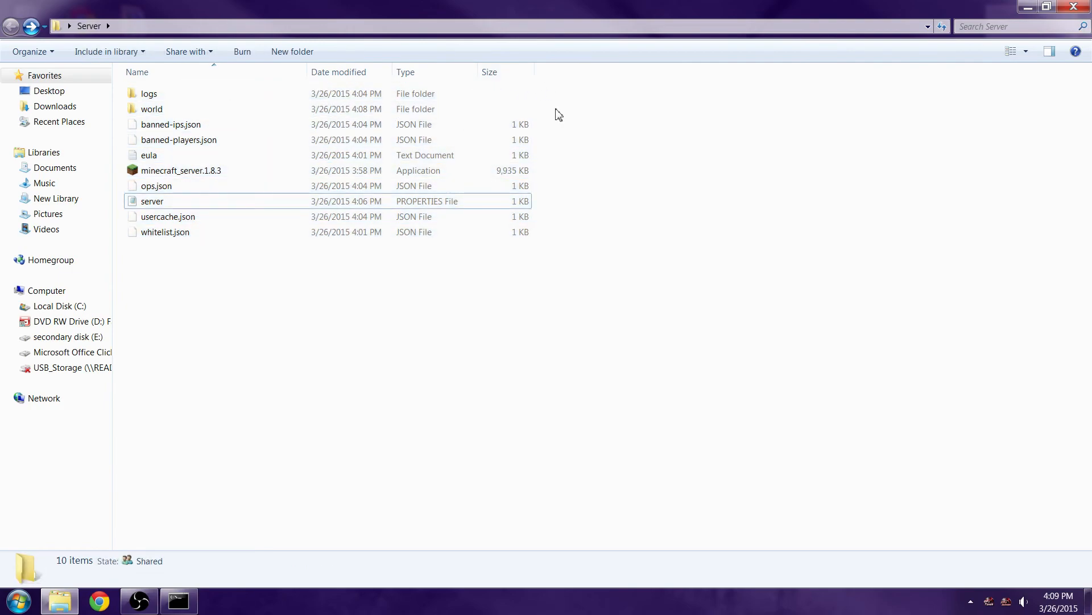
{"action": "key", "text": "ctrl+a"}
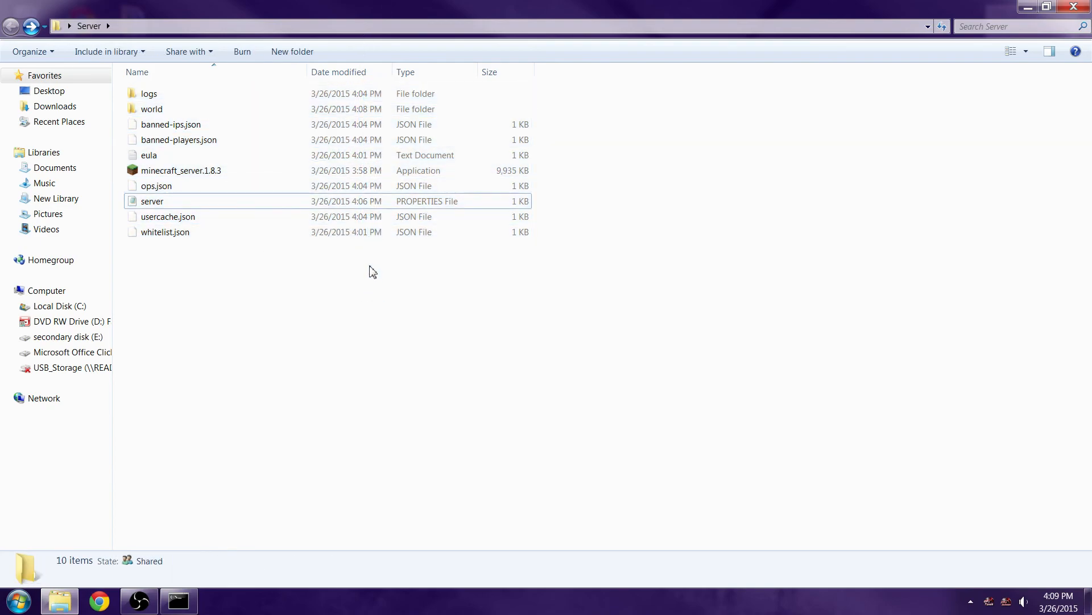
{"action": "mouse_move", "coordinate": [326, 257]}
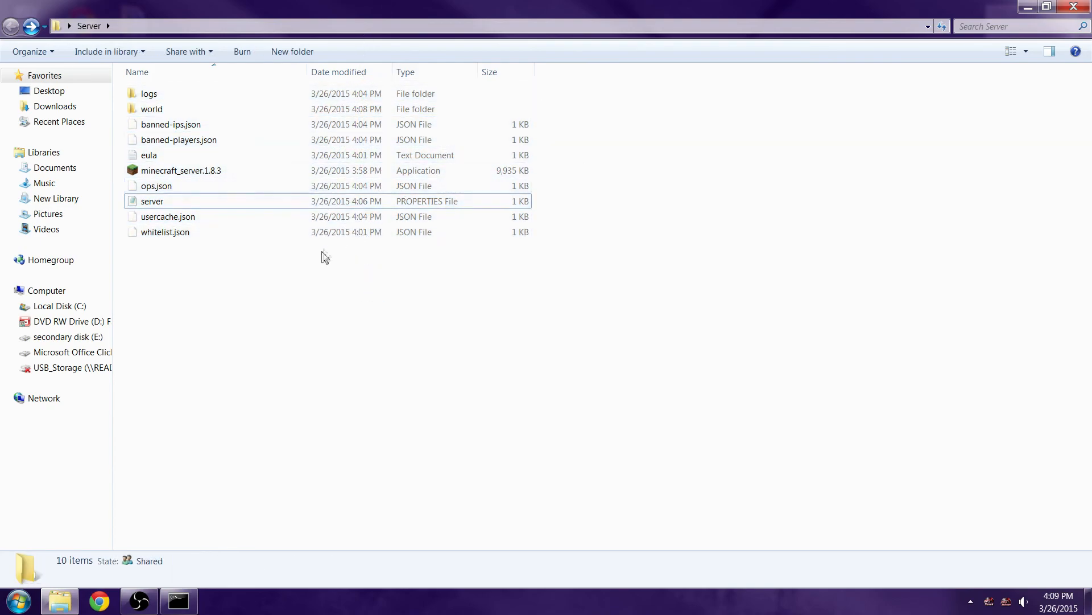
{"action": "key", "text": "ctrl+a"}
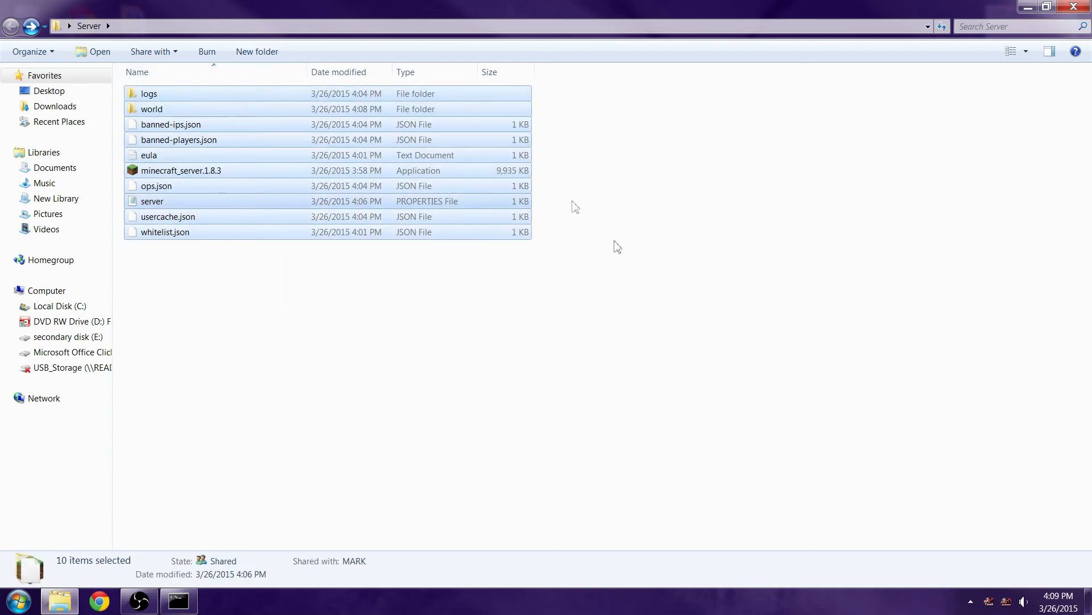
{"action": "mouse_move", "coordinate": [164, 233]}
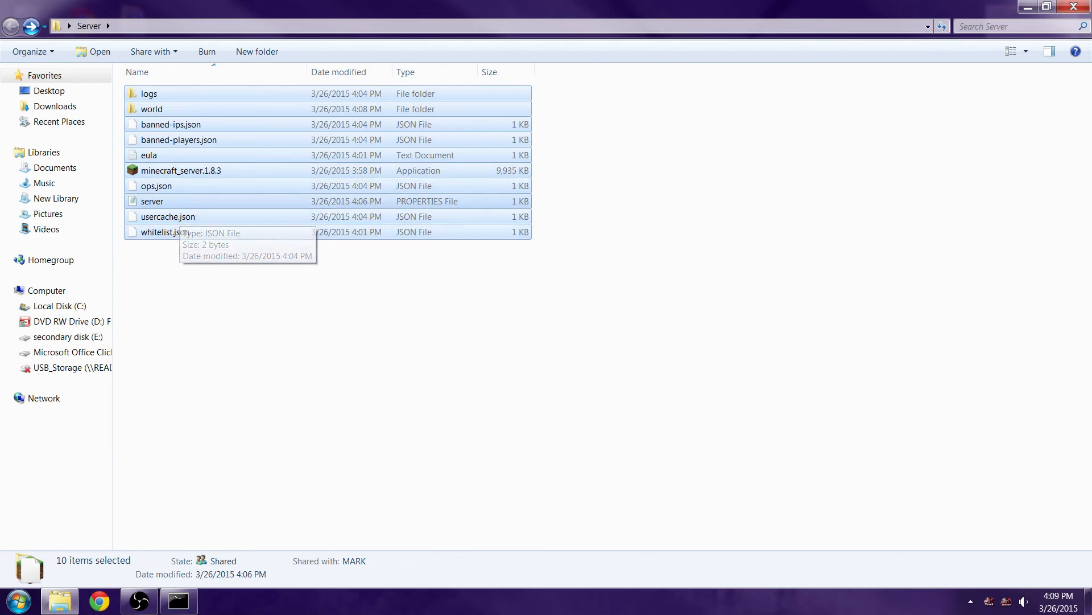